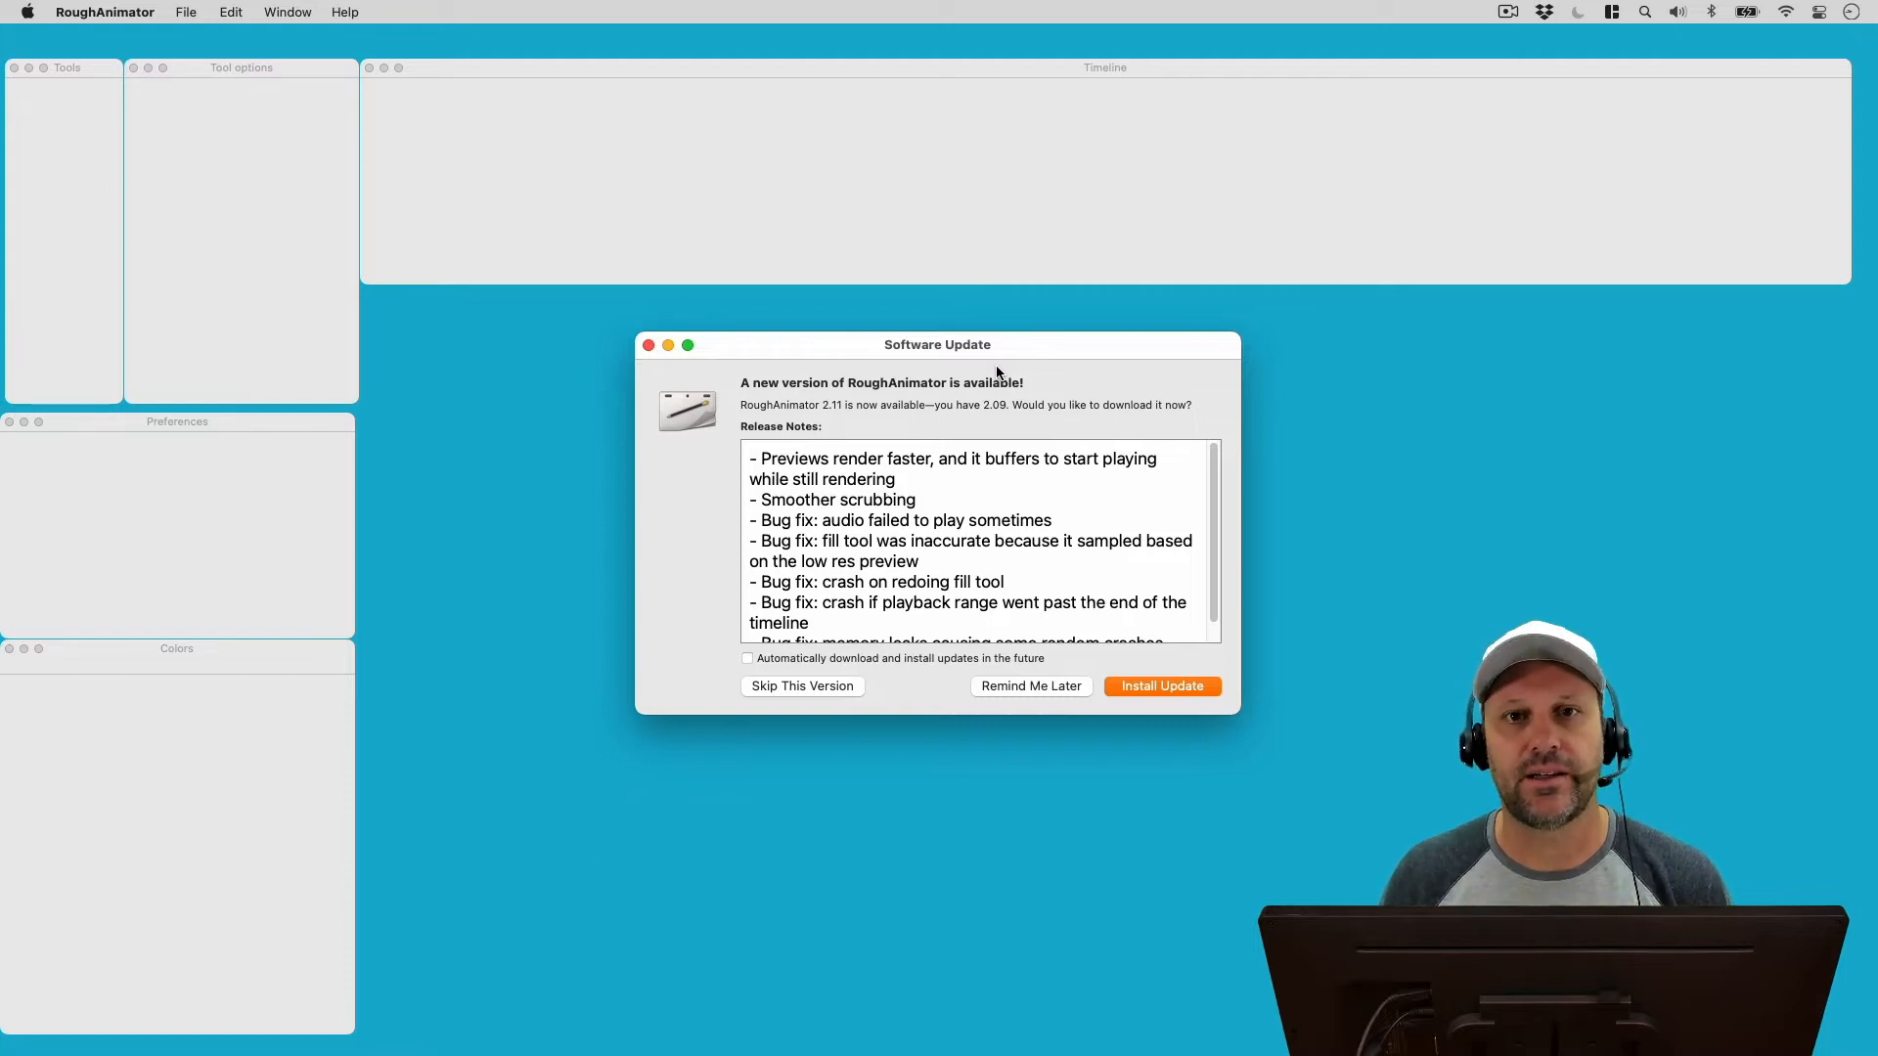
mouse_move(1129, 350)
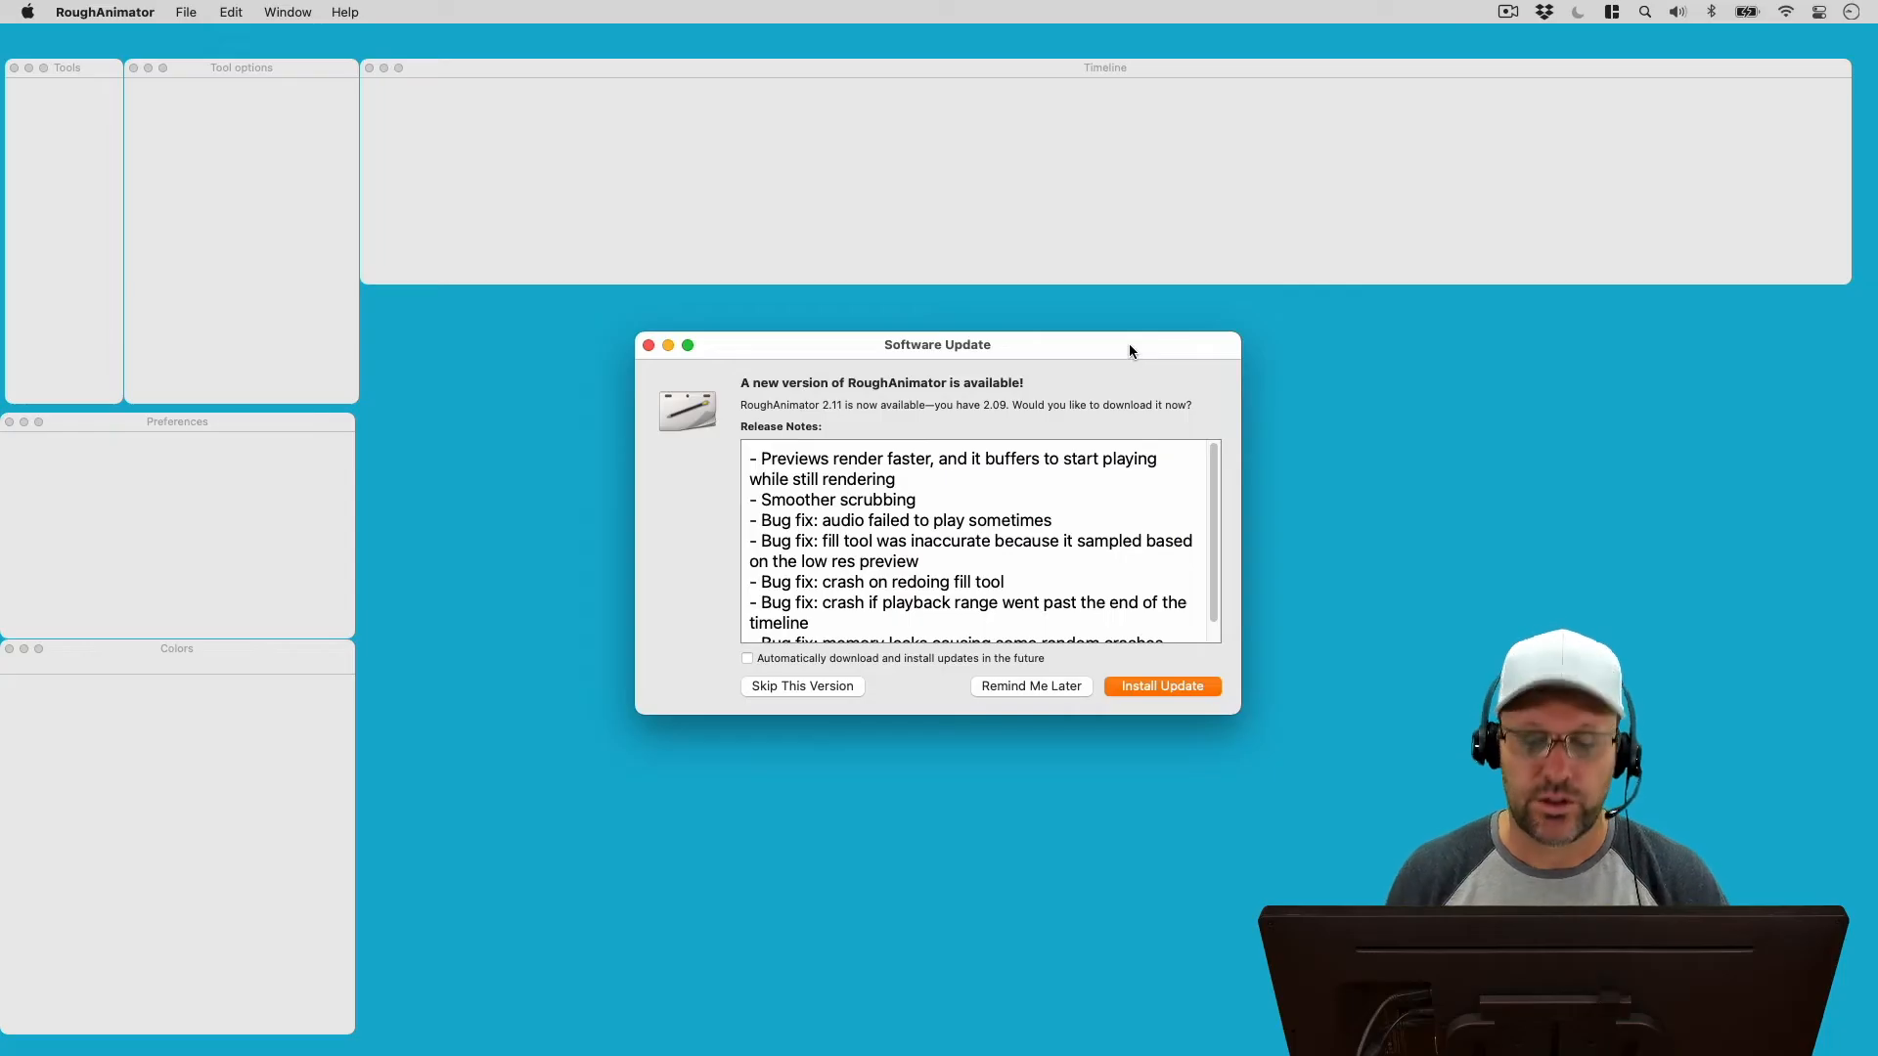
mouse_move(1008, 419)
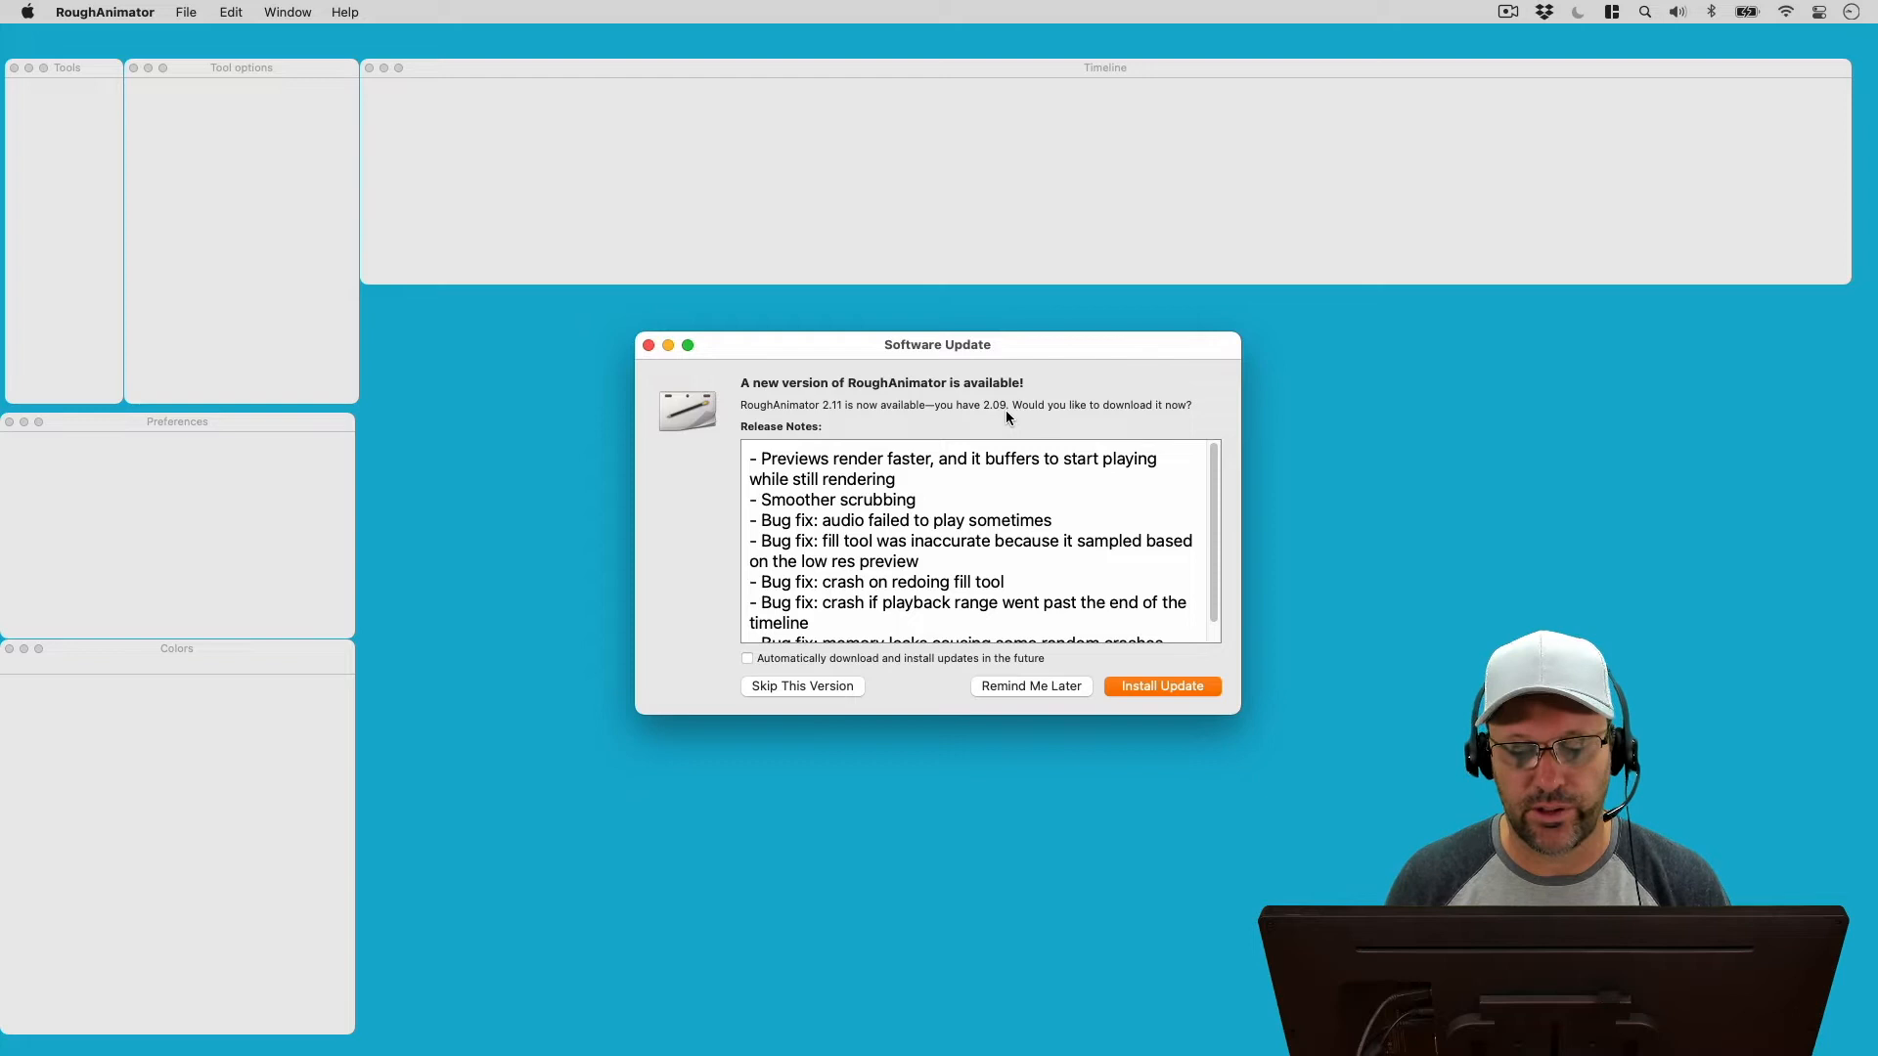
mouse_move(1103, 358)
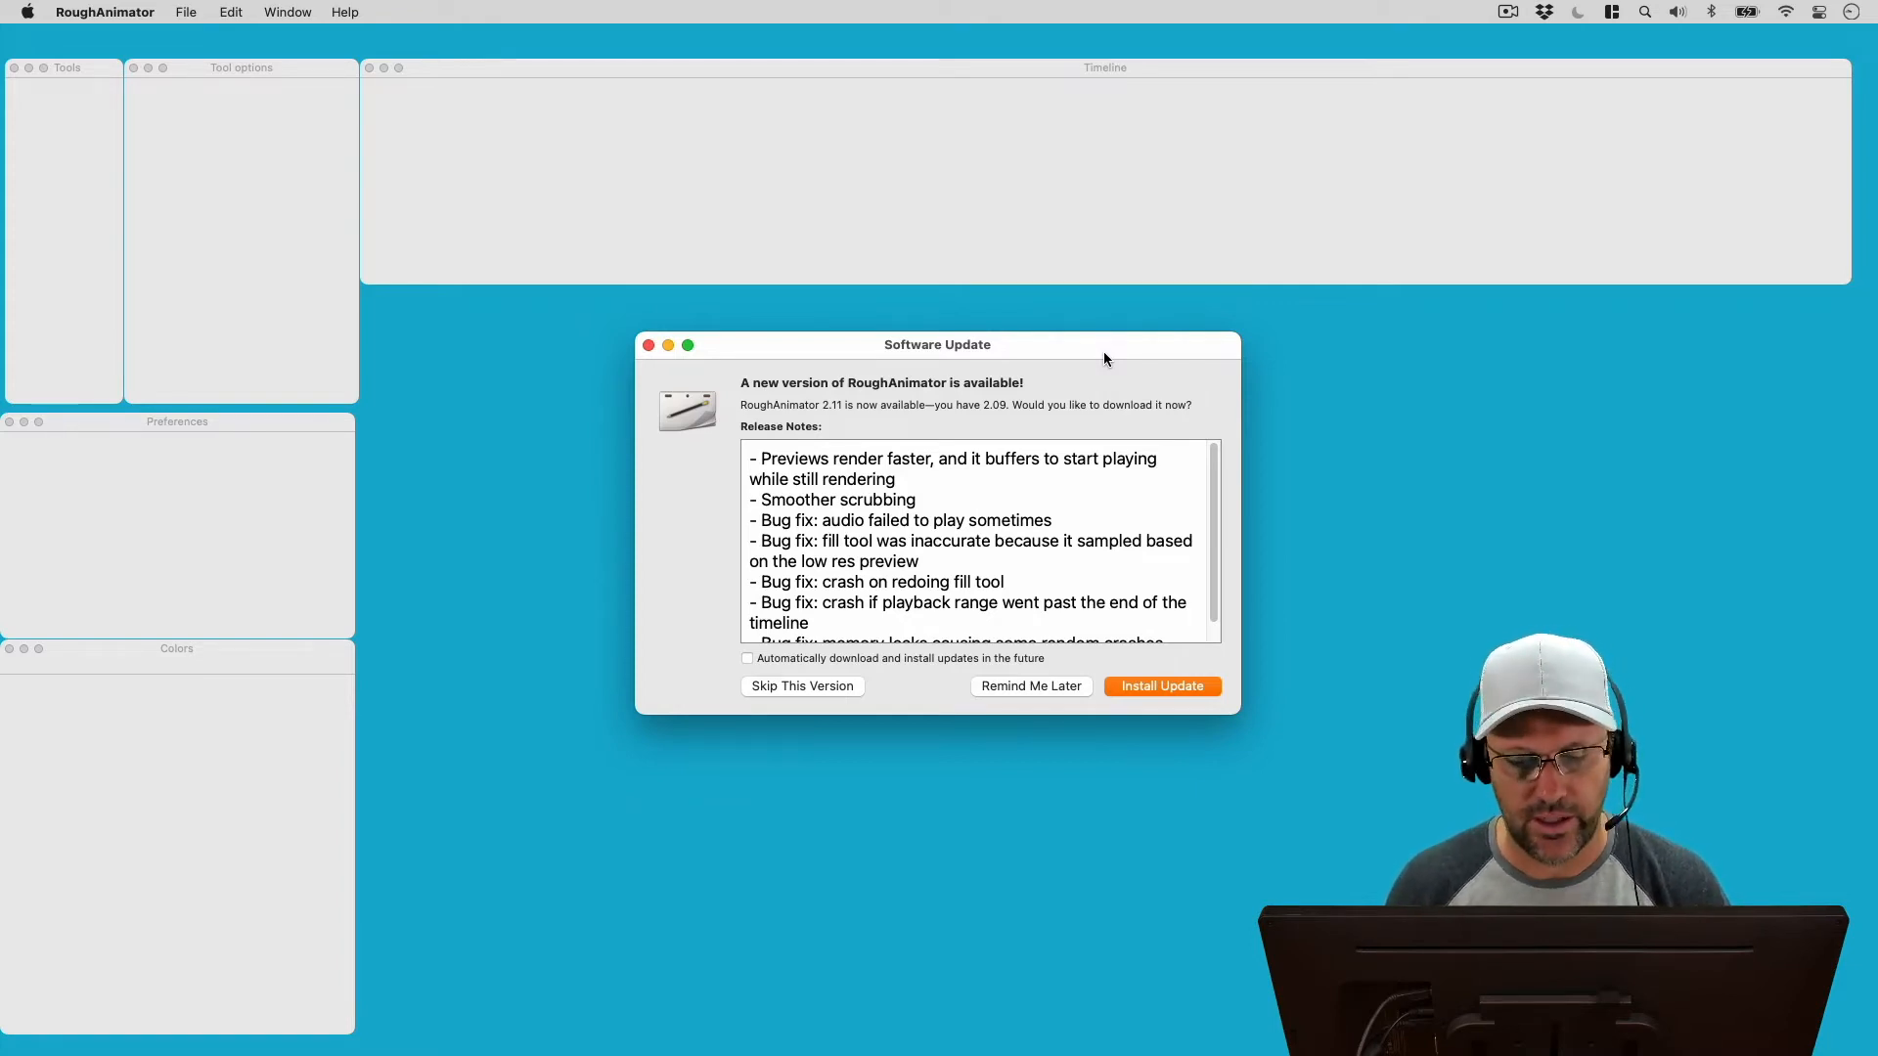
mouse_move(830, 423)
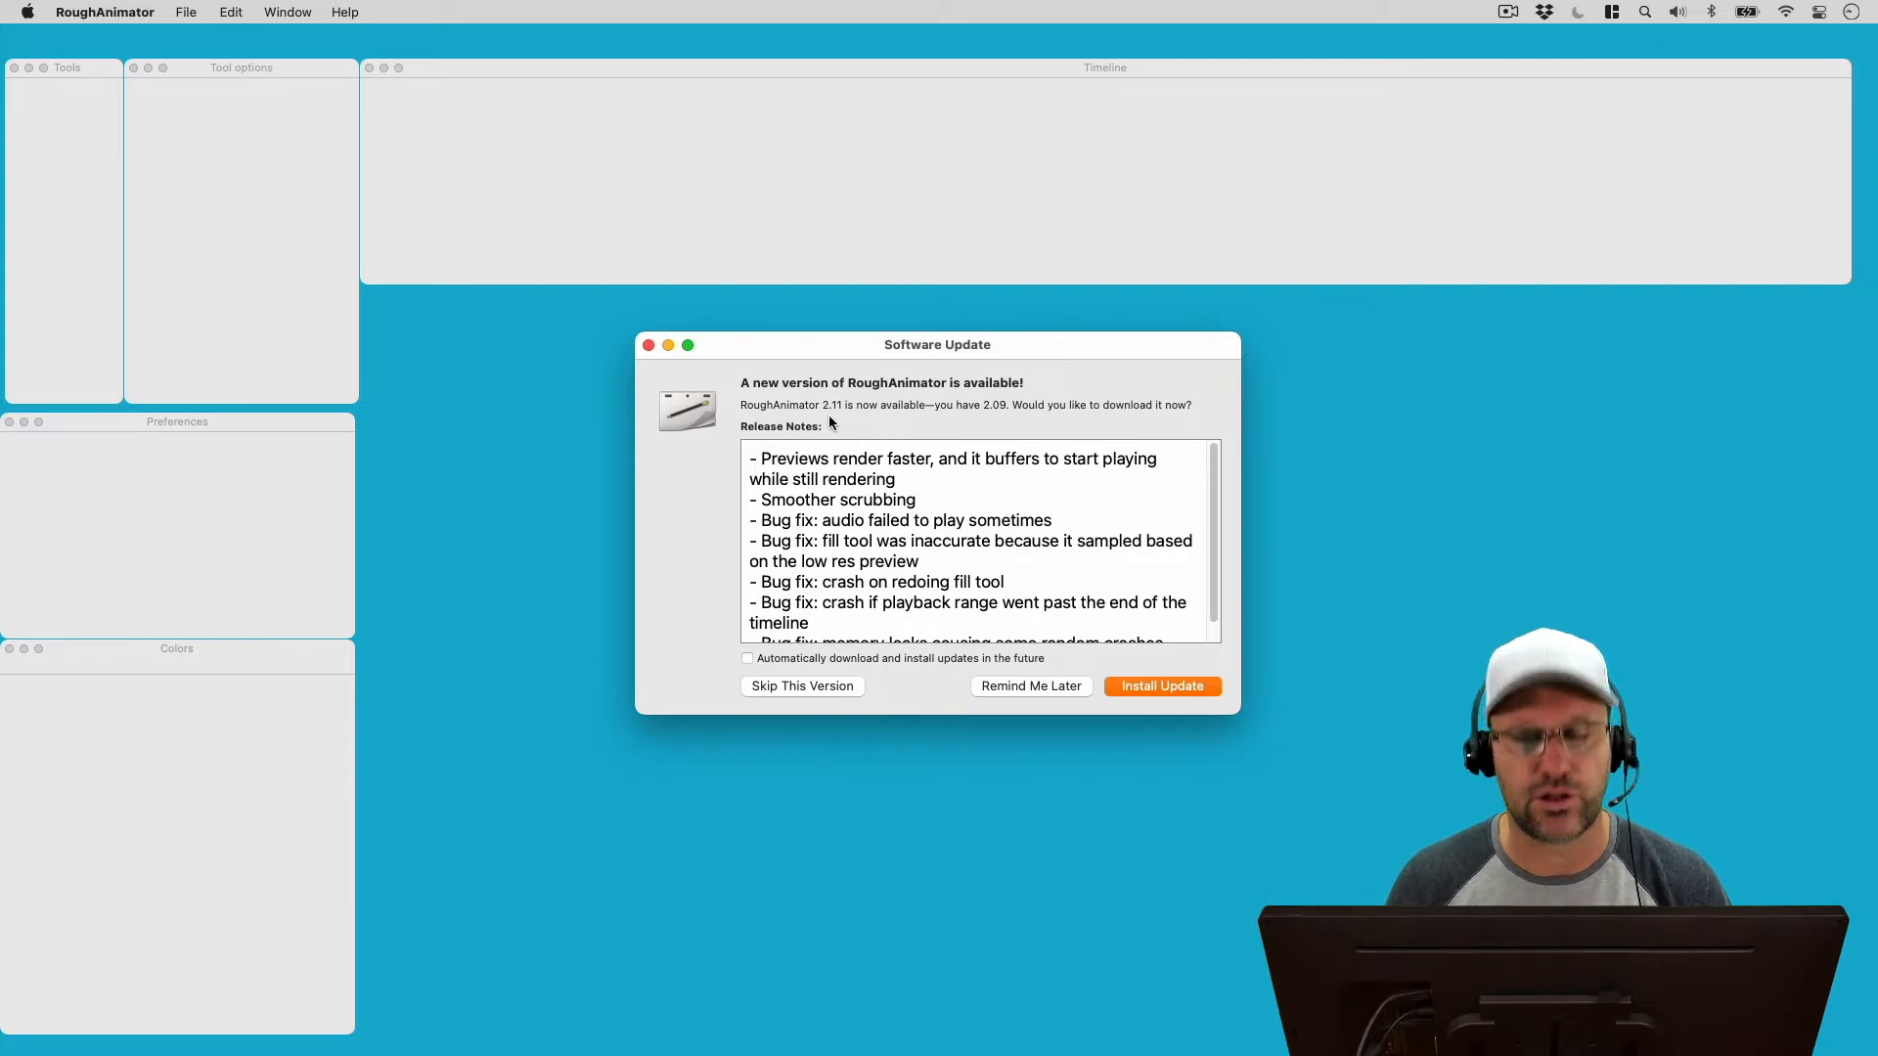
mouse_move(1102, 392)
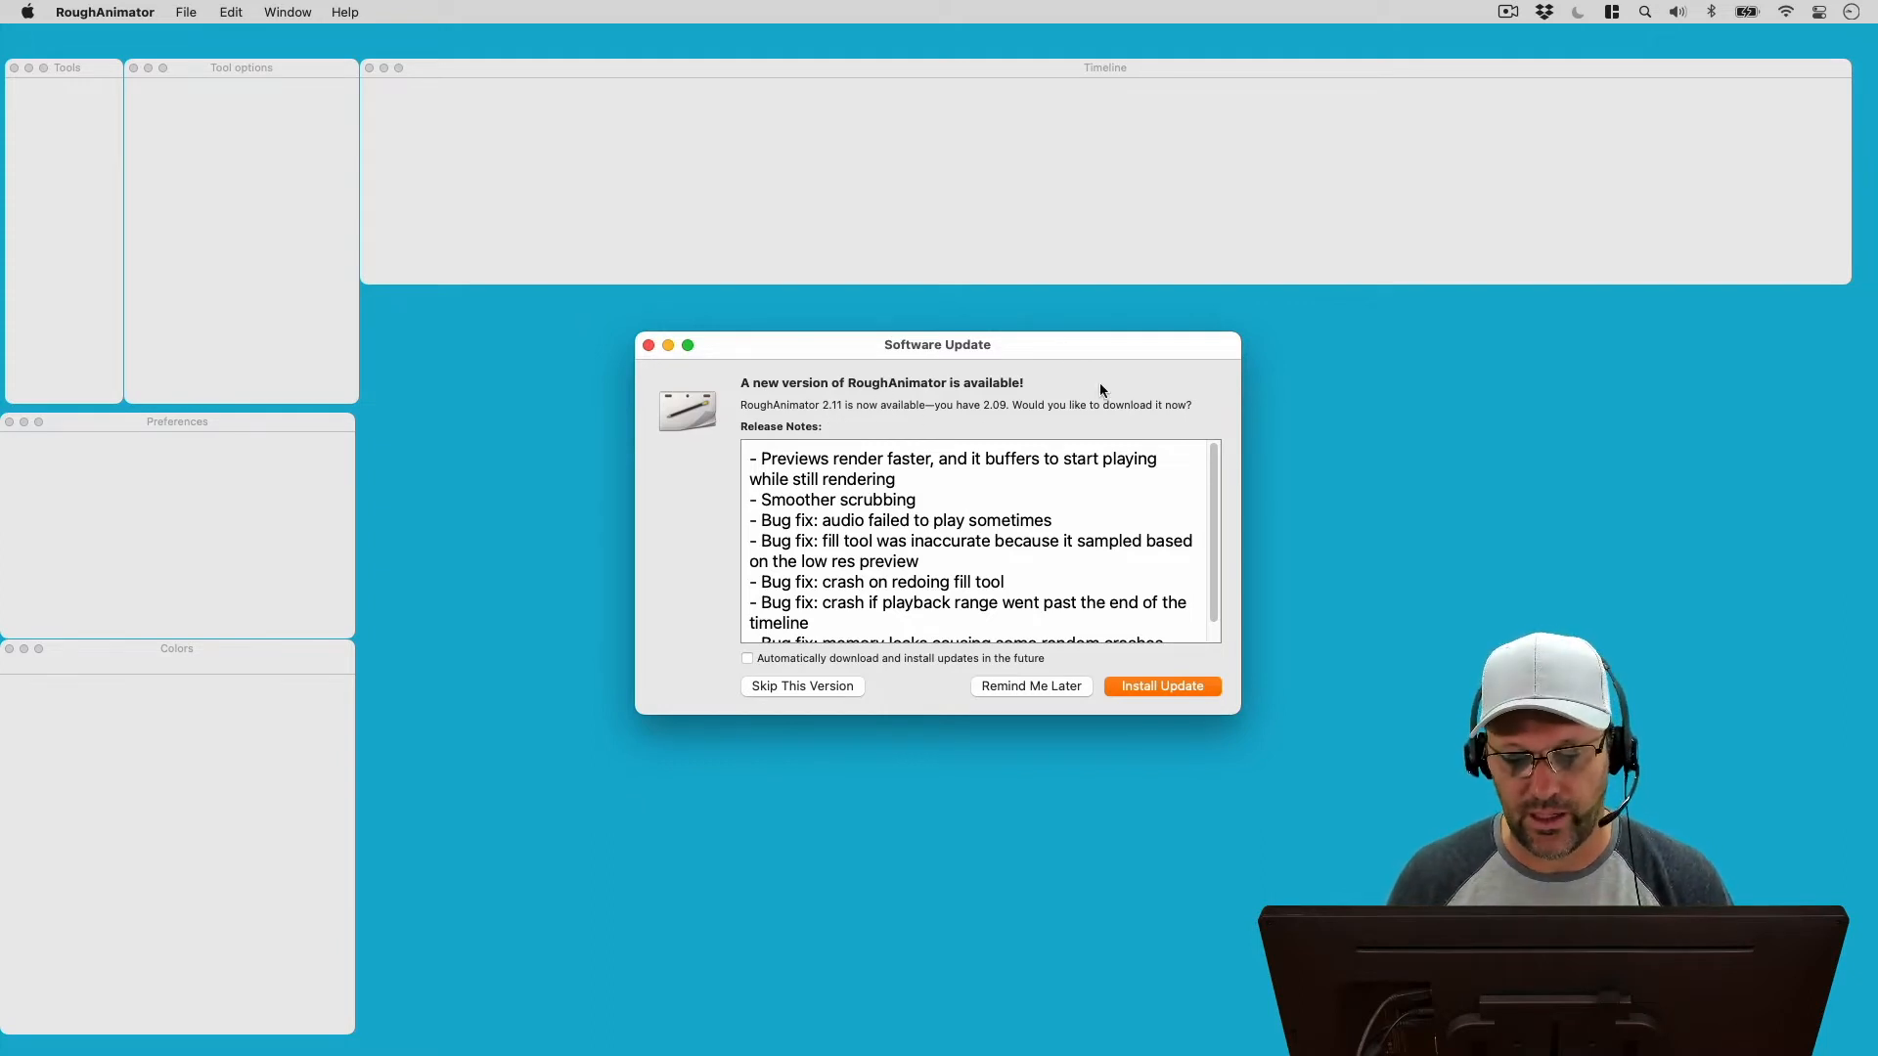
mouse_move(896, 482)
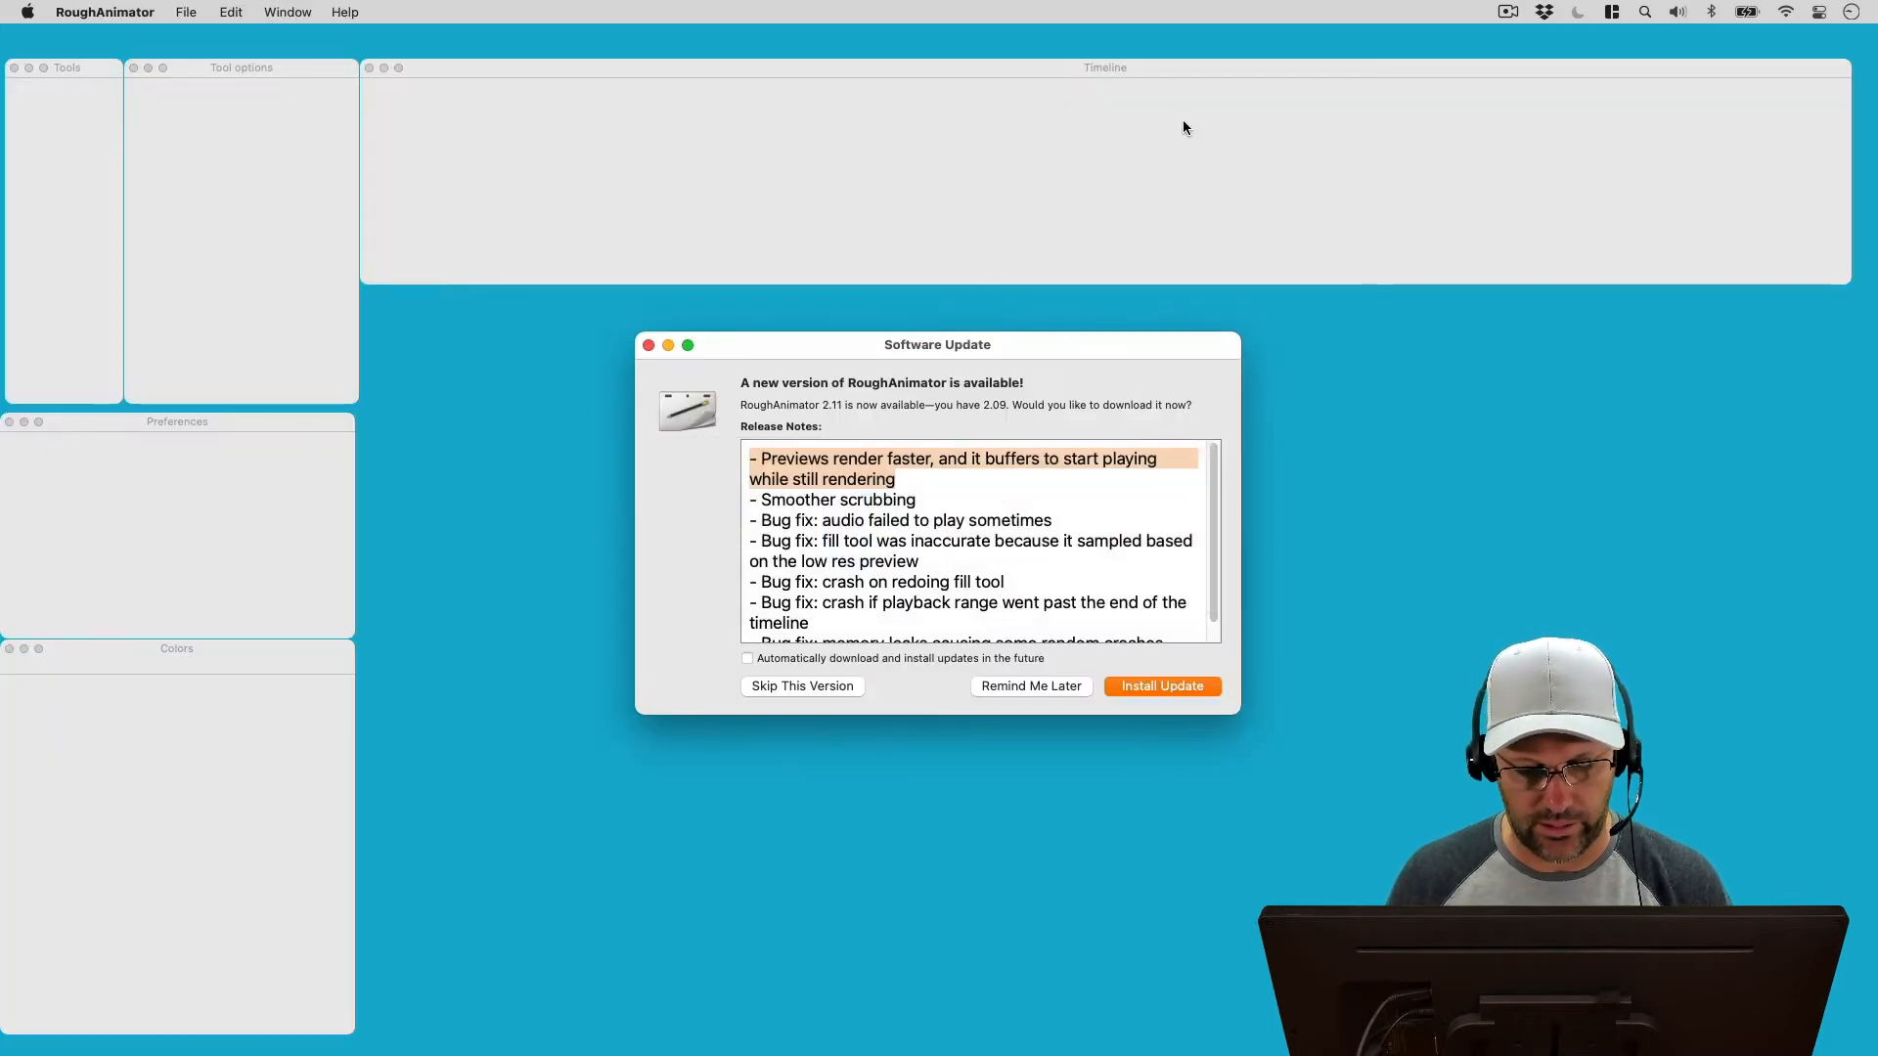
mouse_move(920, 465)
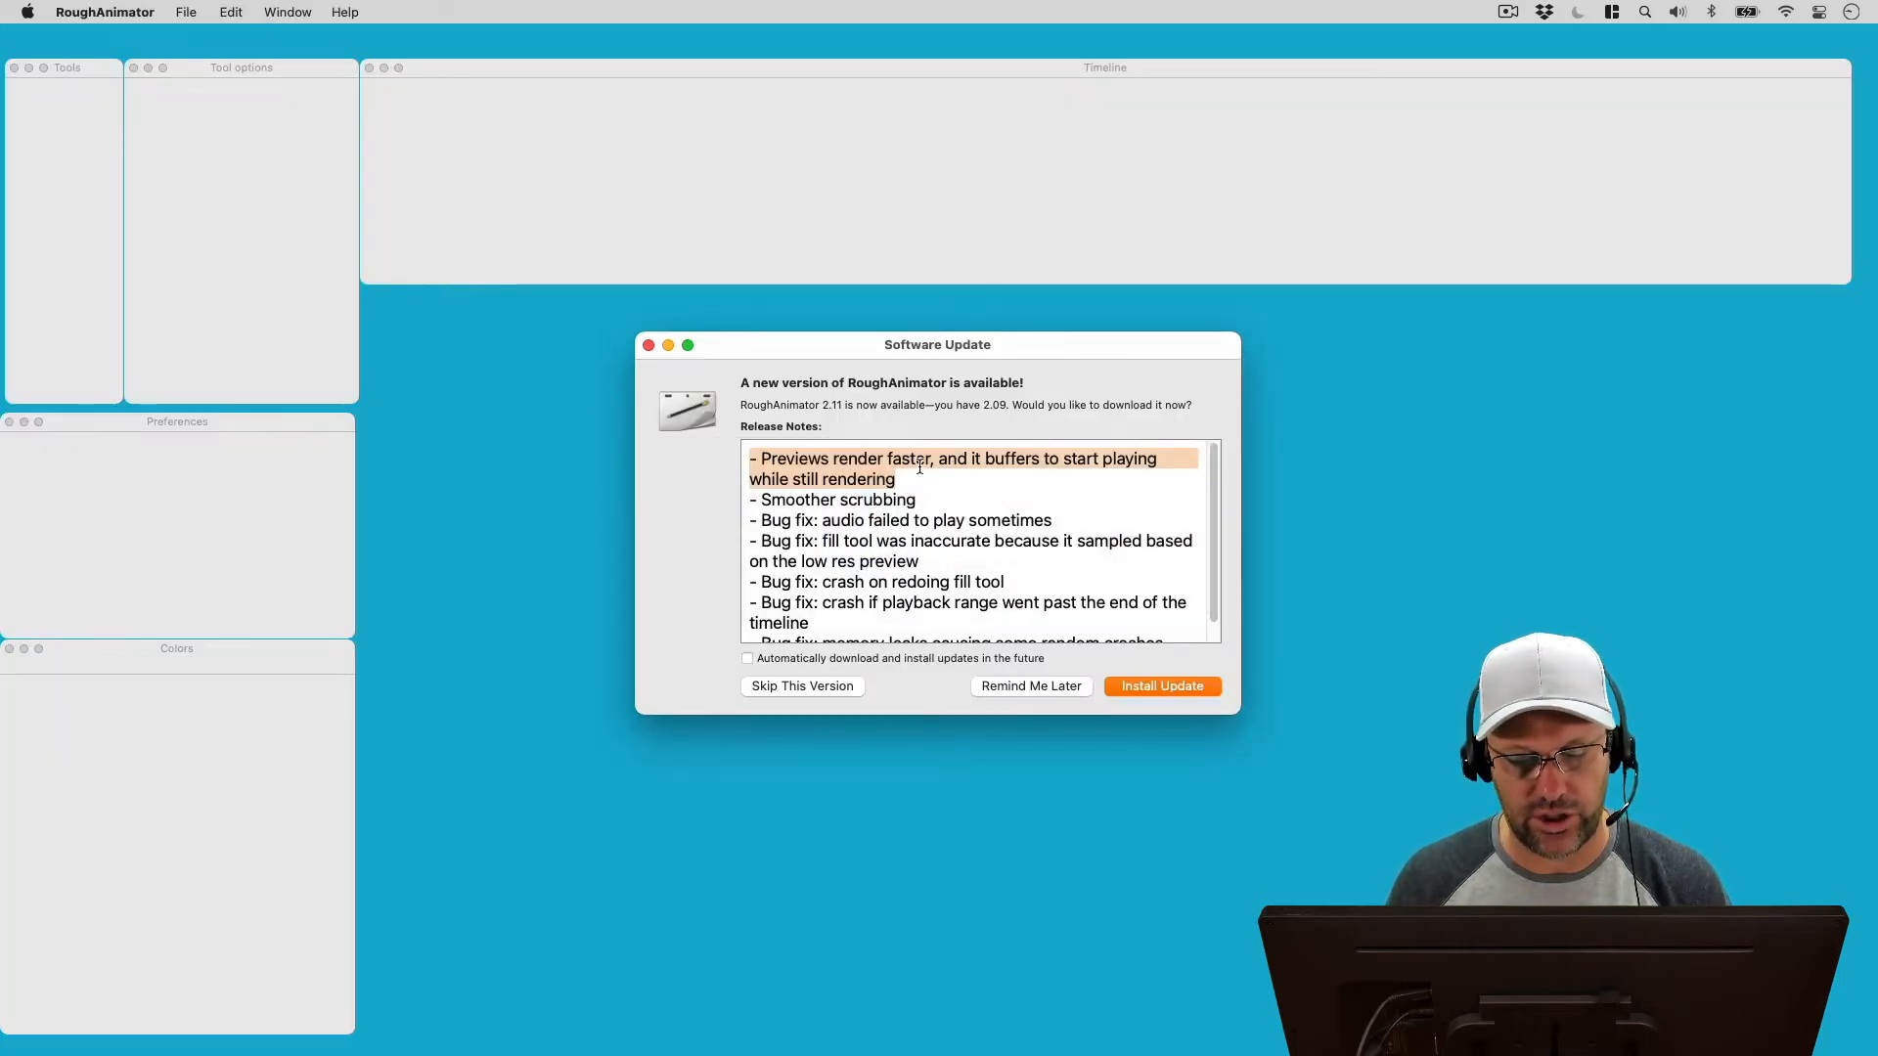
mouse_move(923, 487)
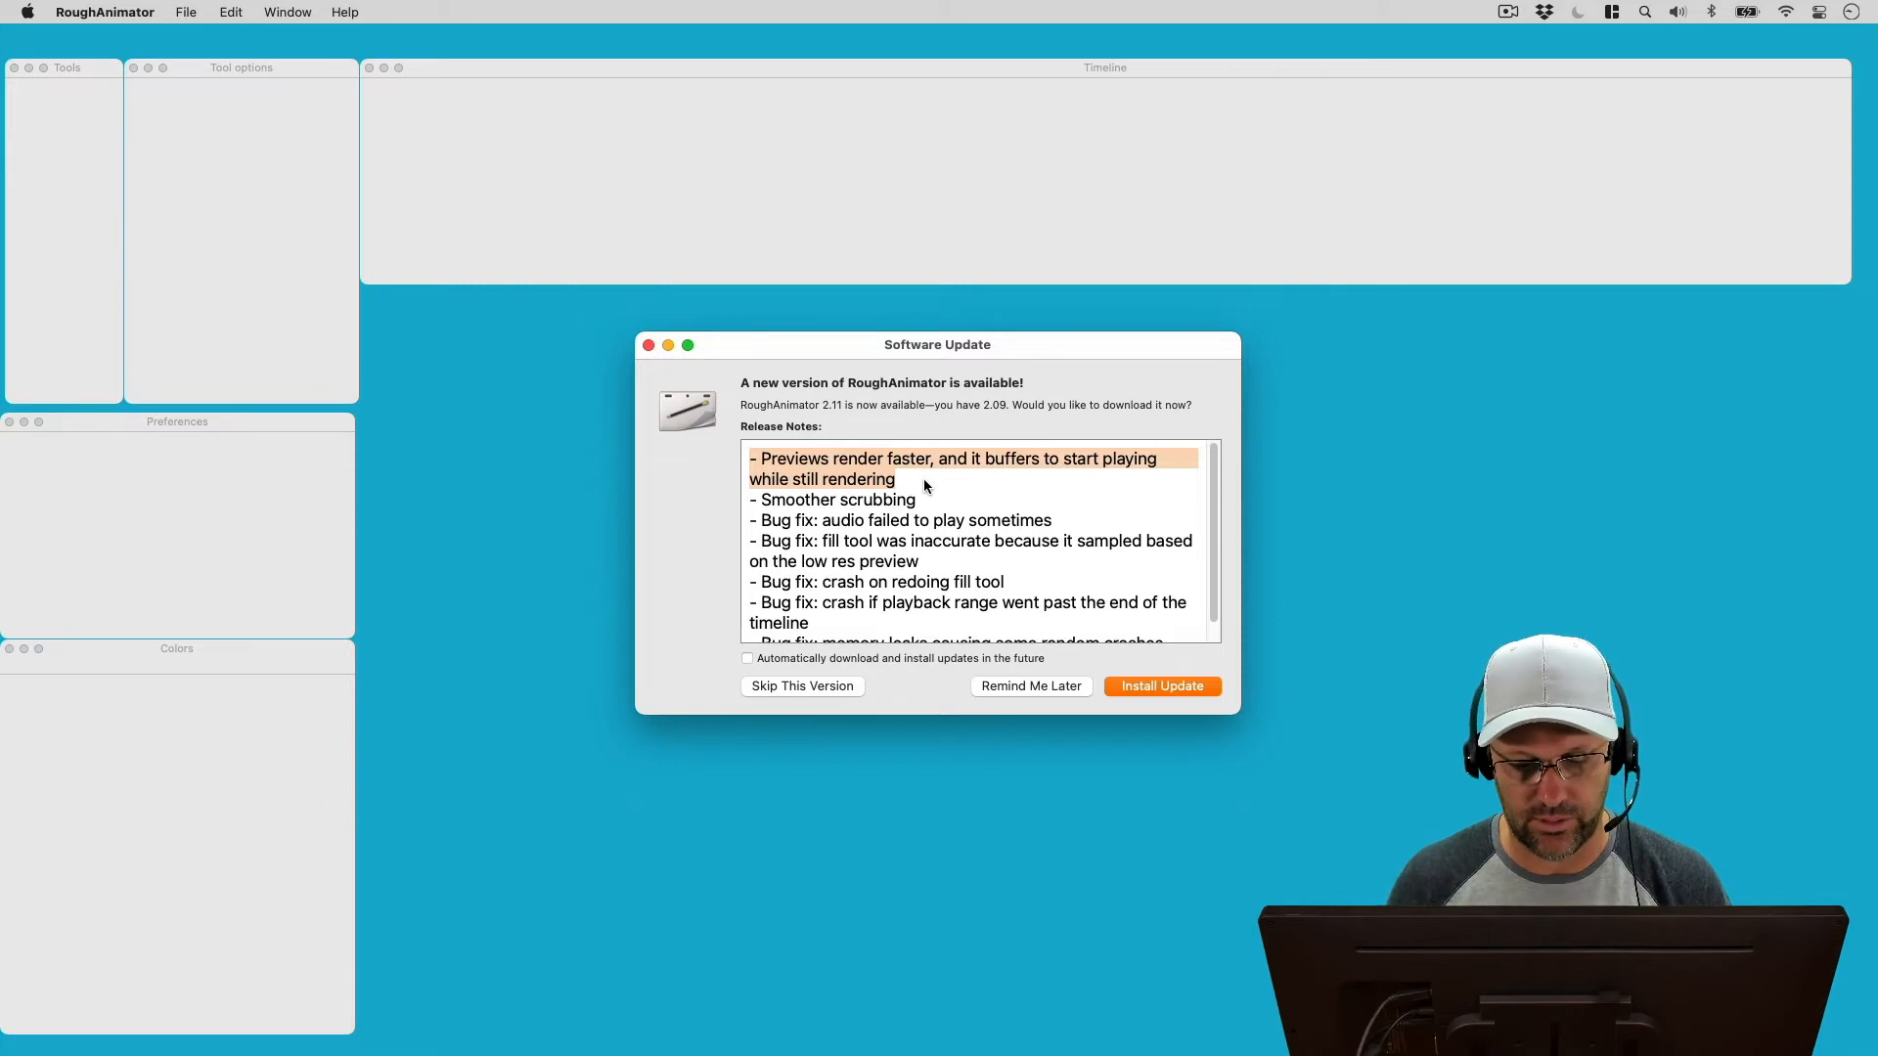
mouse_move(761, 495)
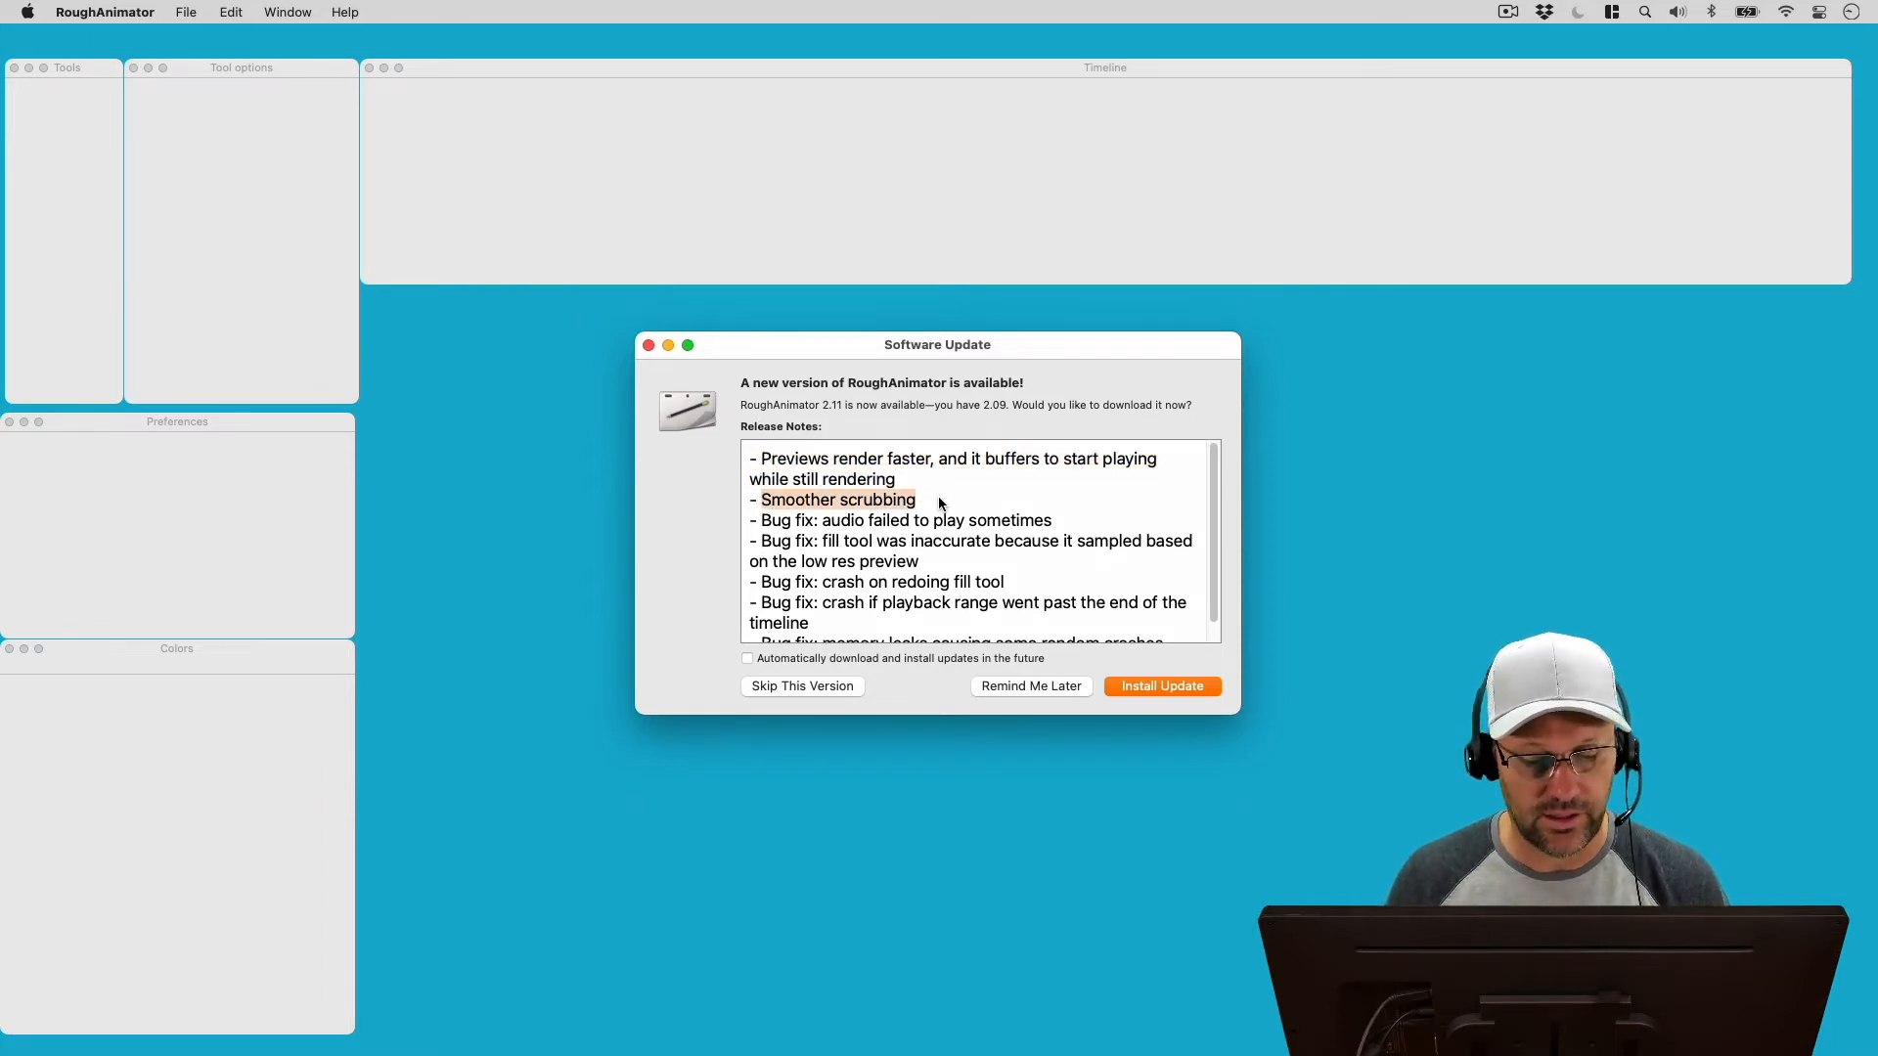
Step: Download and install the 2.11 update, relaunch, and dismiss the preview image to reach the project launcher
scroll("down", 3)
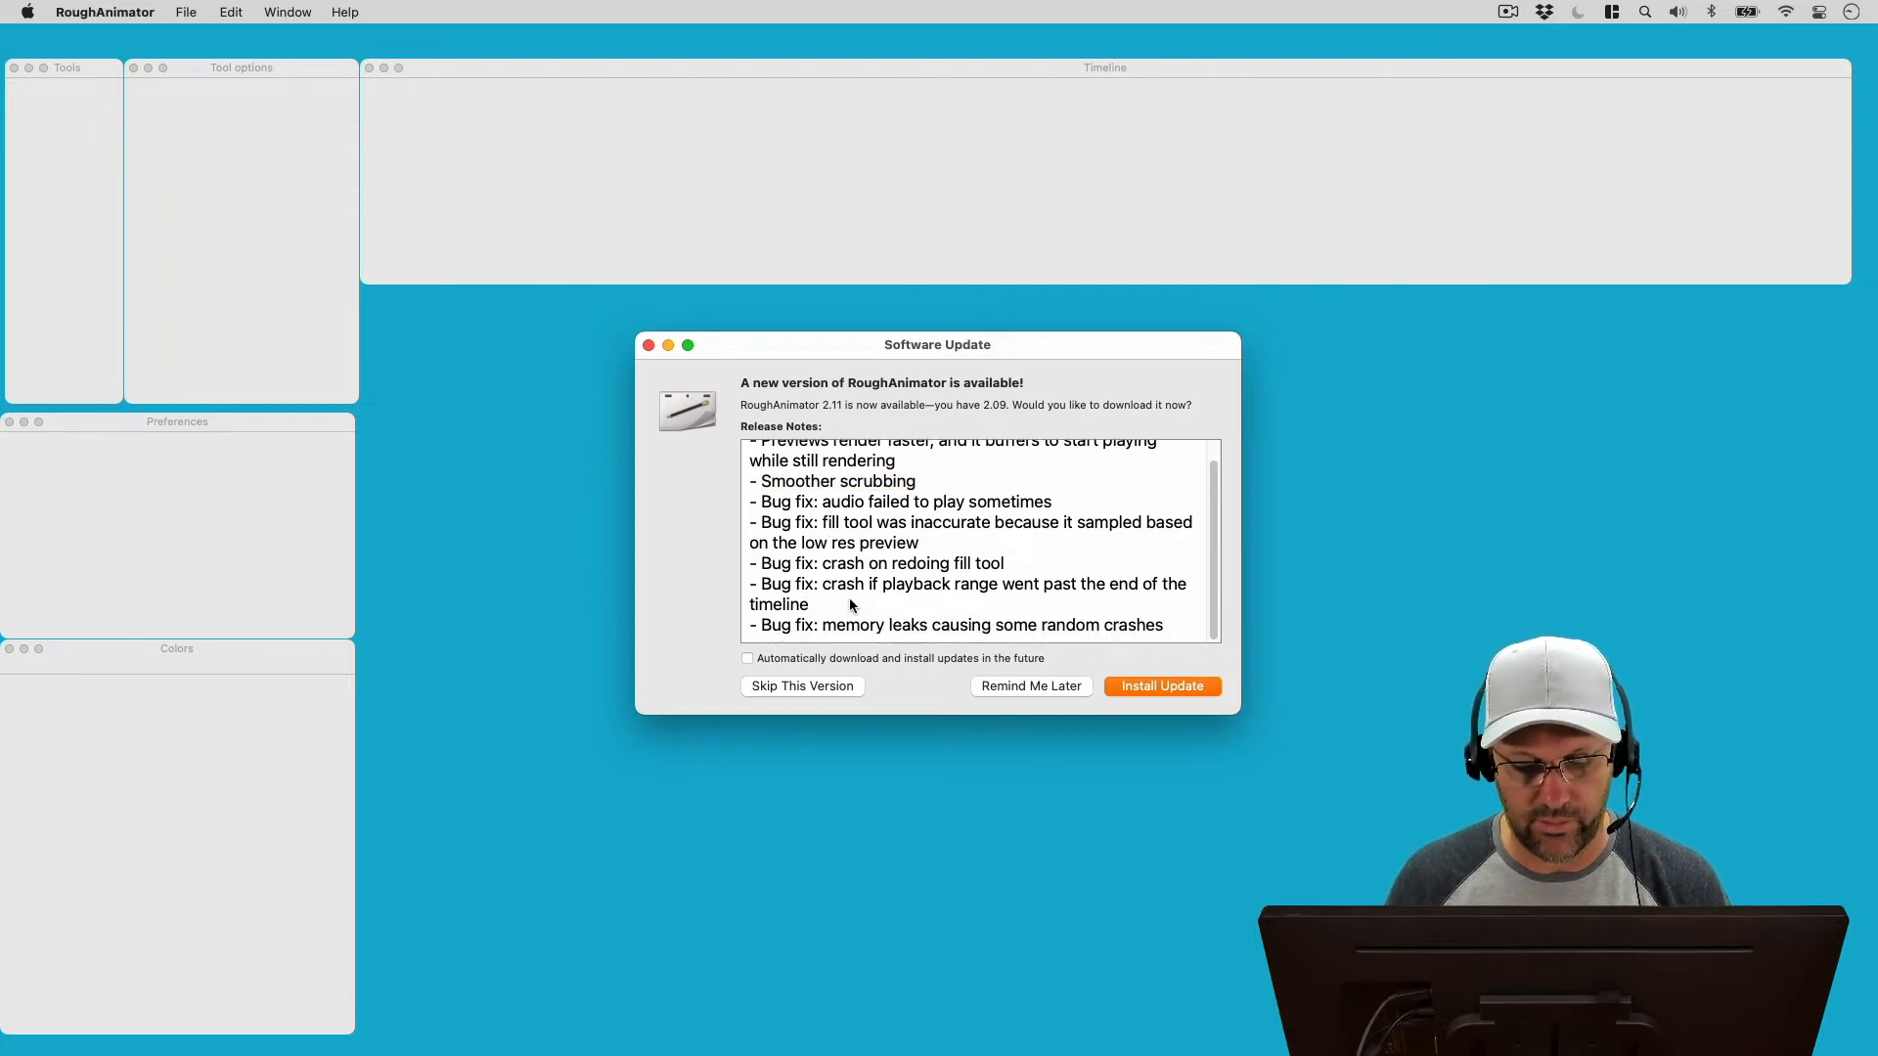
mouse_move(976, 458)
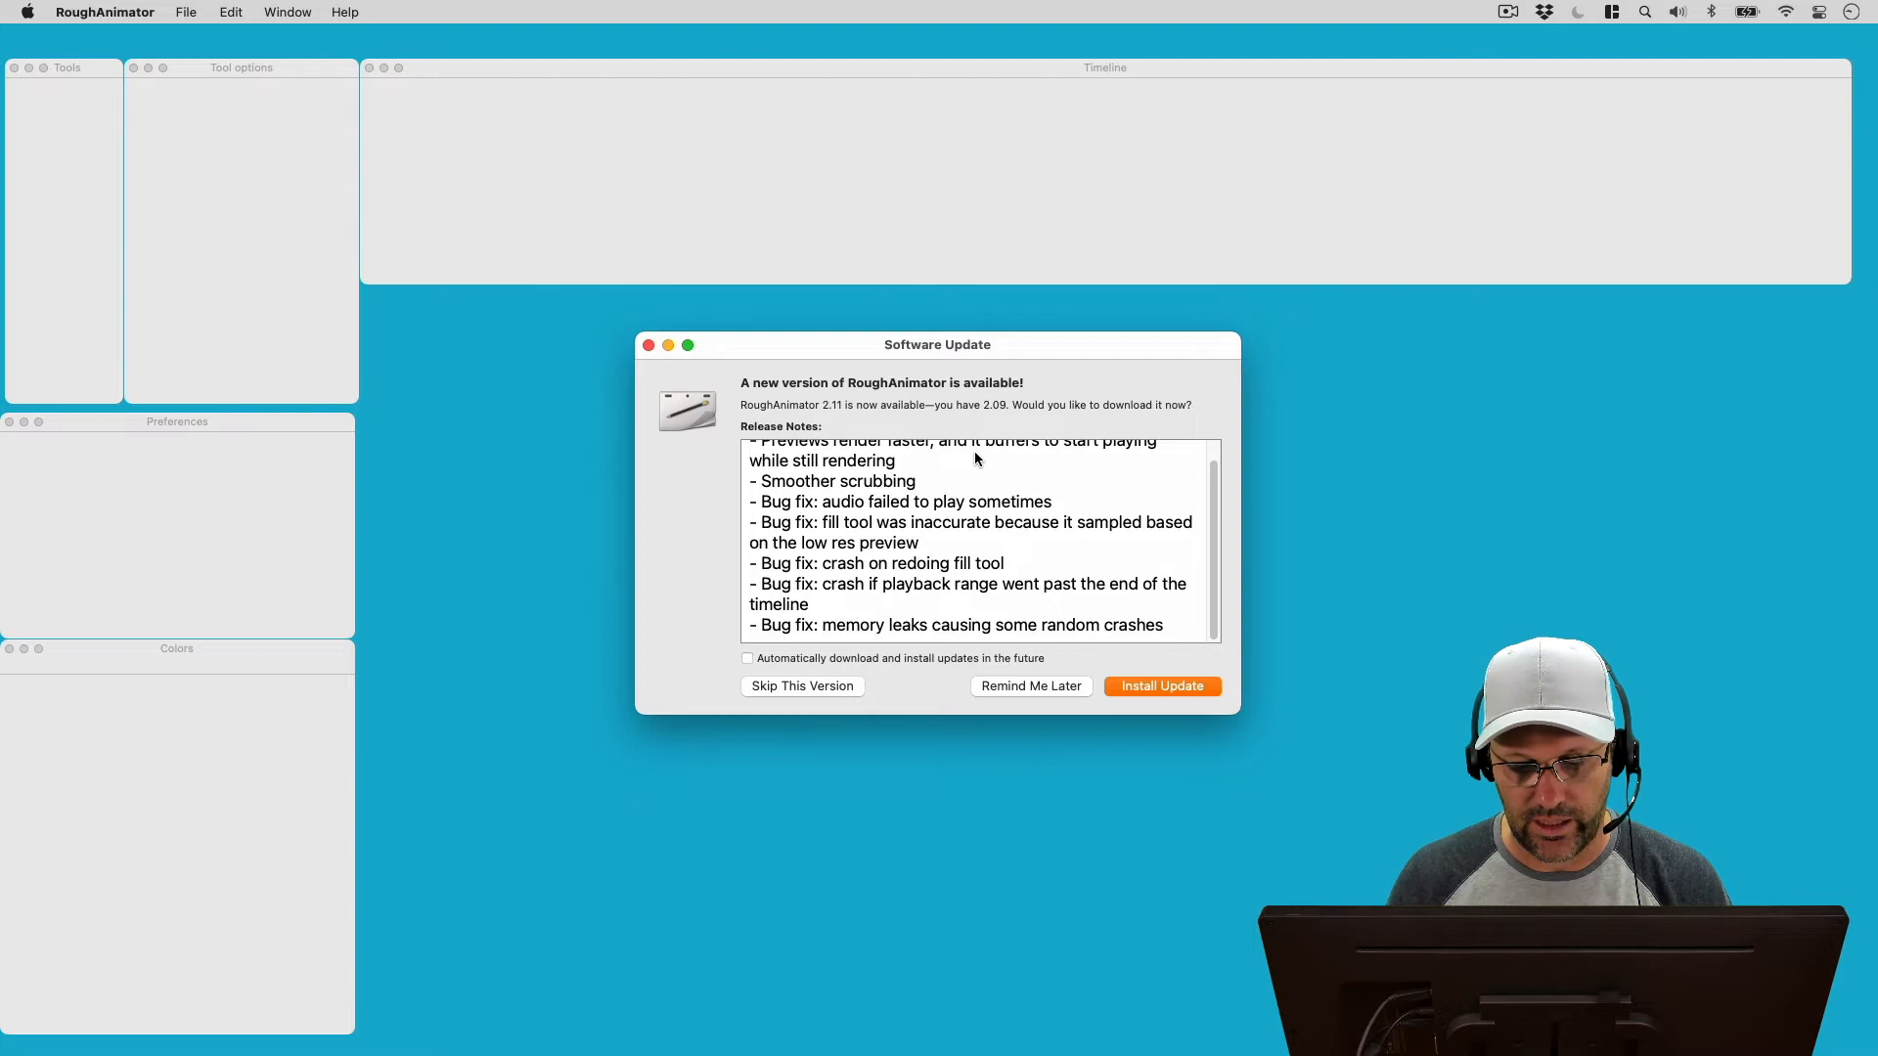
mouse_move(1082, 385)
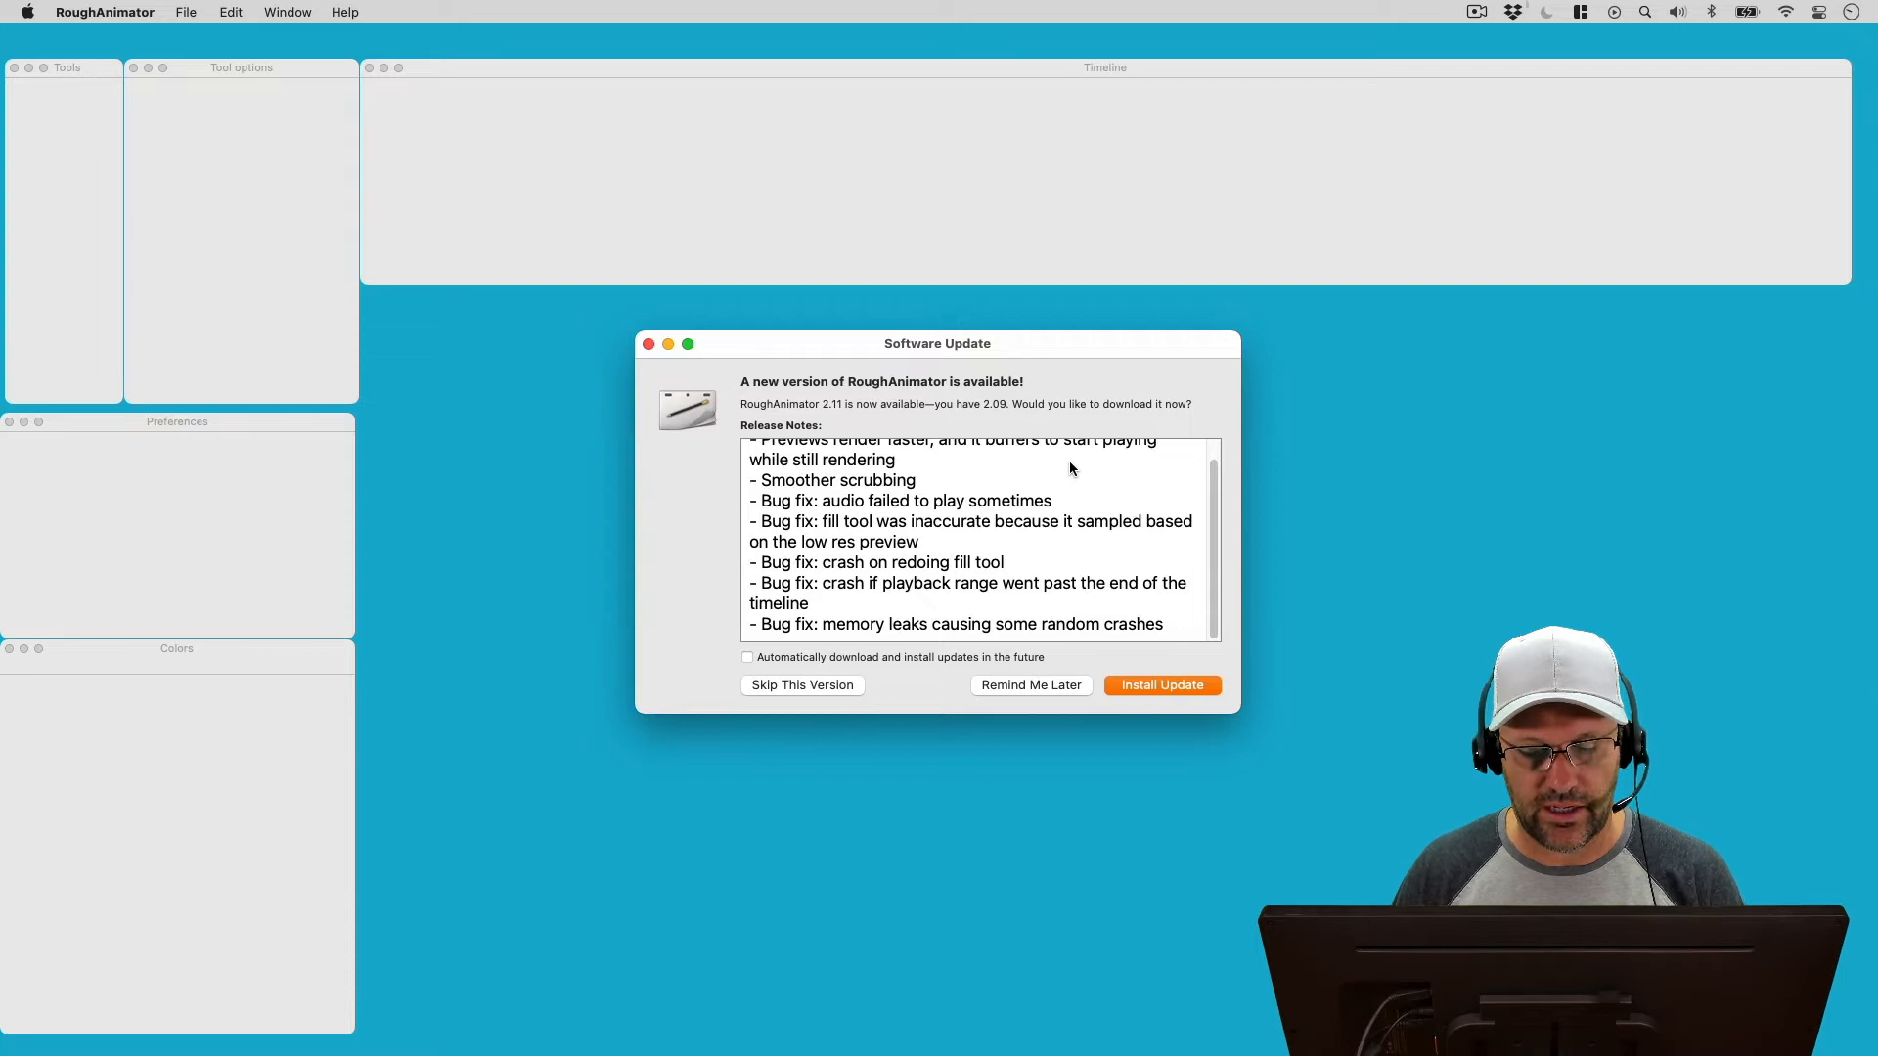
mouse_move(1162, 685)
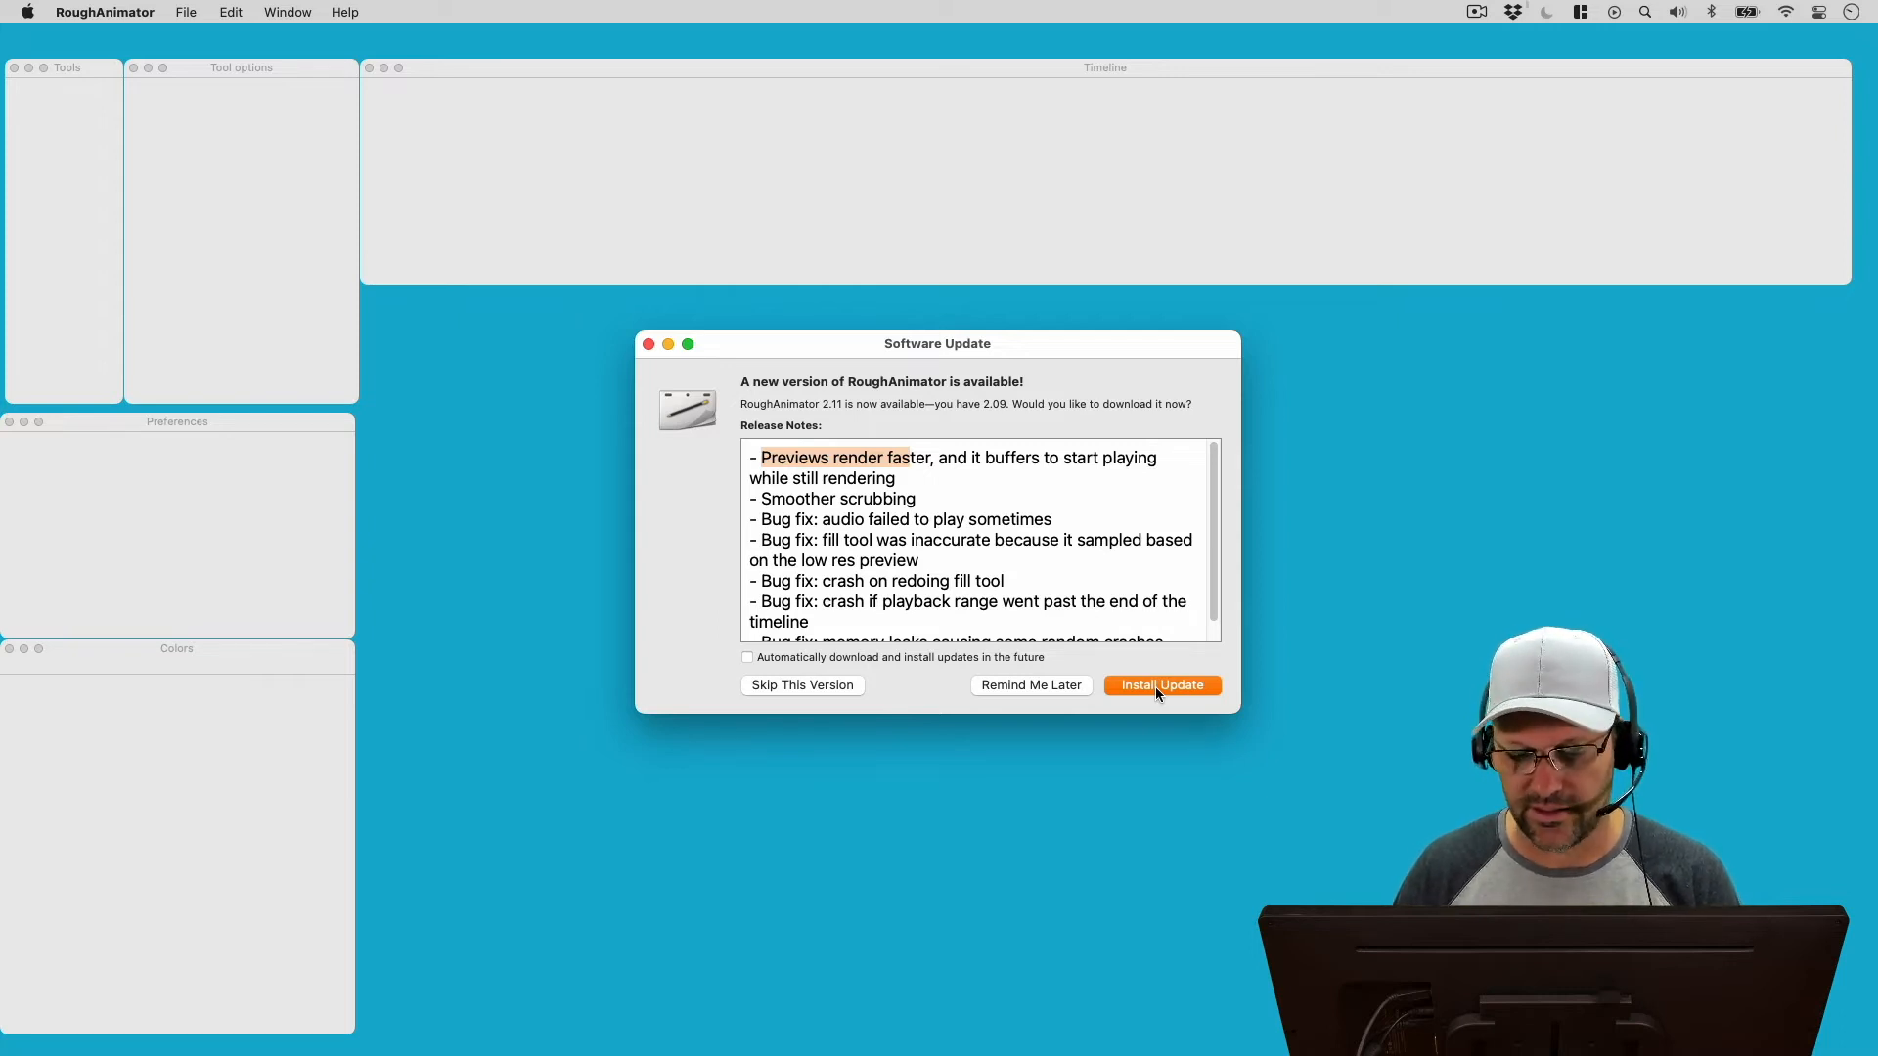
left_click(1160, 685)
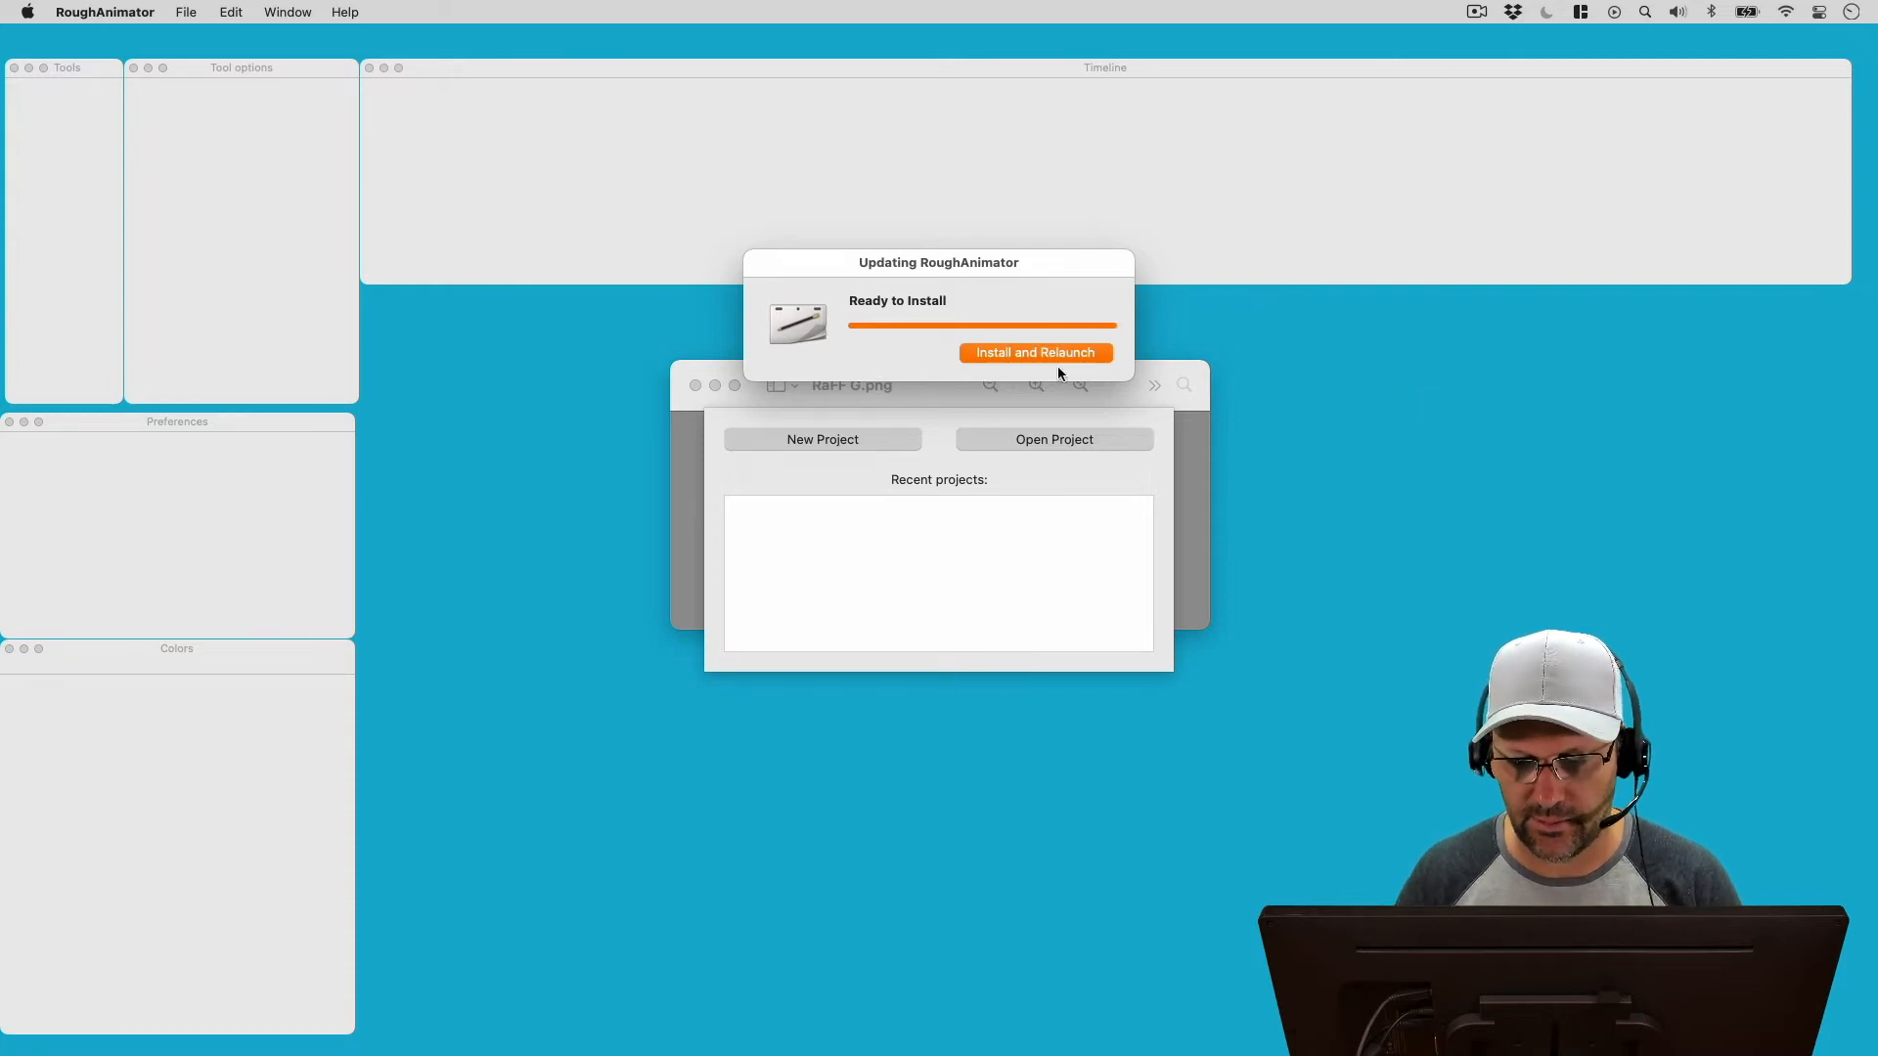
left_click(1033, 352)
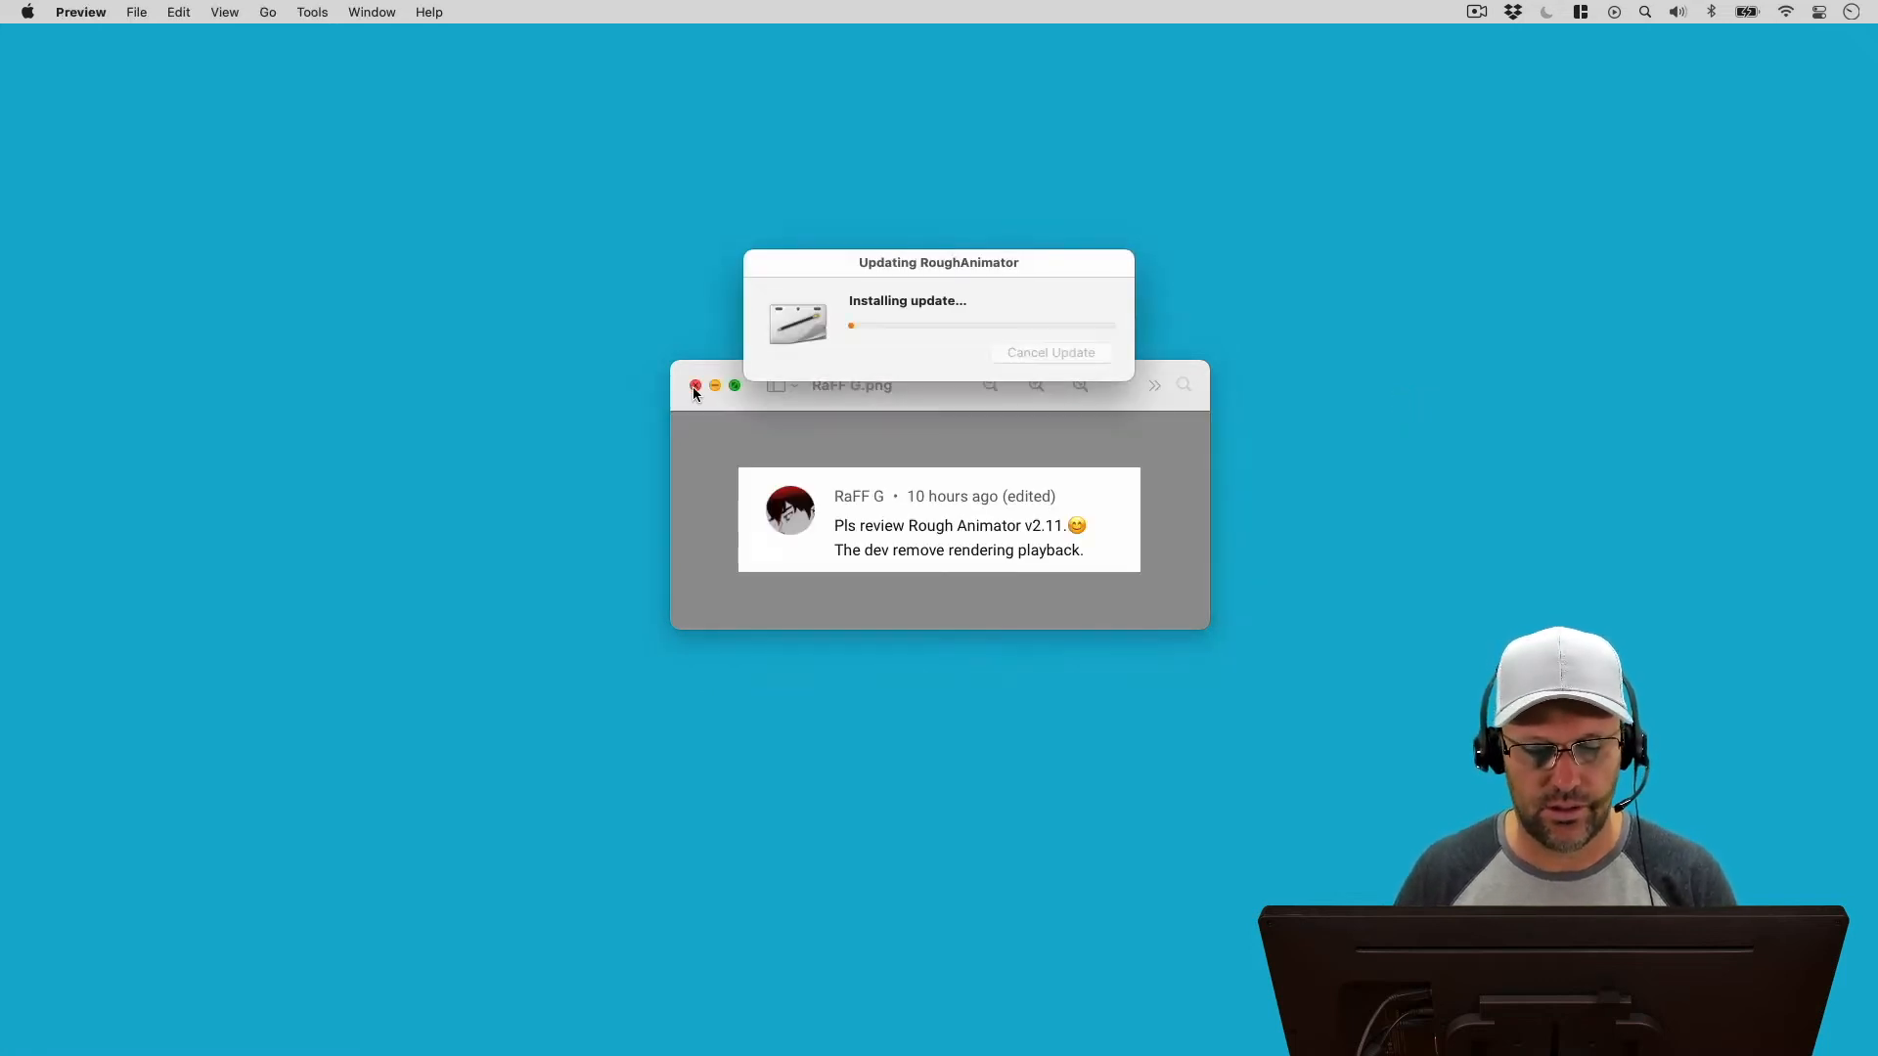
left_click(695, 385)
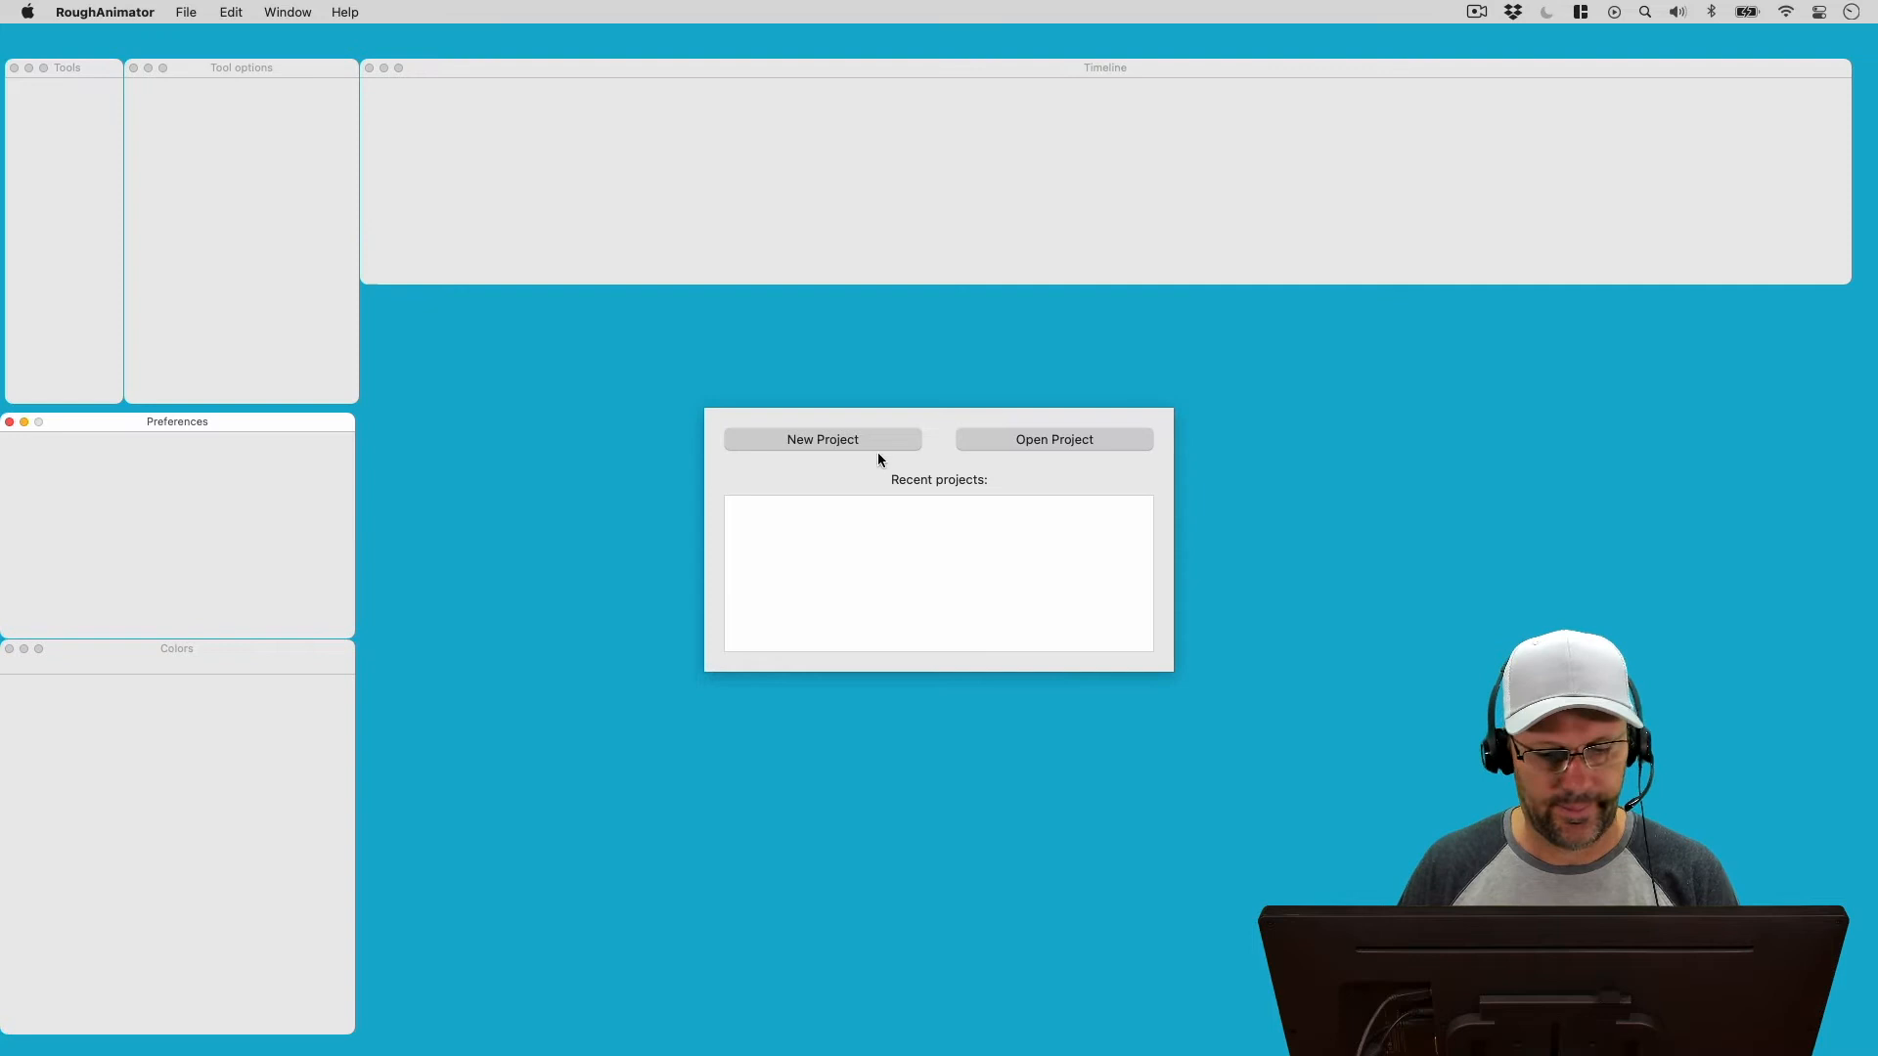
mouse_move(1052, 440)
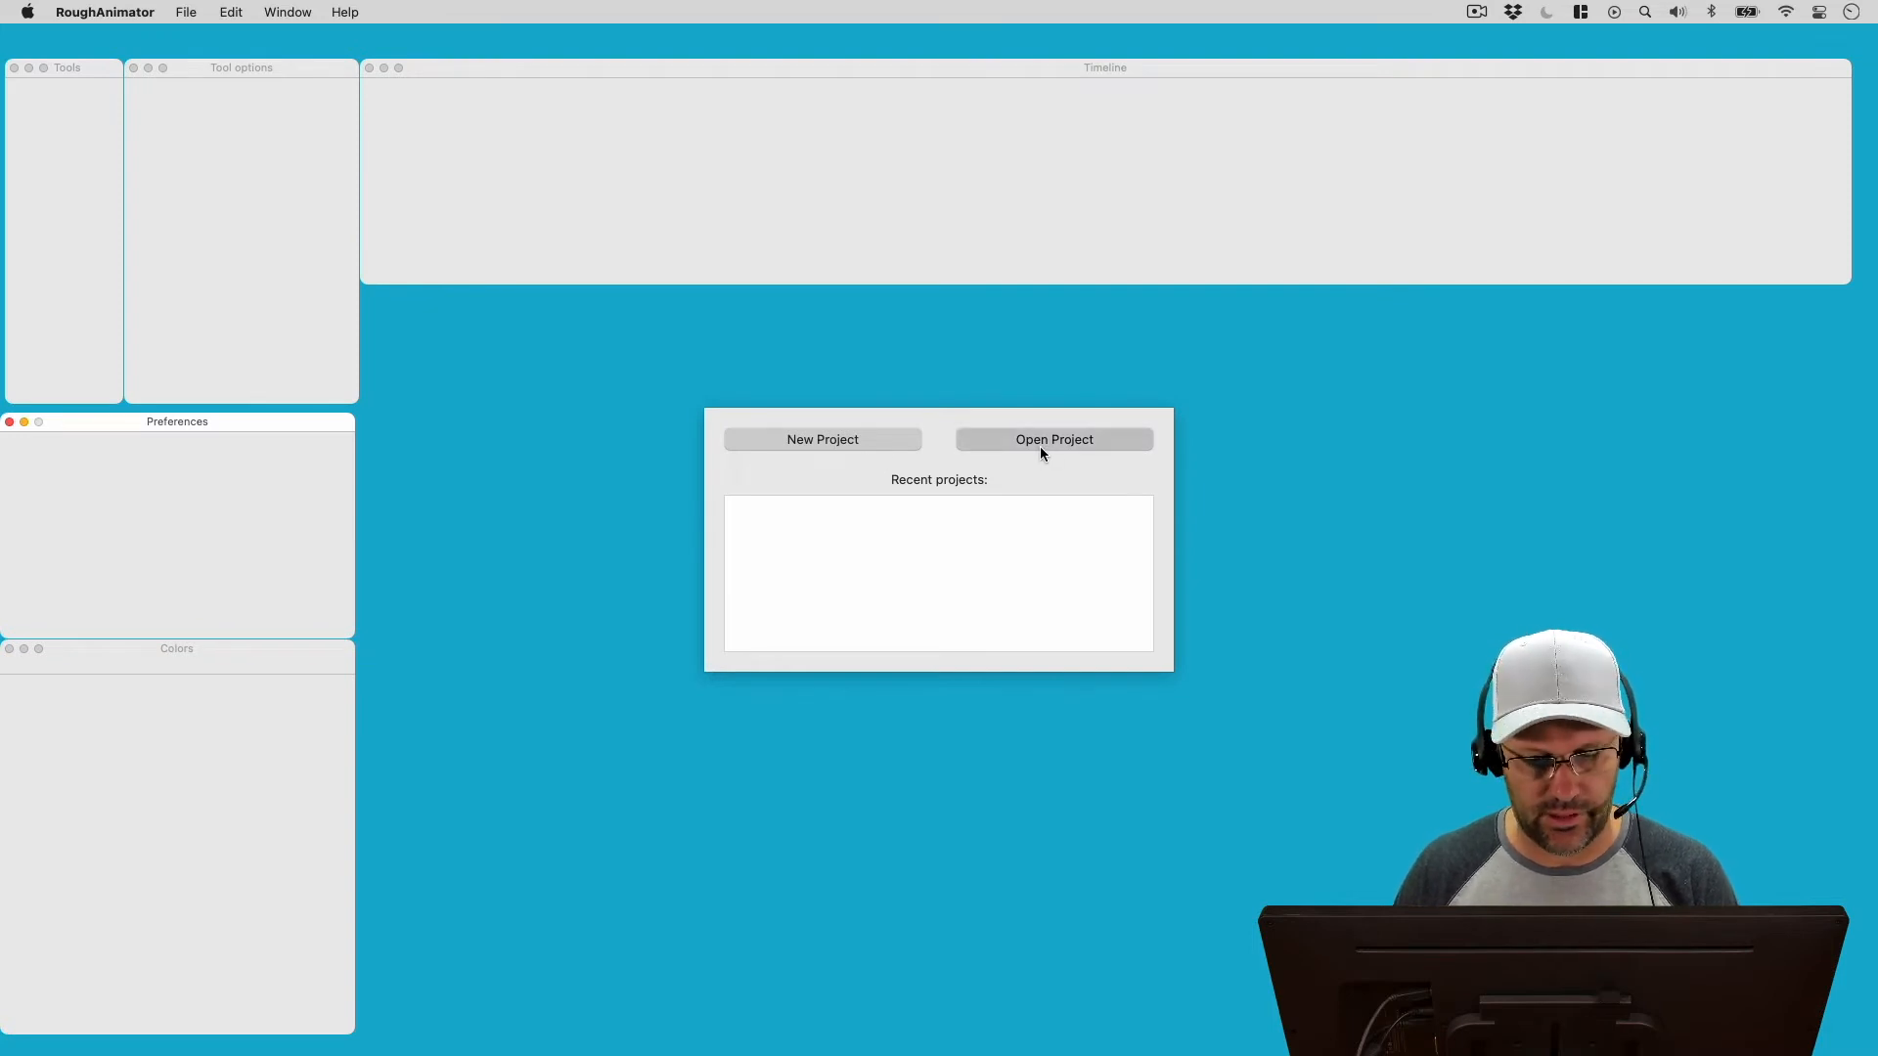
left_click(1053, 440)
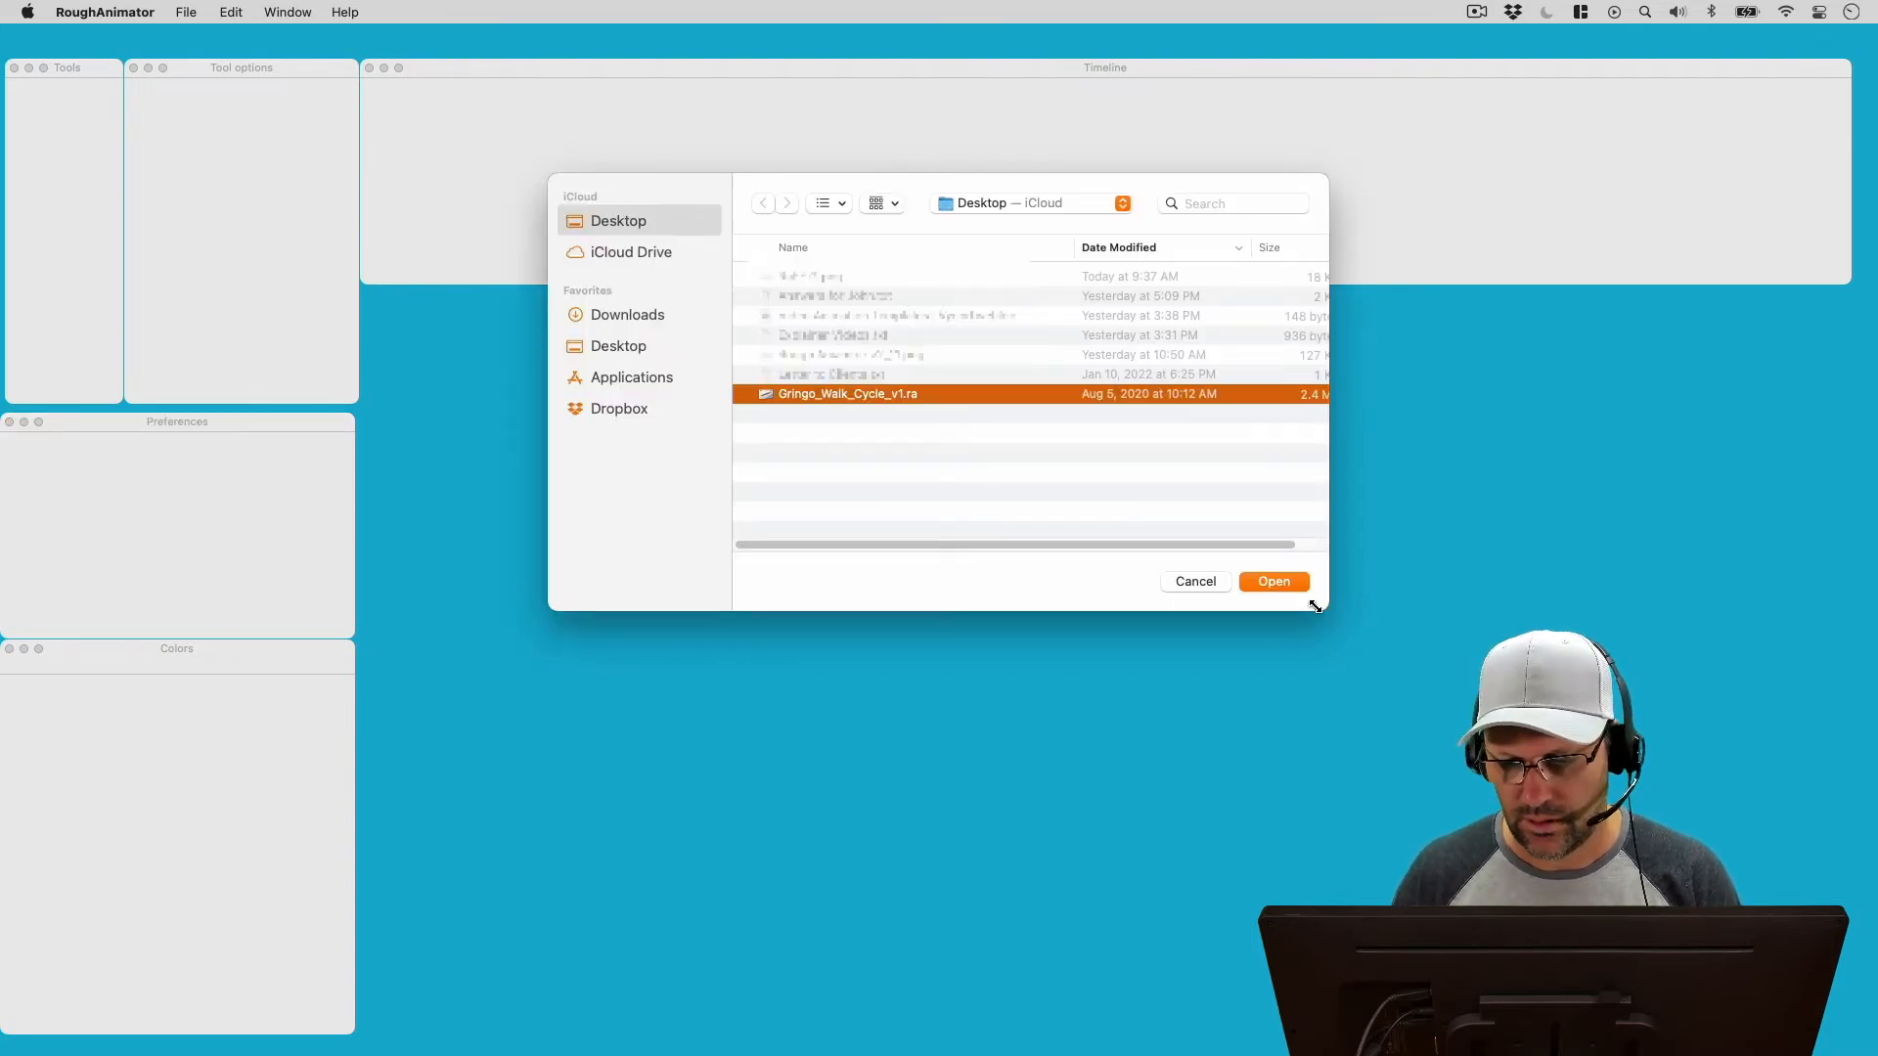
left_click(1272, 581)
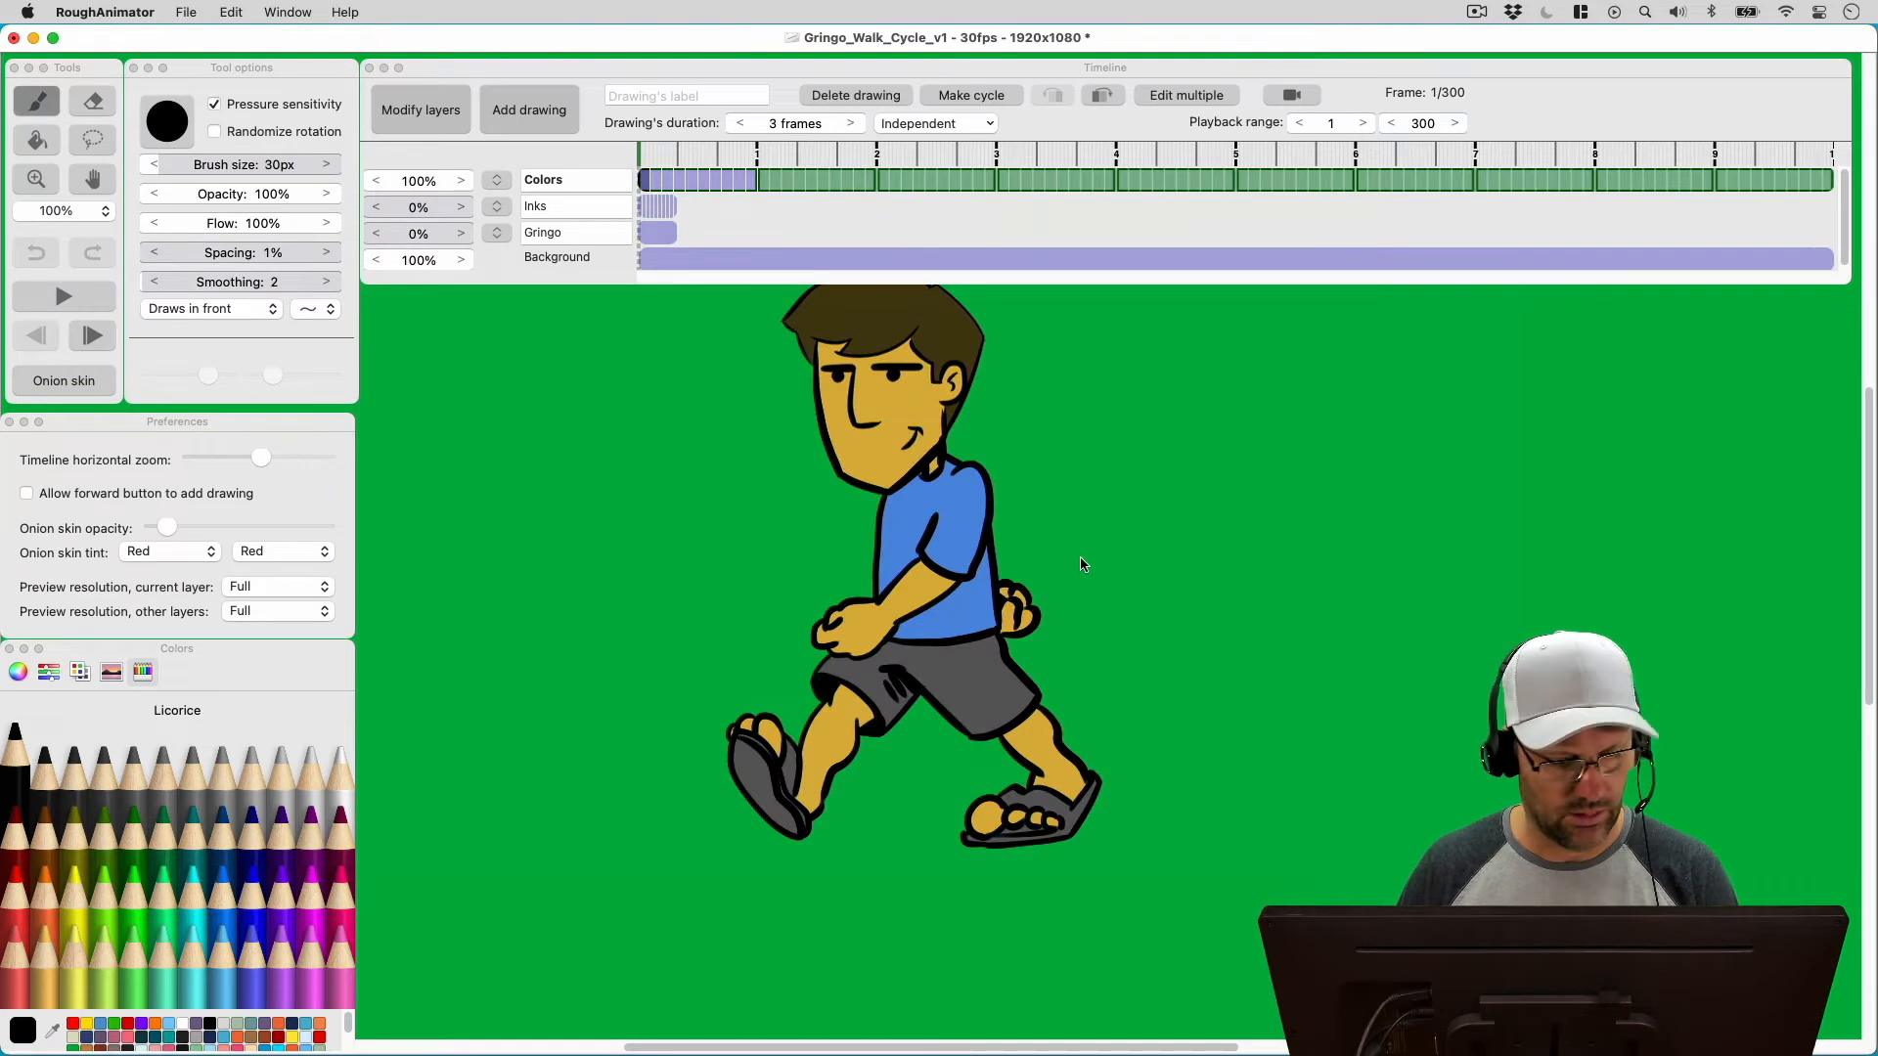
left_click(92, 178)
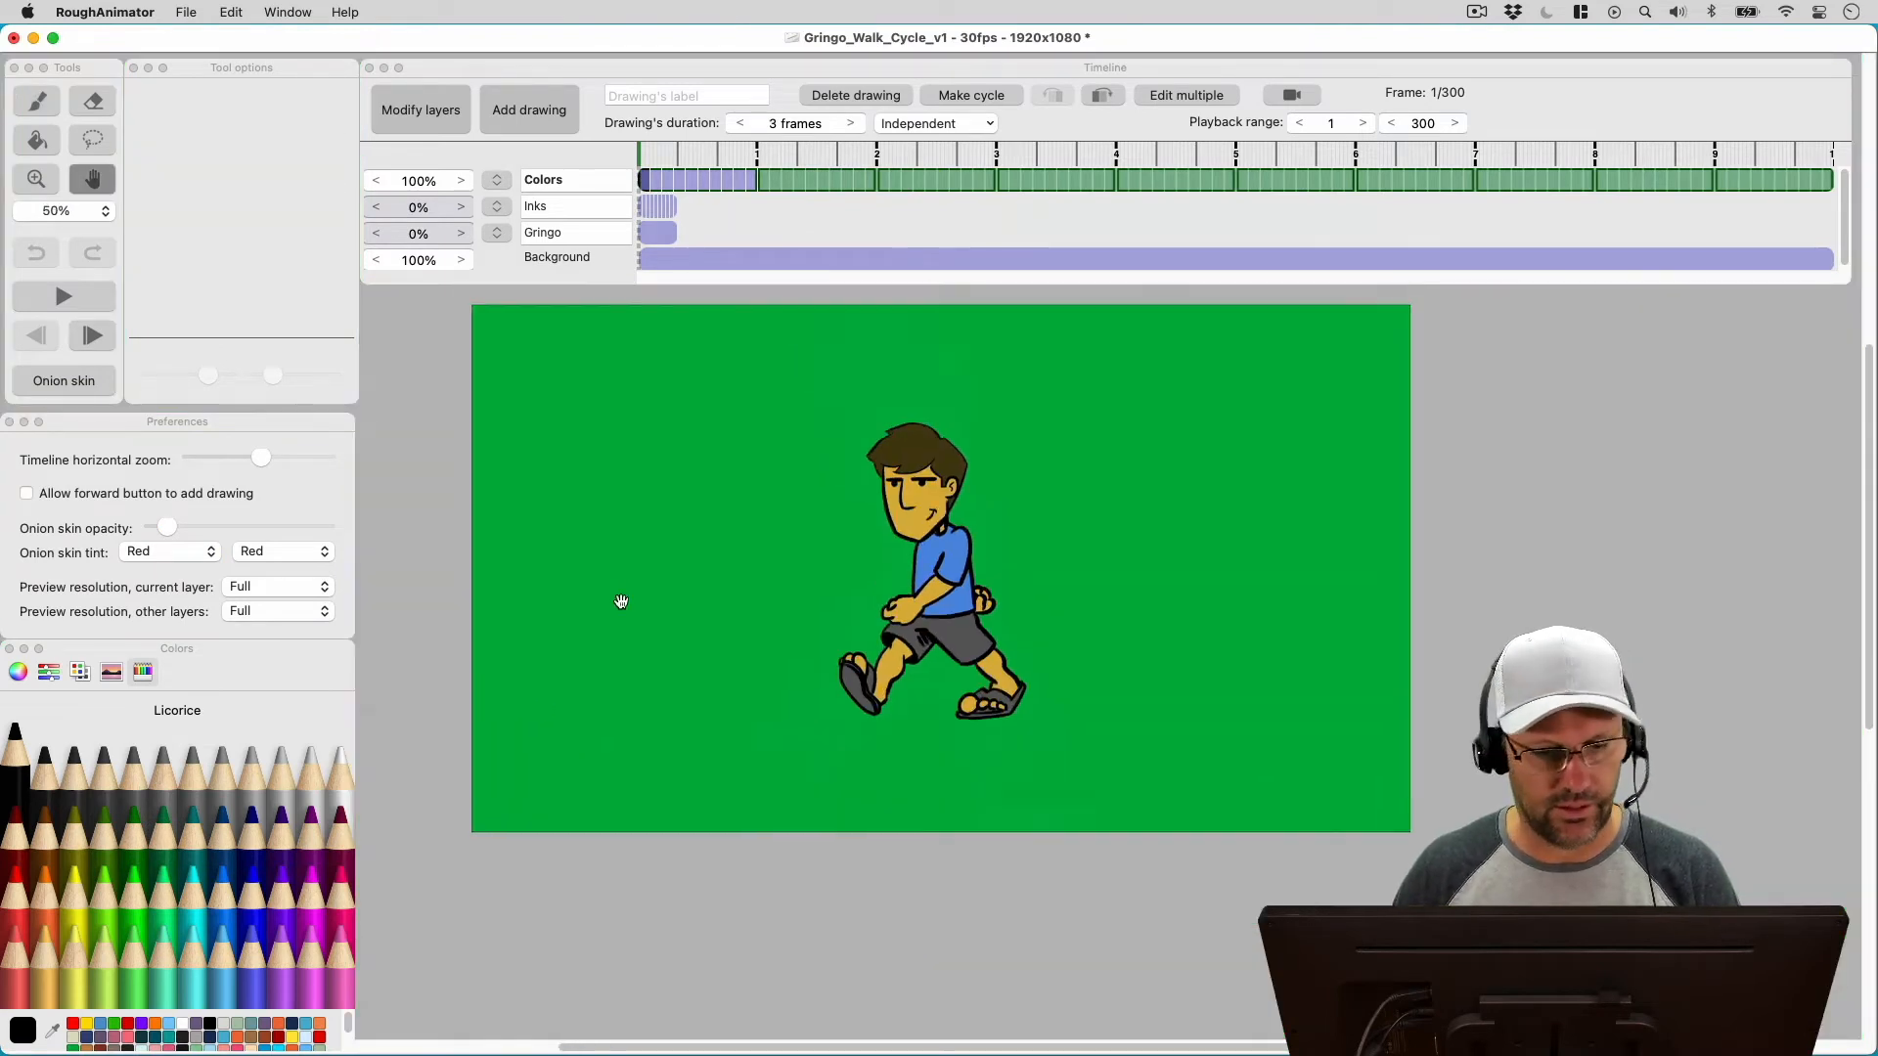
left_click(35, 100)
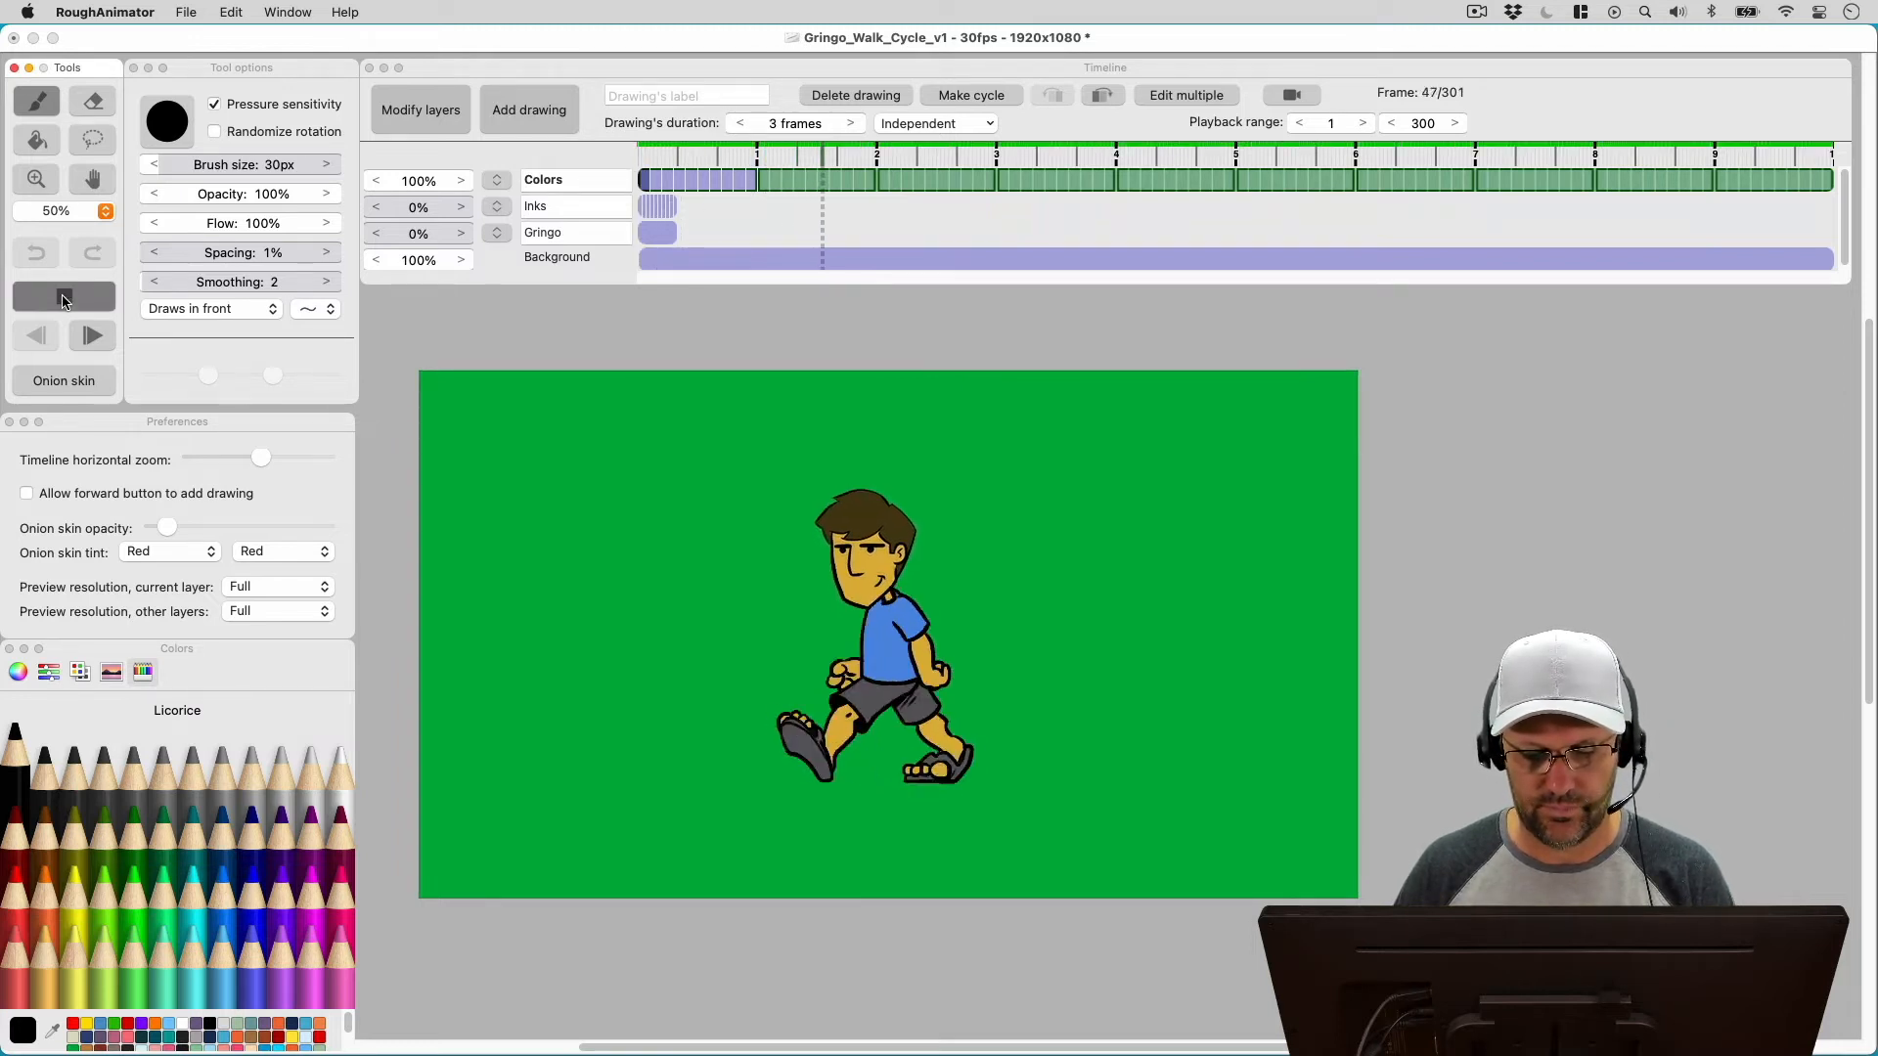
left_click(1060, 180)
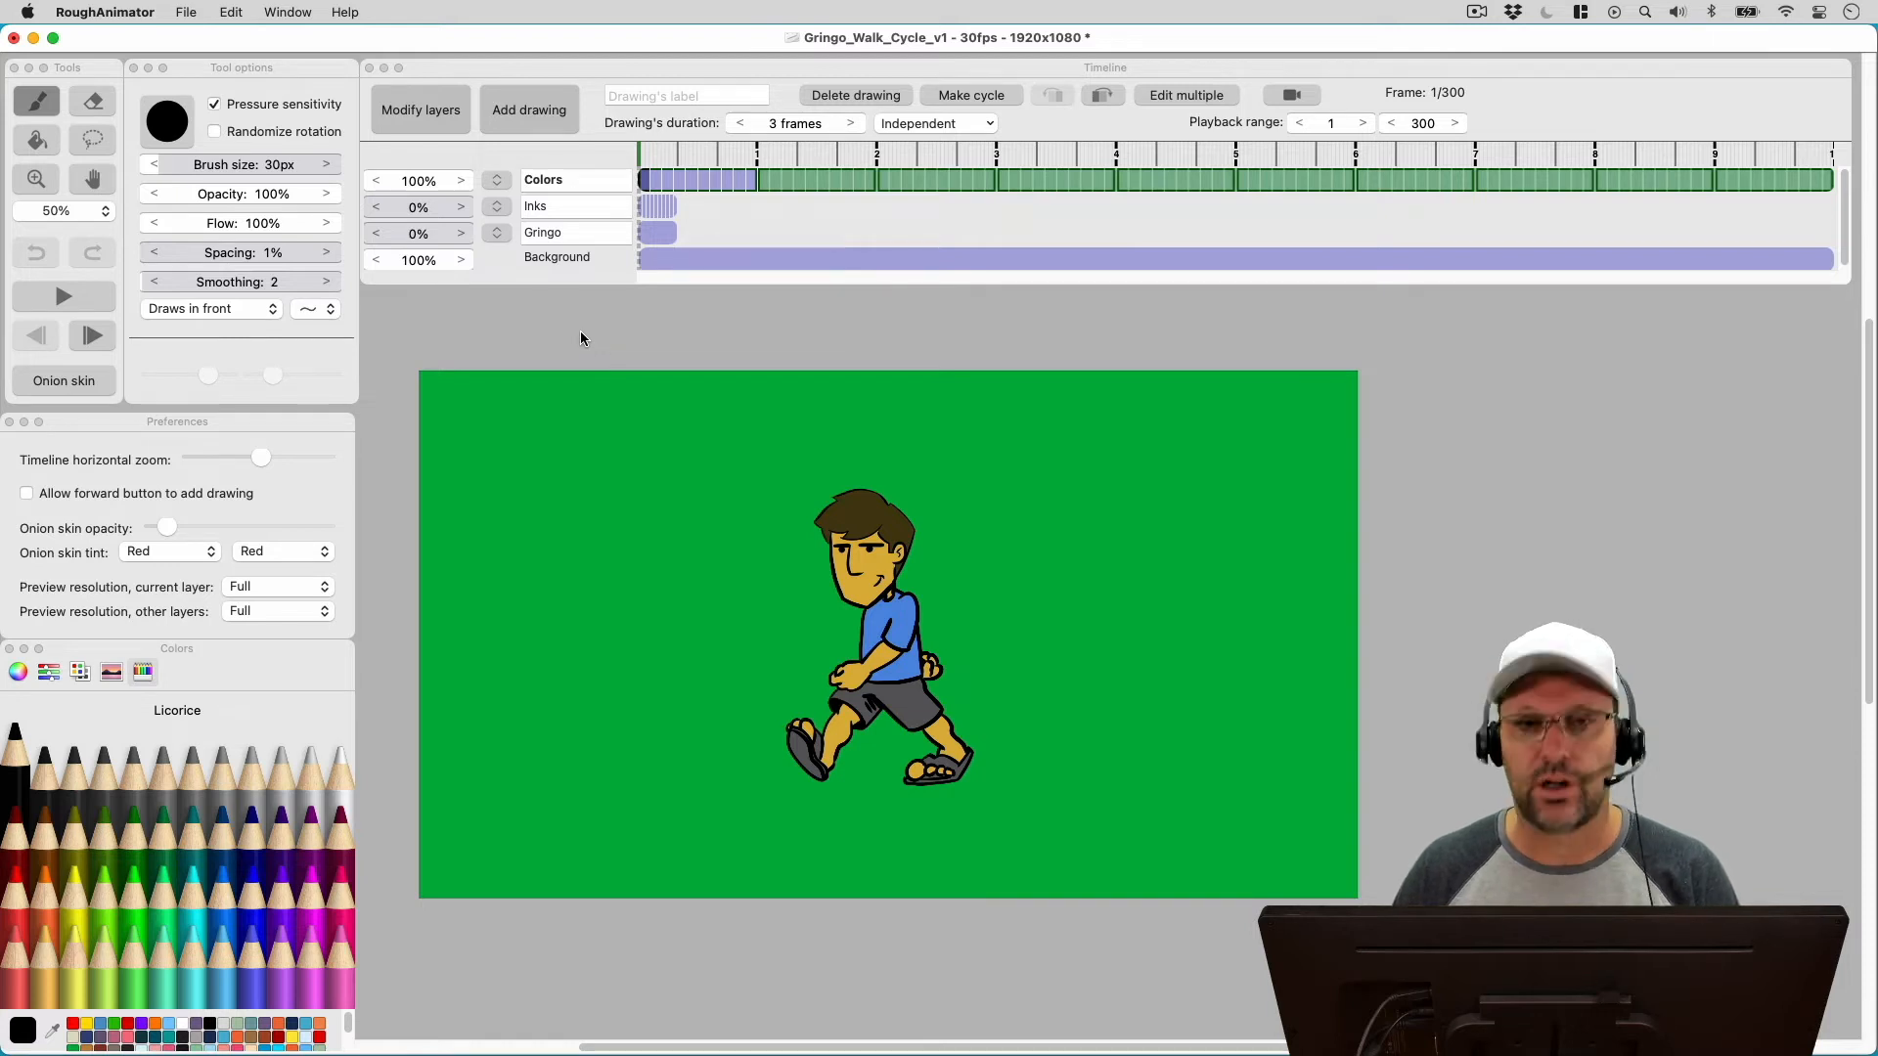
mouse_move(611, 335)
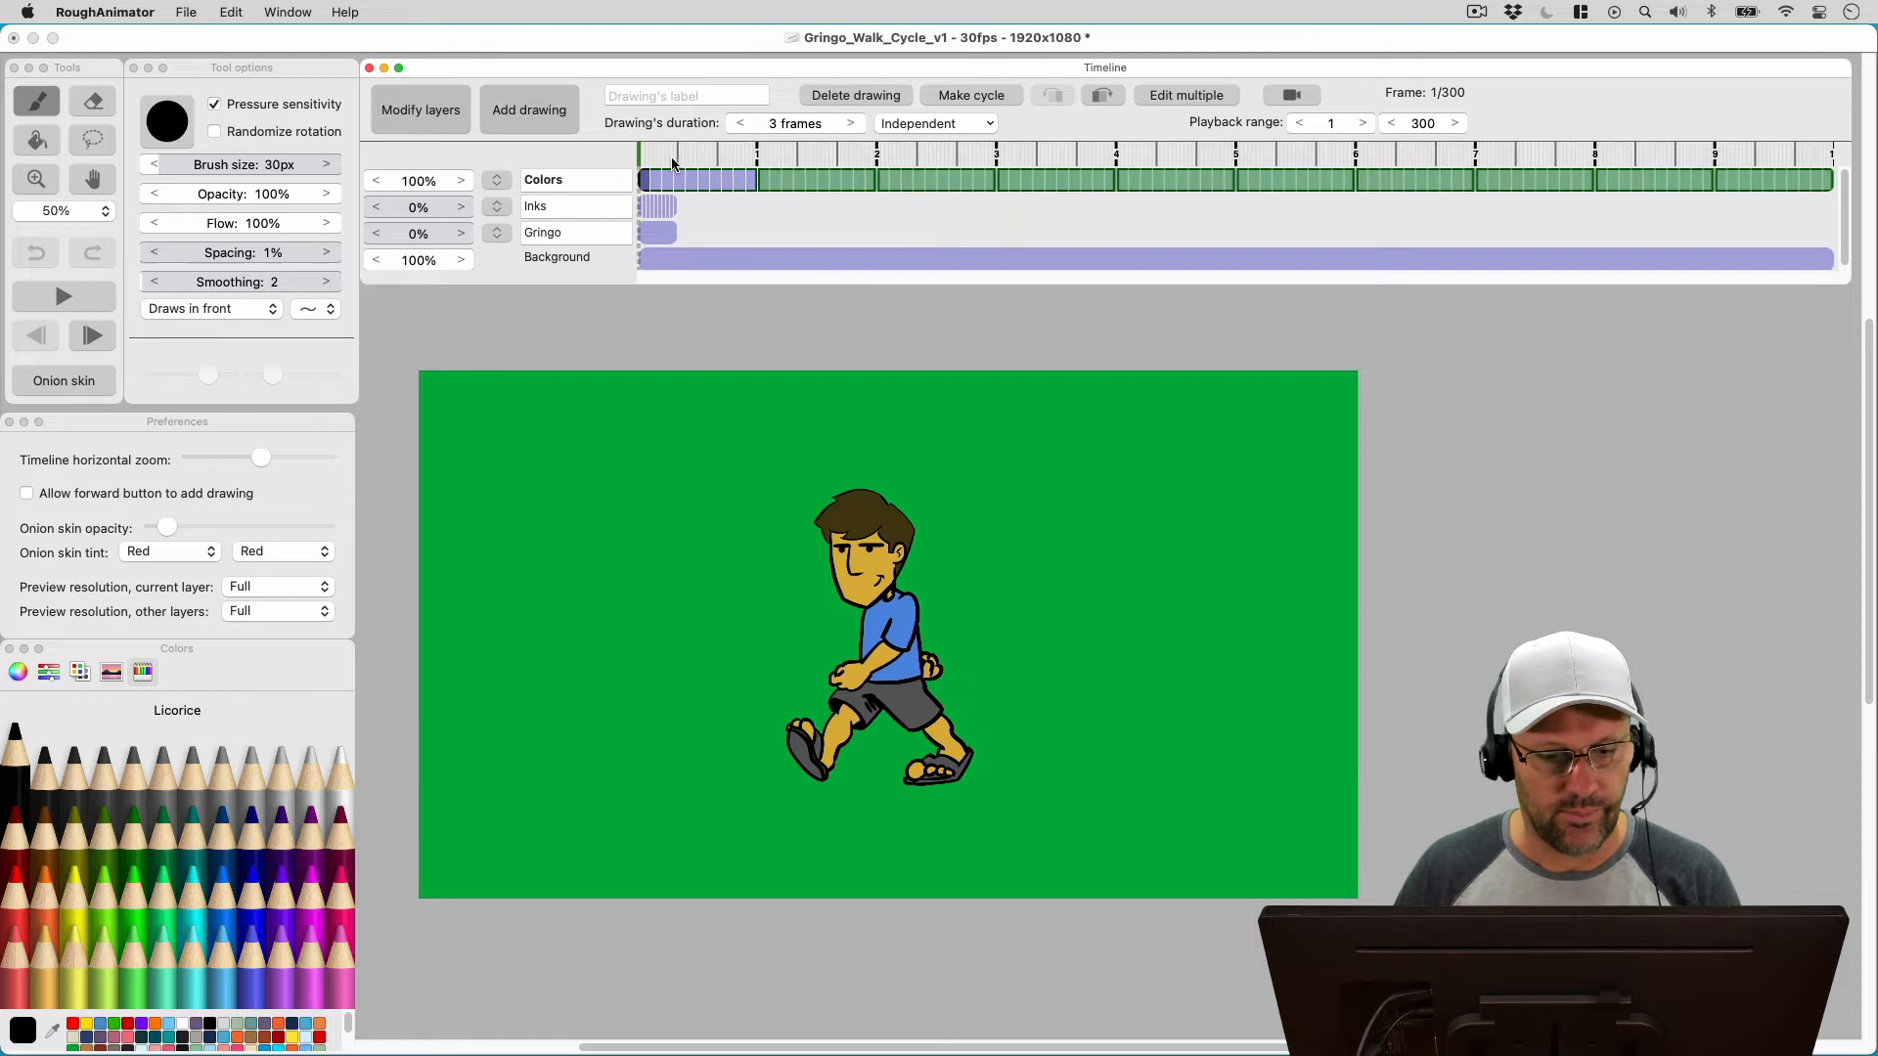
left_click(62, 295)
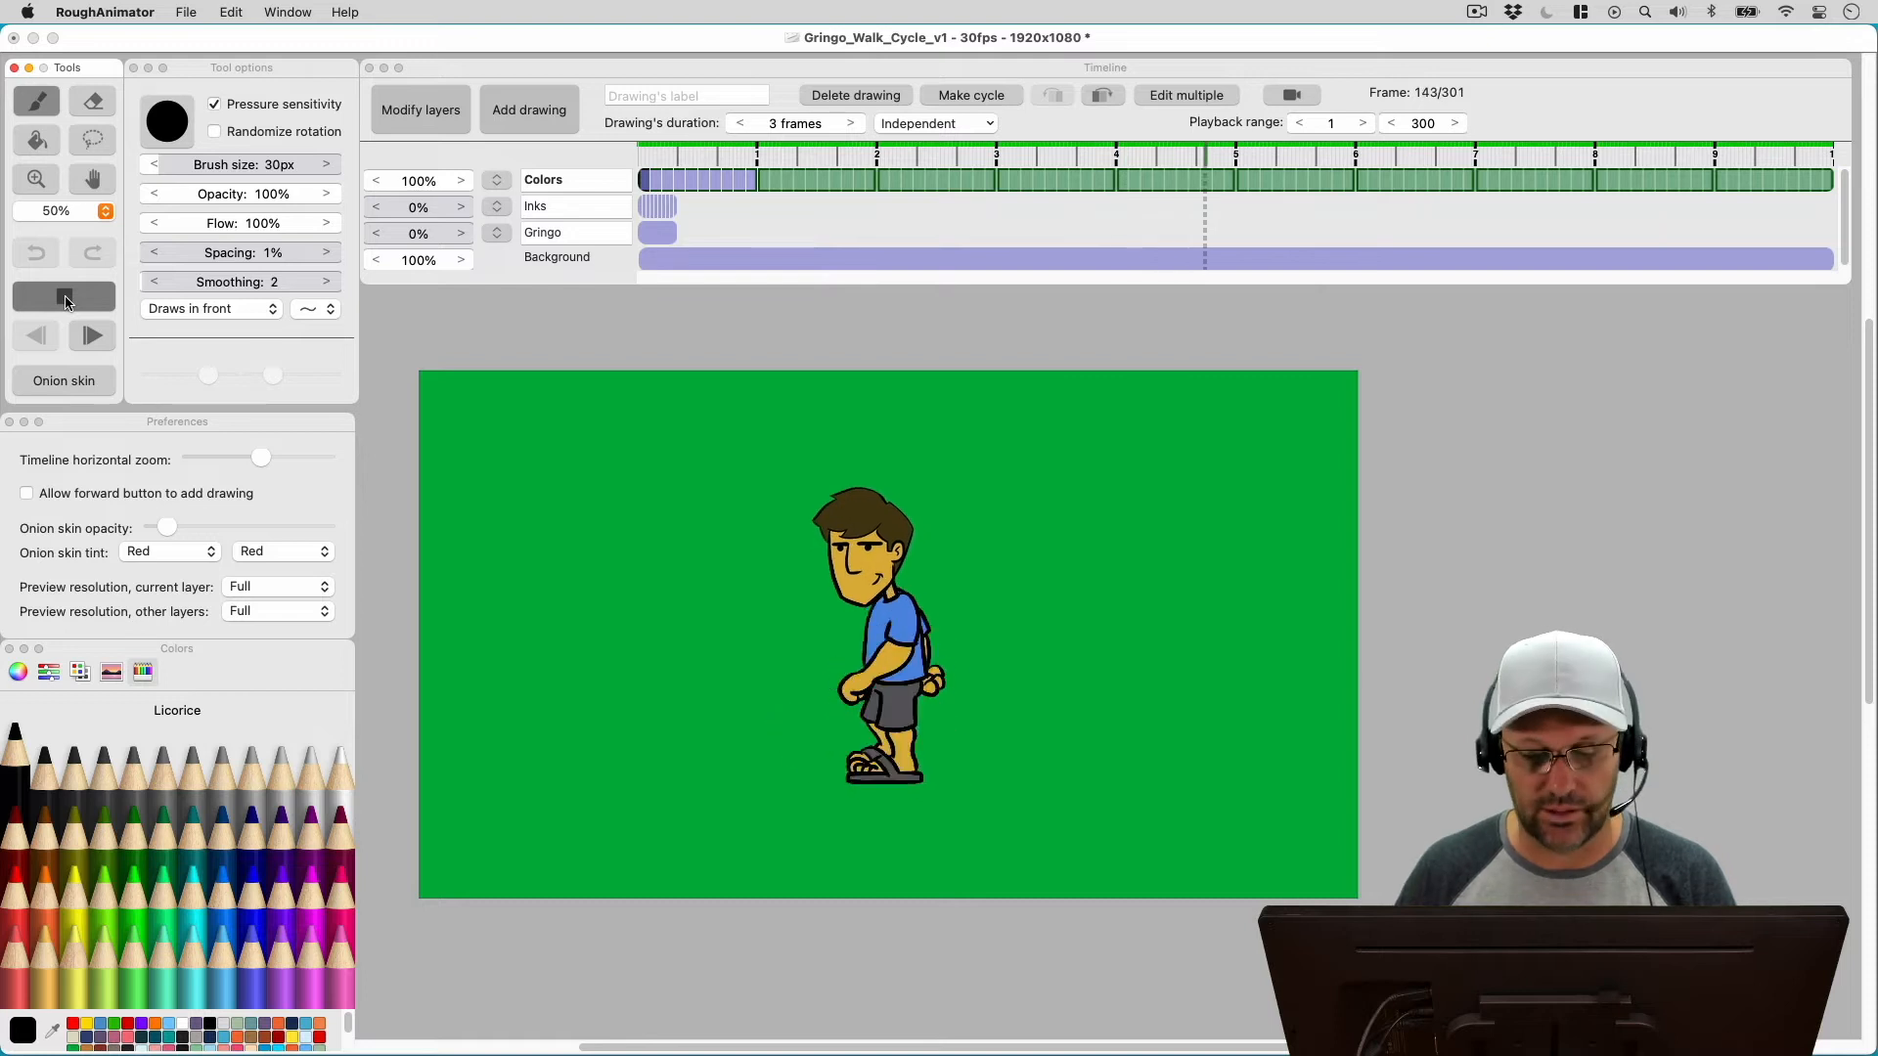
left_click(63, 297)
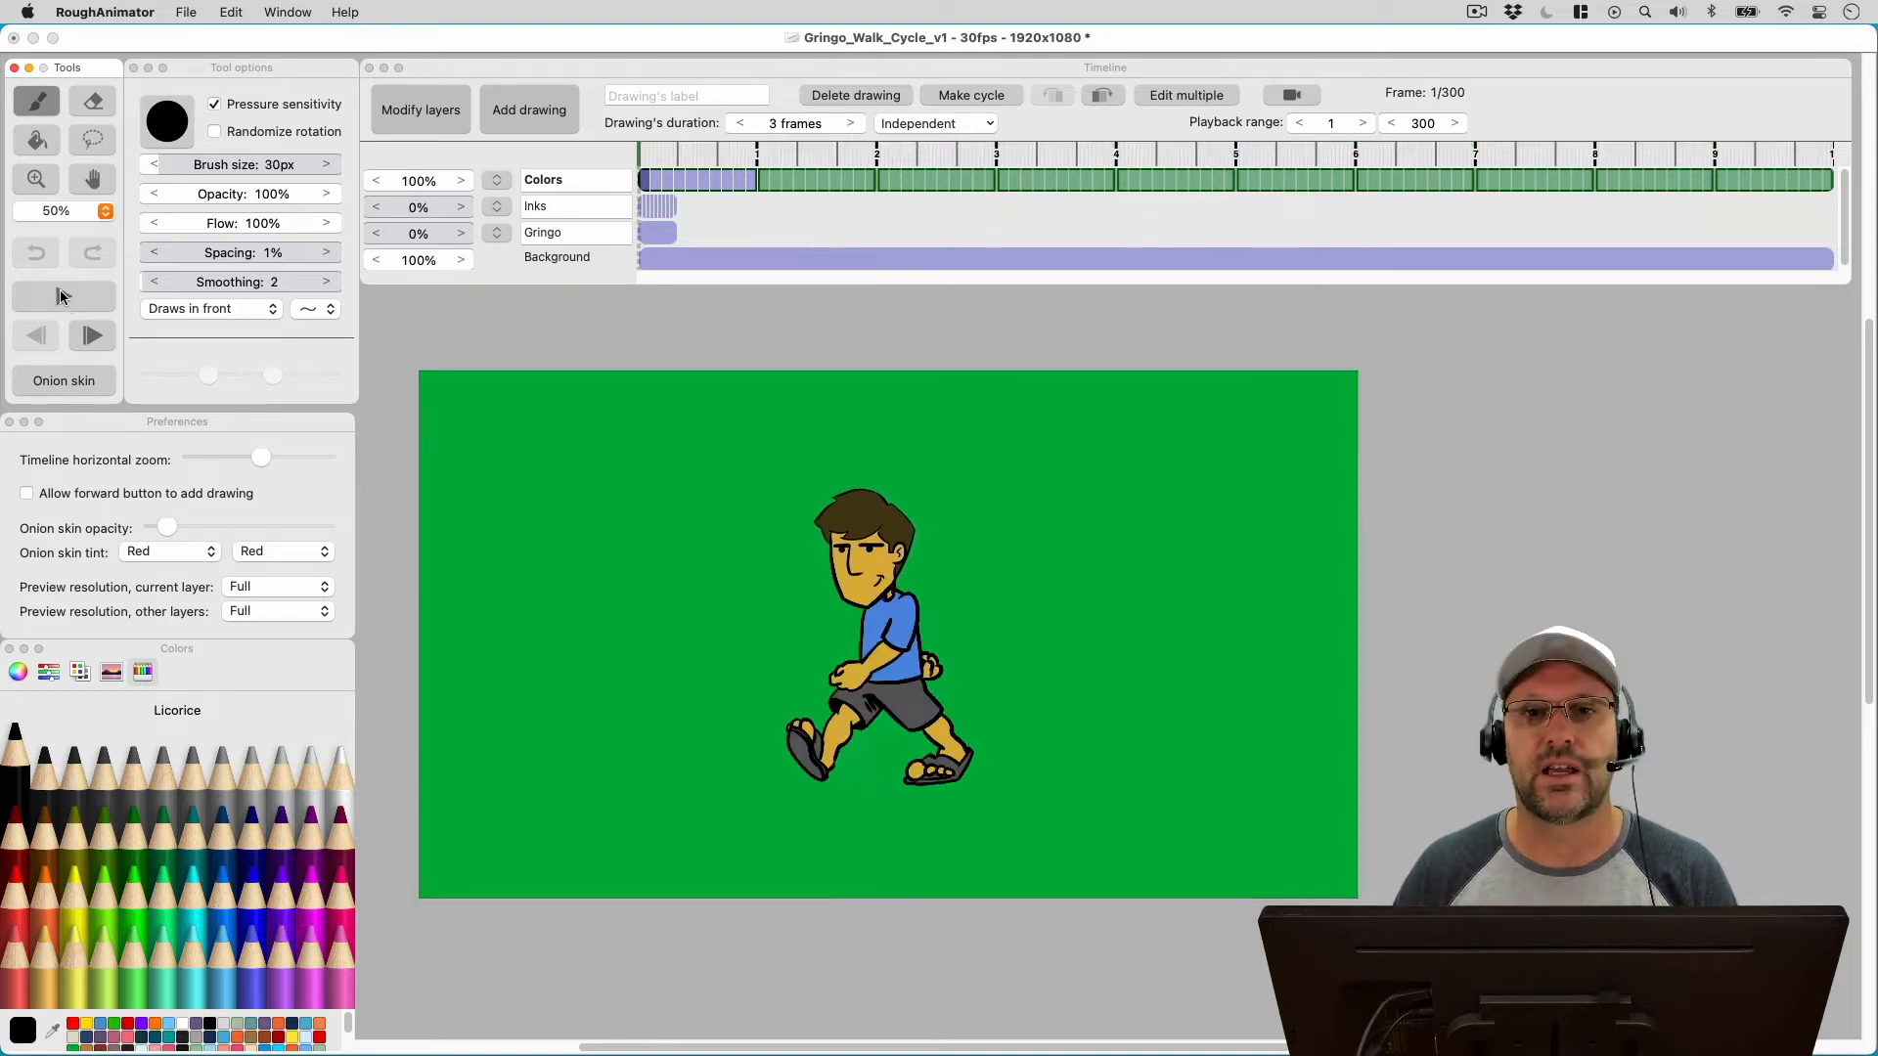
left_click(63, 295)
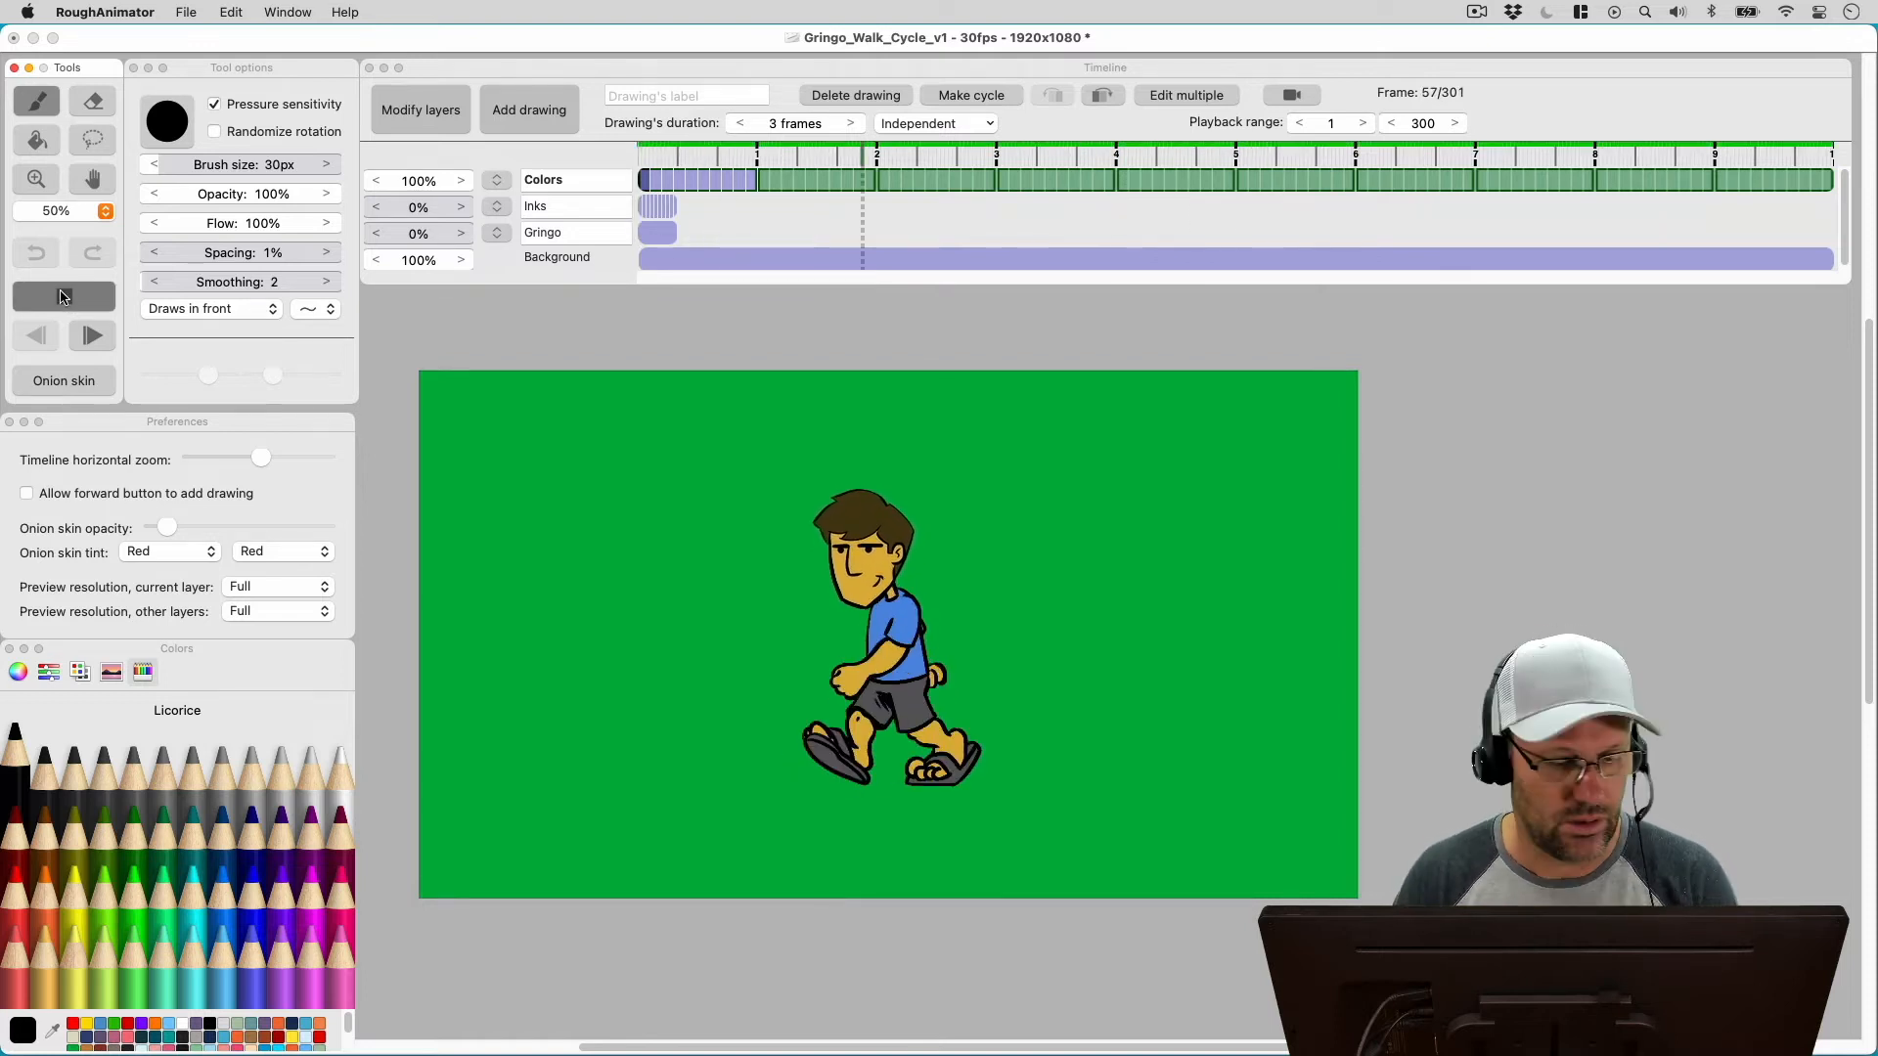
left_click(63, 296)
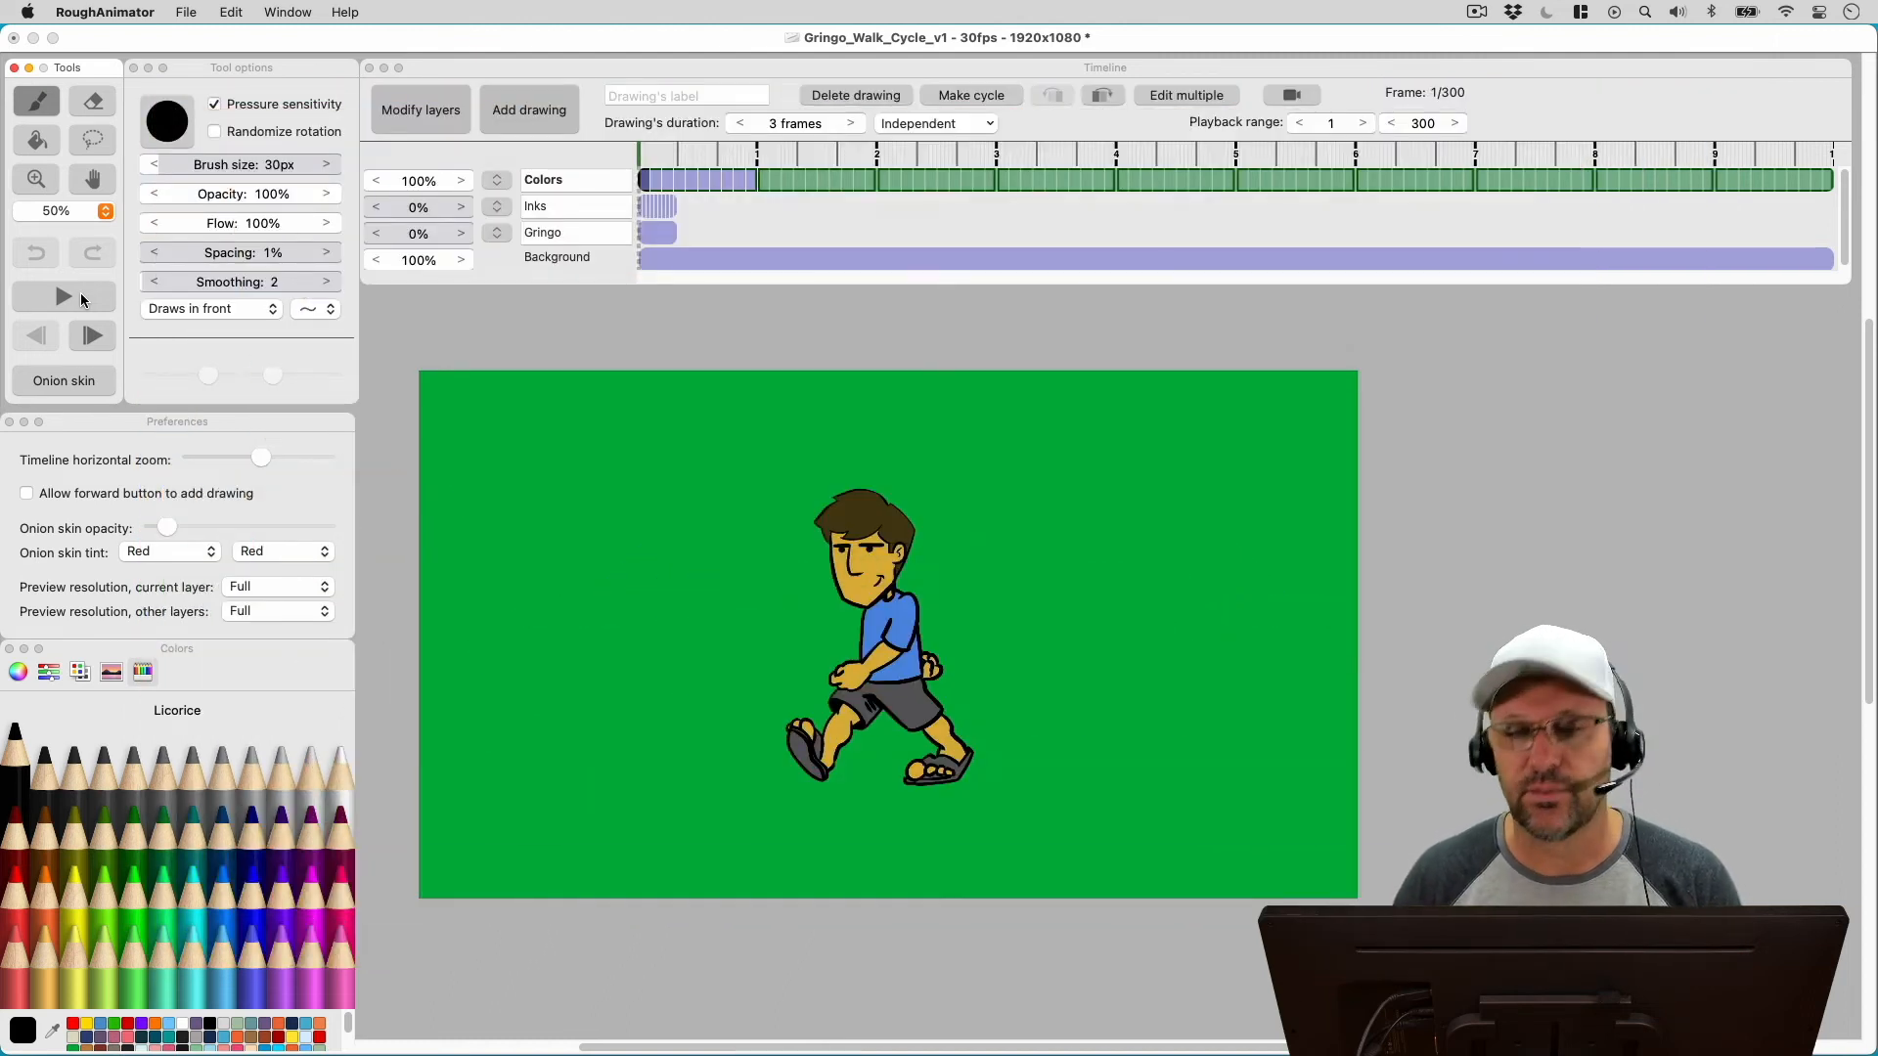
left_click(63, 295)
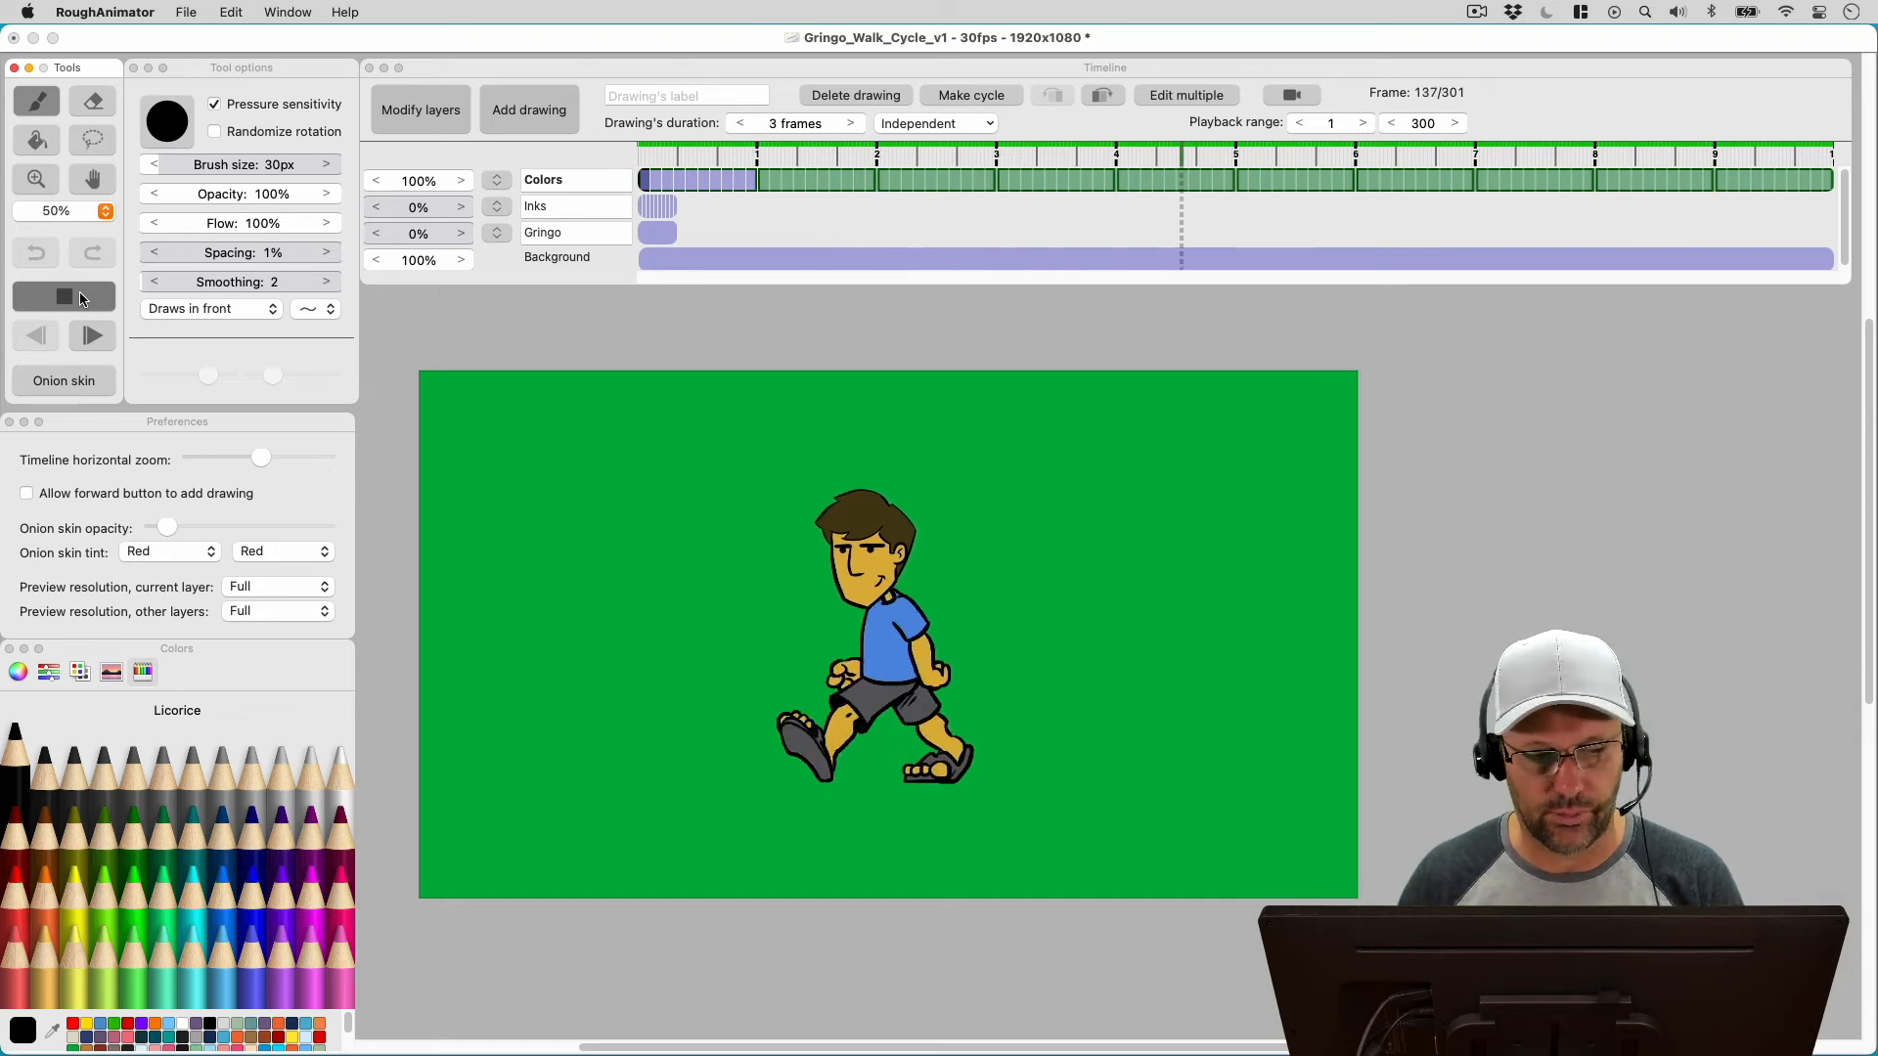
left_click(1417, 168)
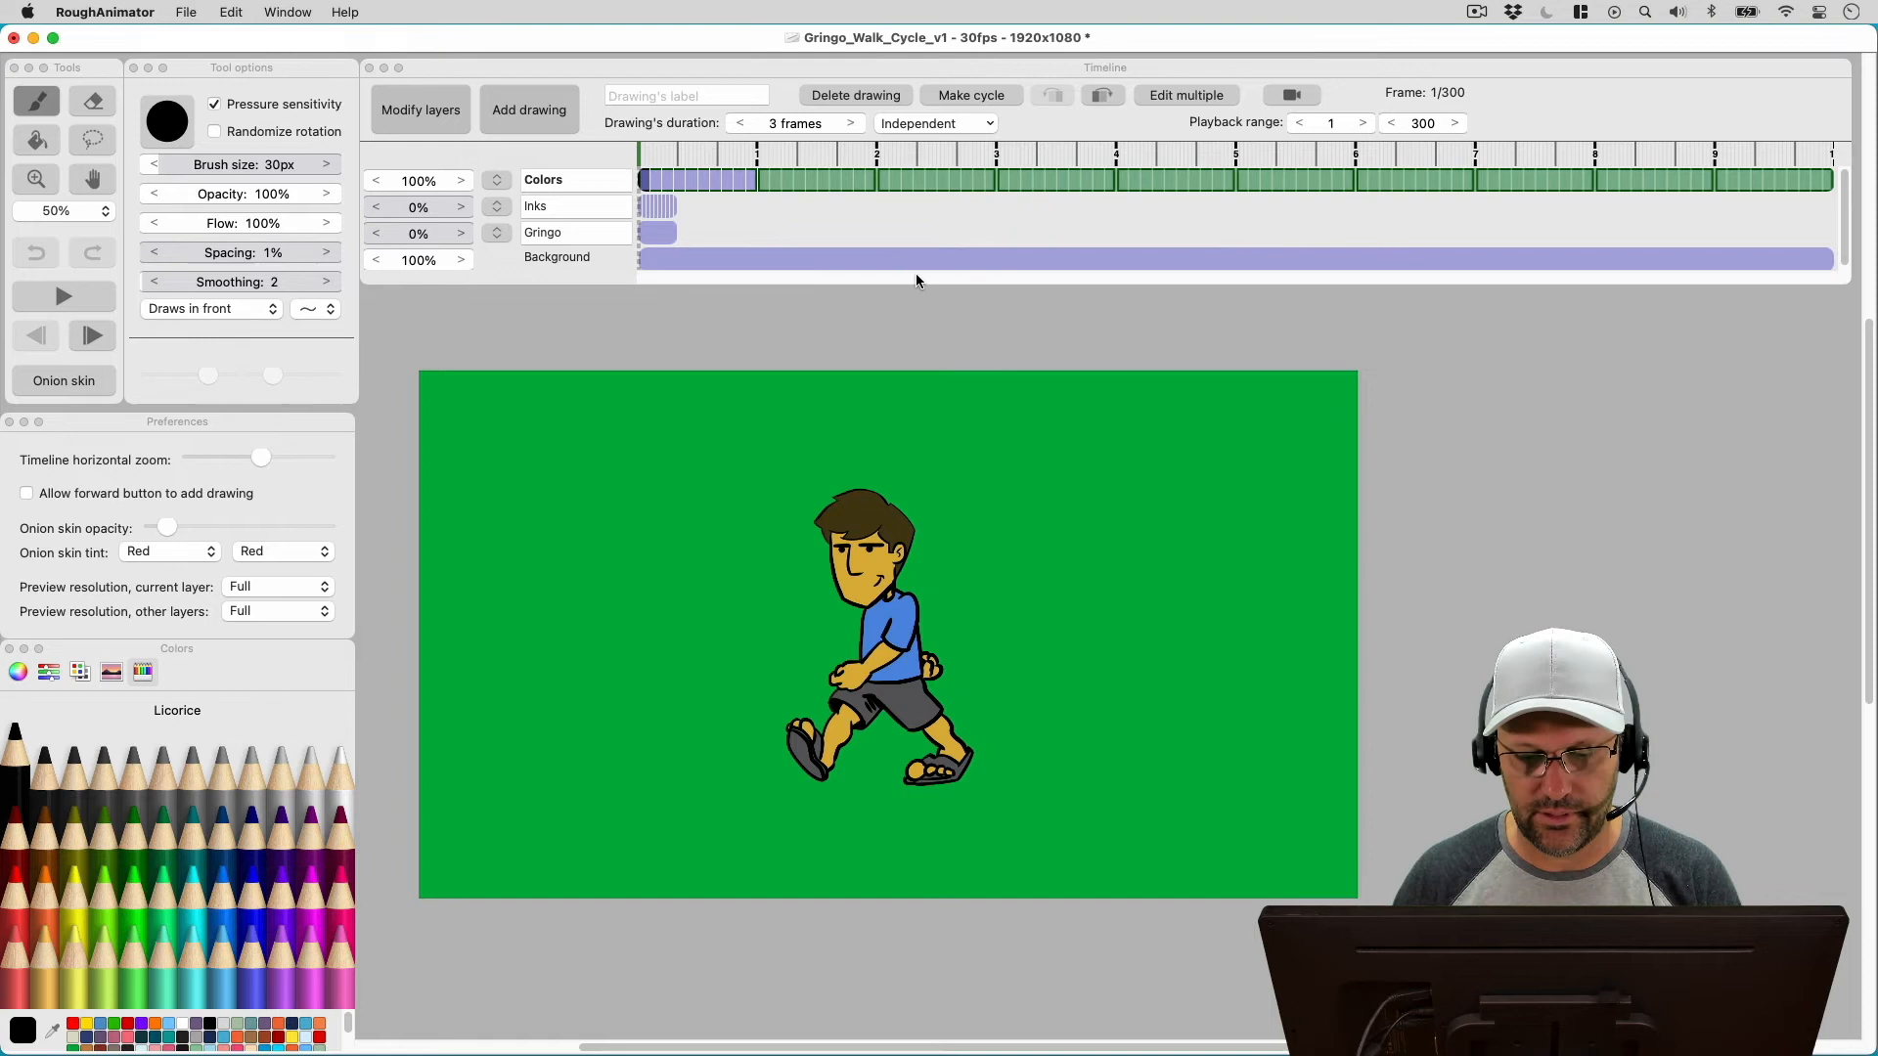
Step: Create a blank animation with forward-adds-drawing and onion skin, three scribbles each held 3 frames
left_click(186, 11)
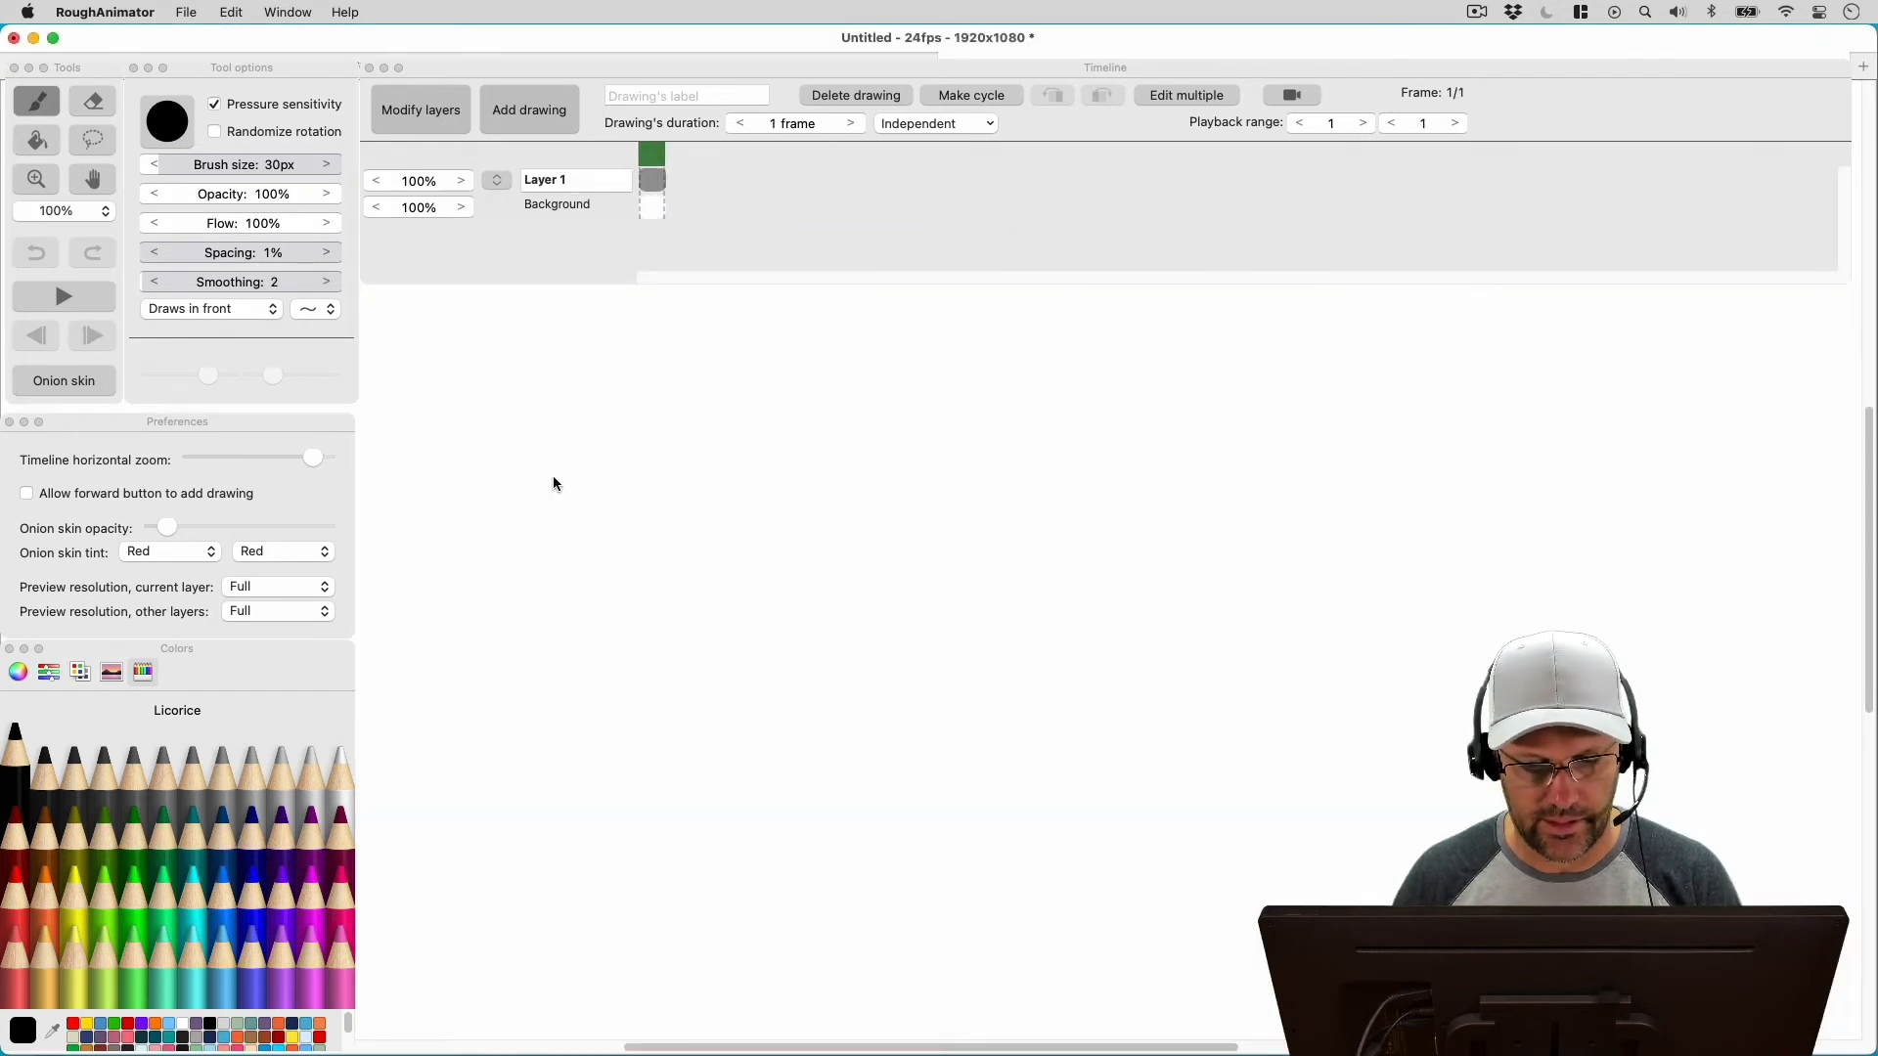
left_click(25, 493)
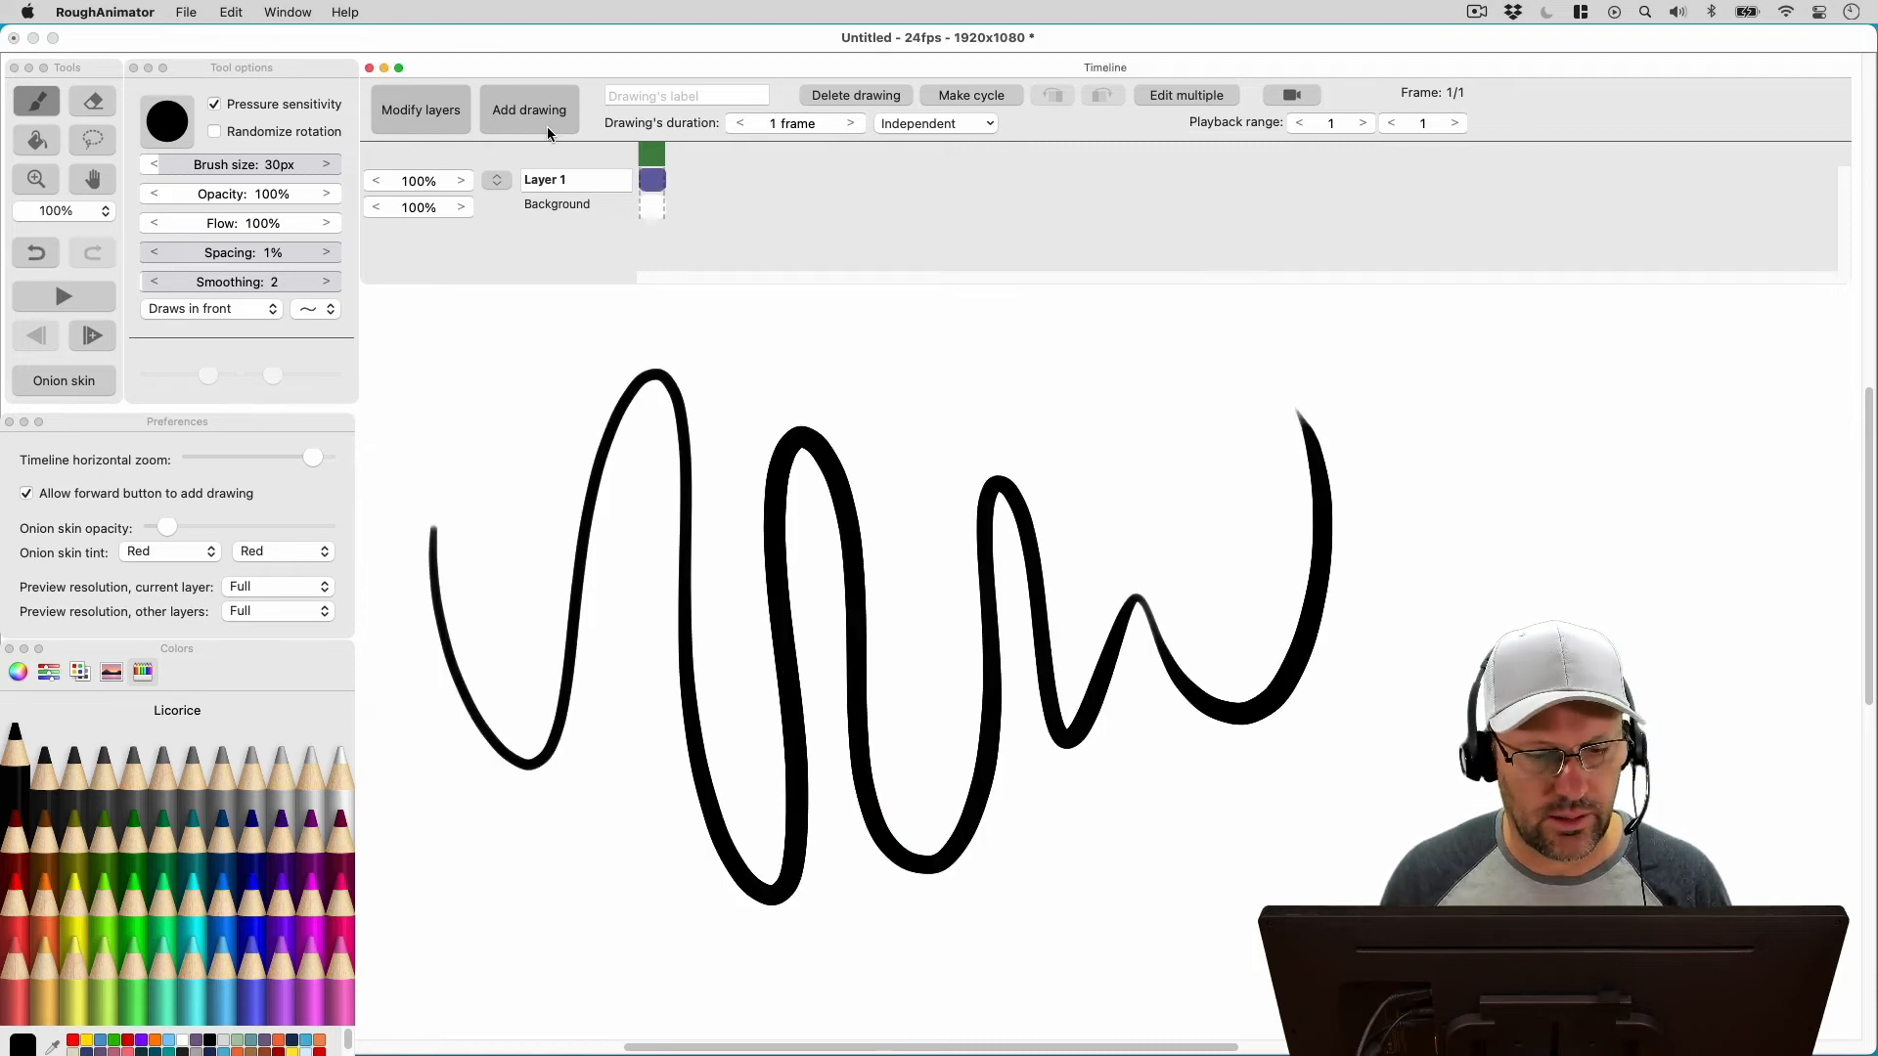
left_click(528, 110)
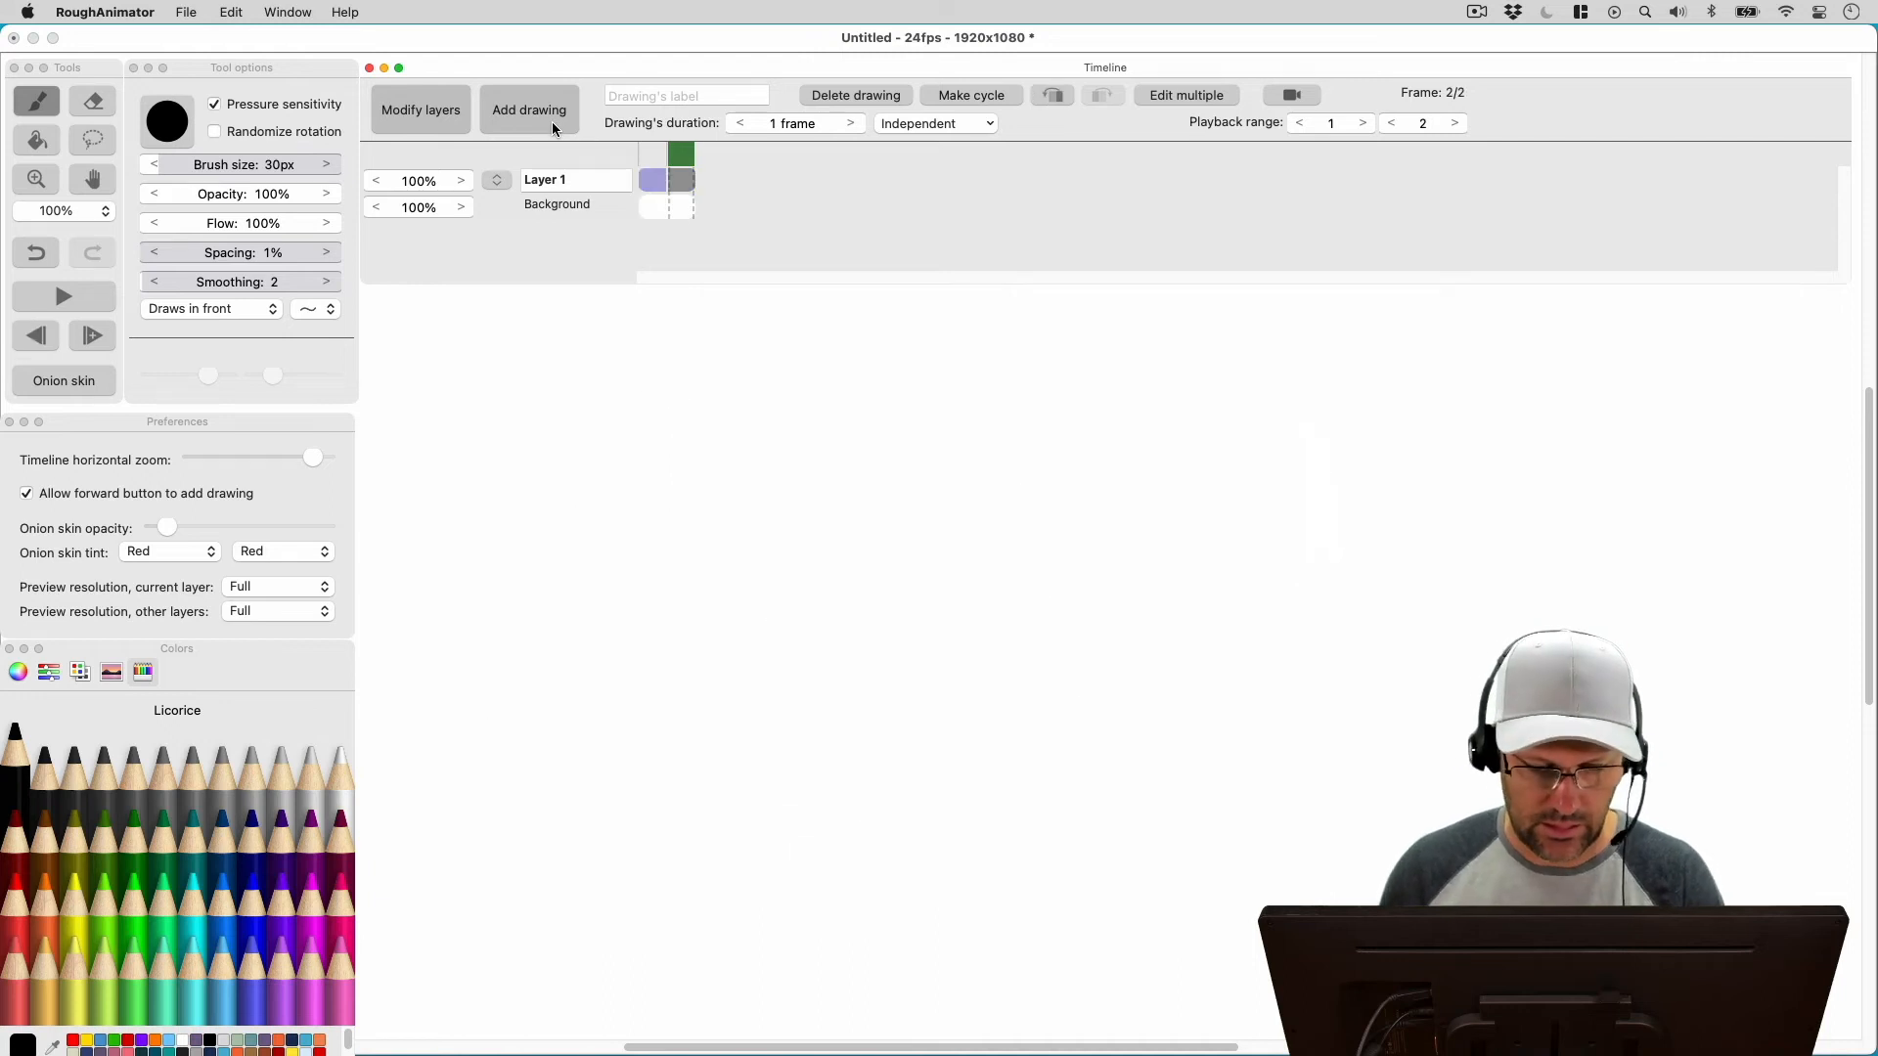
left_click(63, 379)
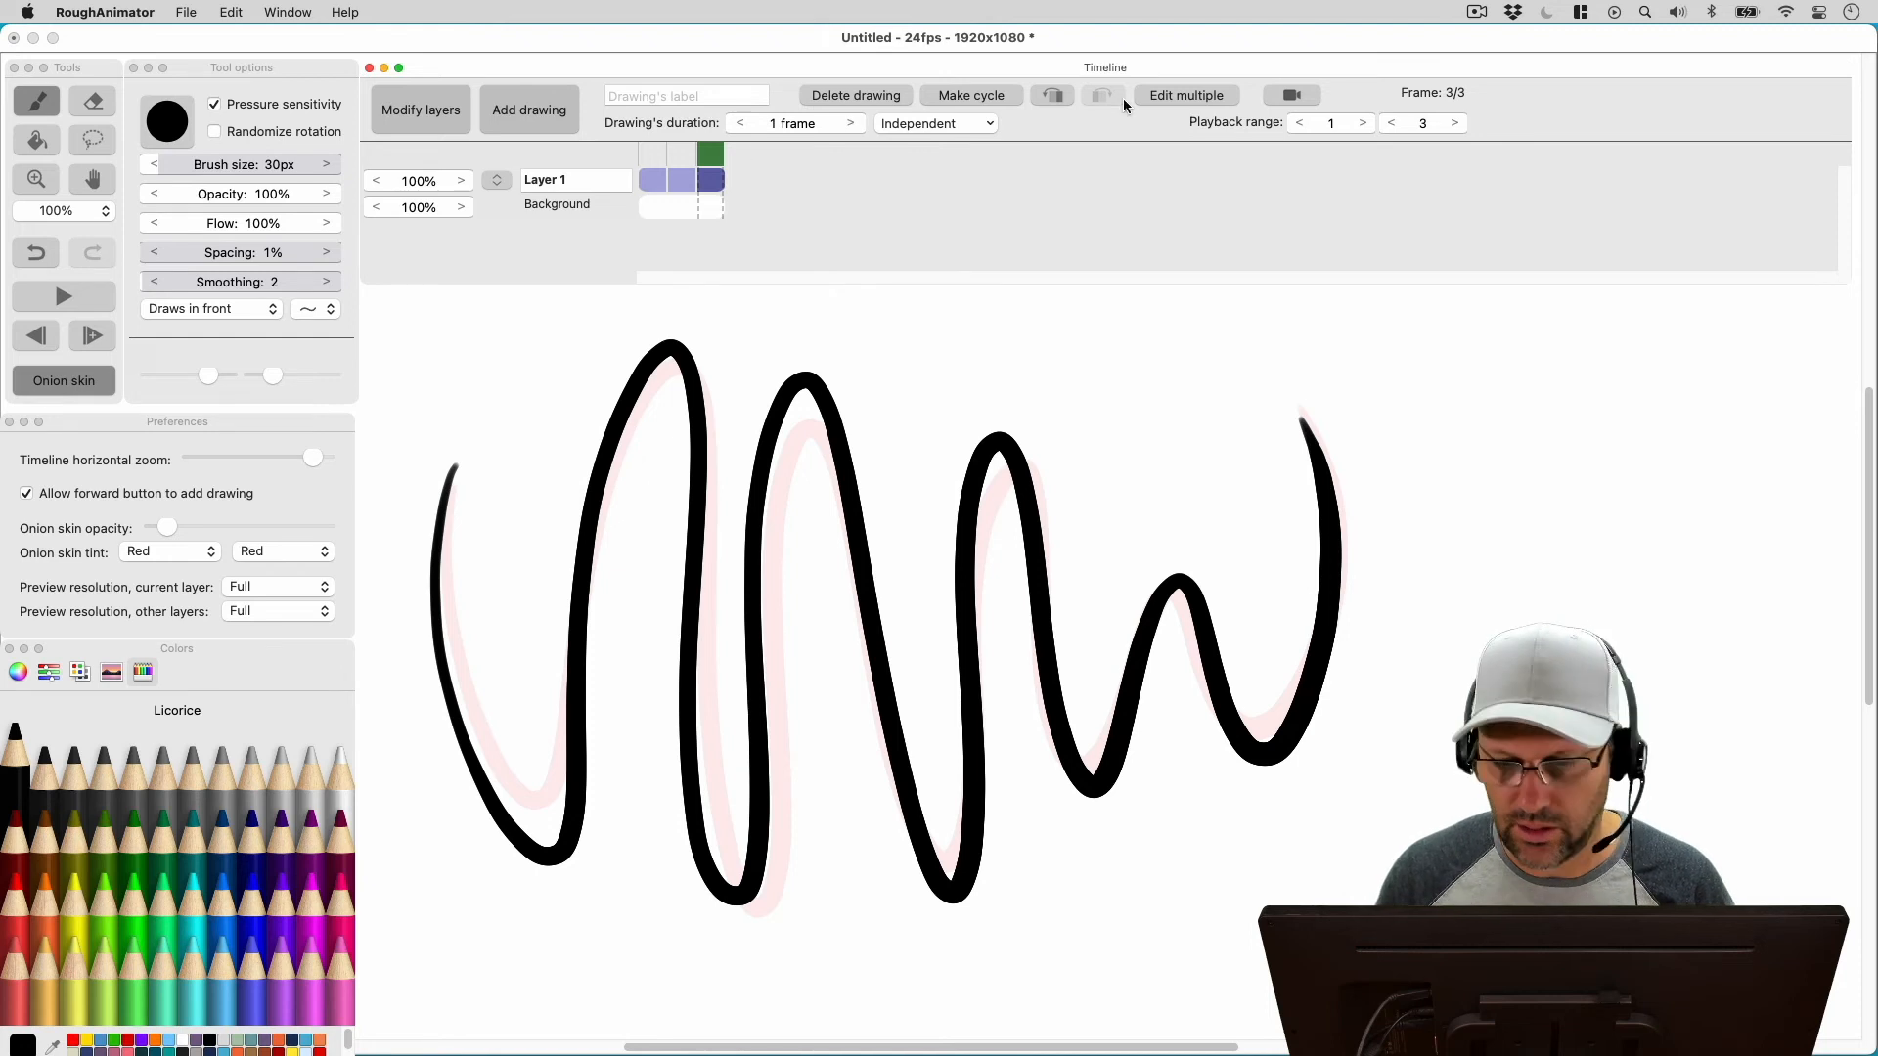
left_click(671, 180)
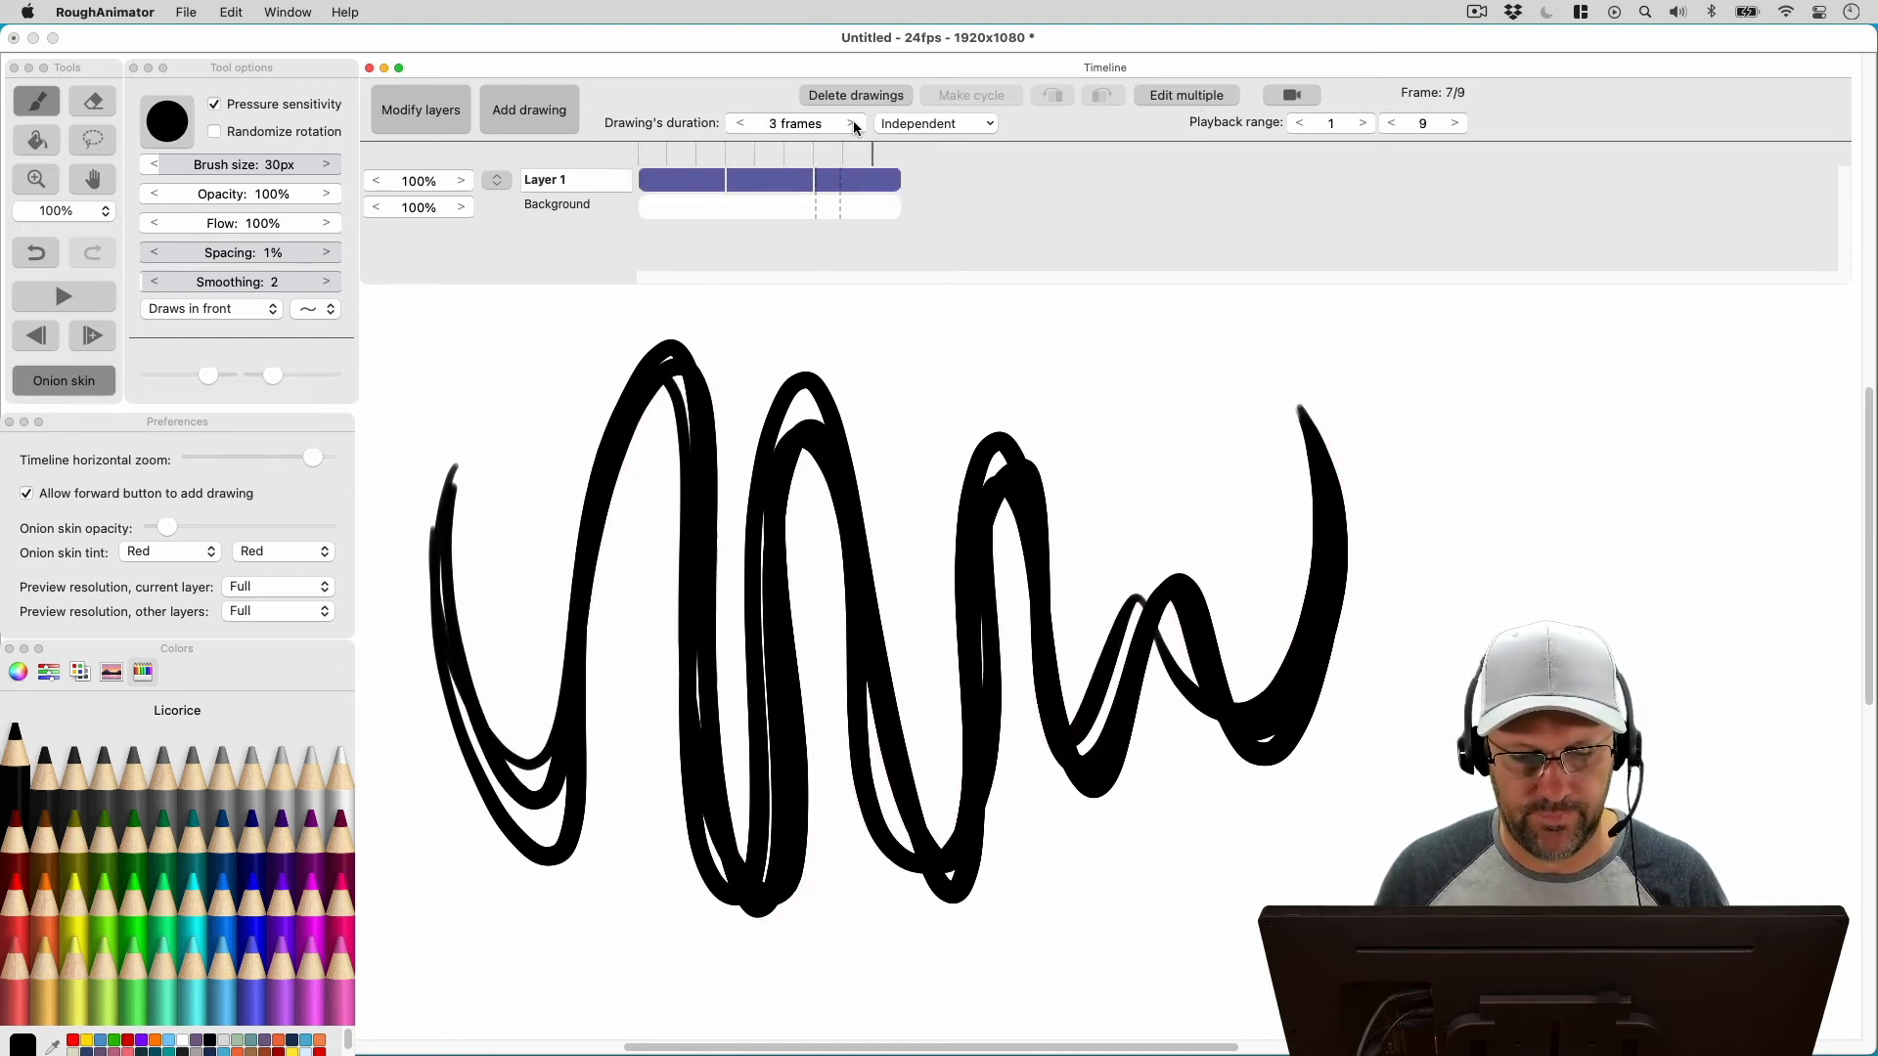
Step: Add an empty drawing after the scribbles and make it a 9-frame repeating cycle
left_click(528, 110)
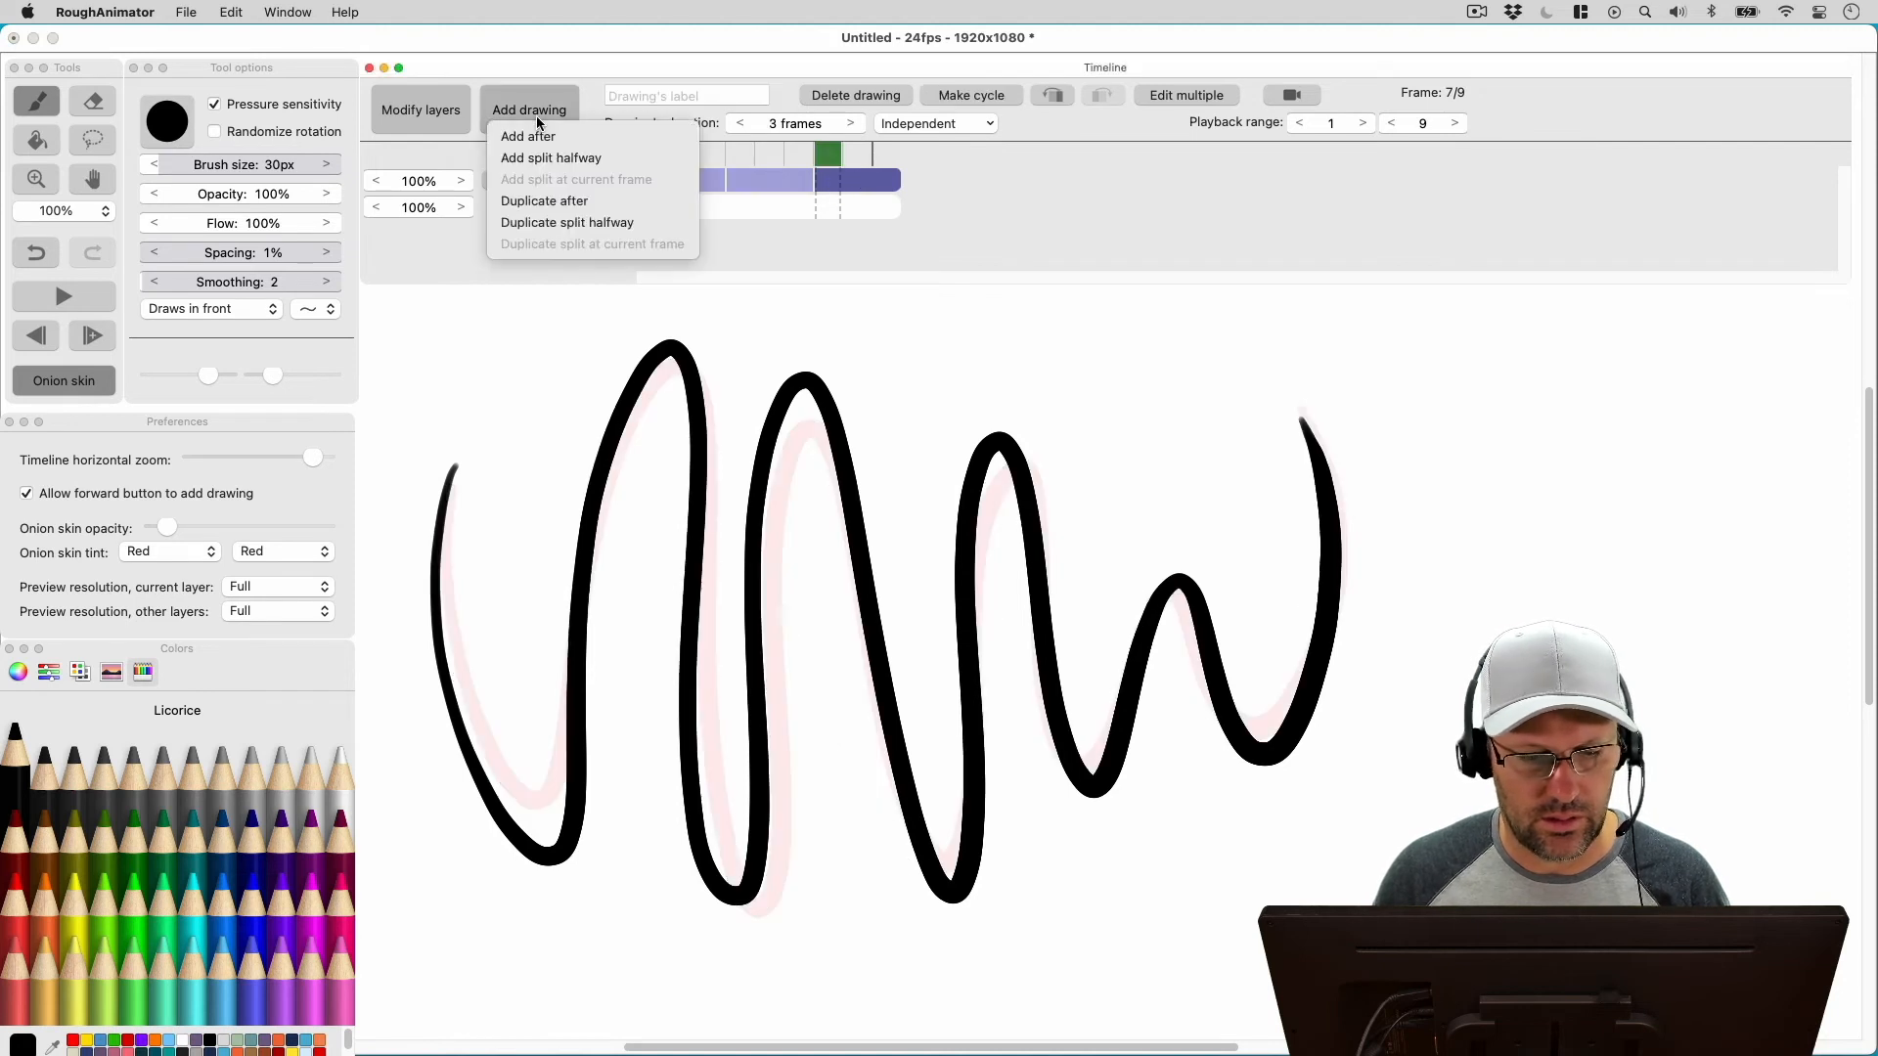
left_click(526, 135)
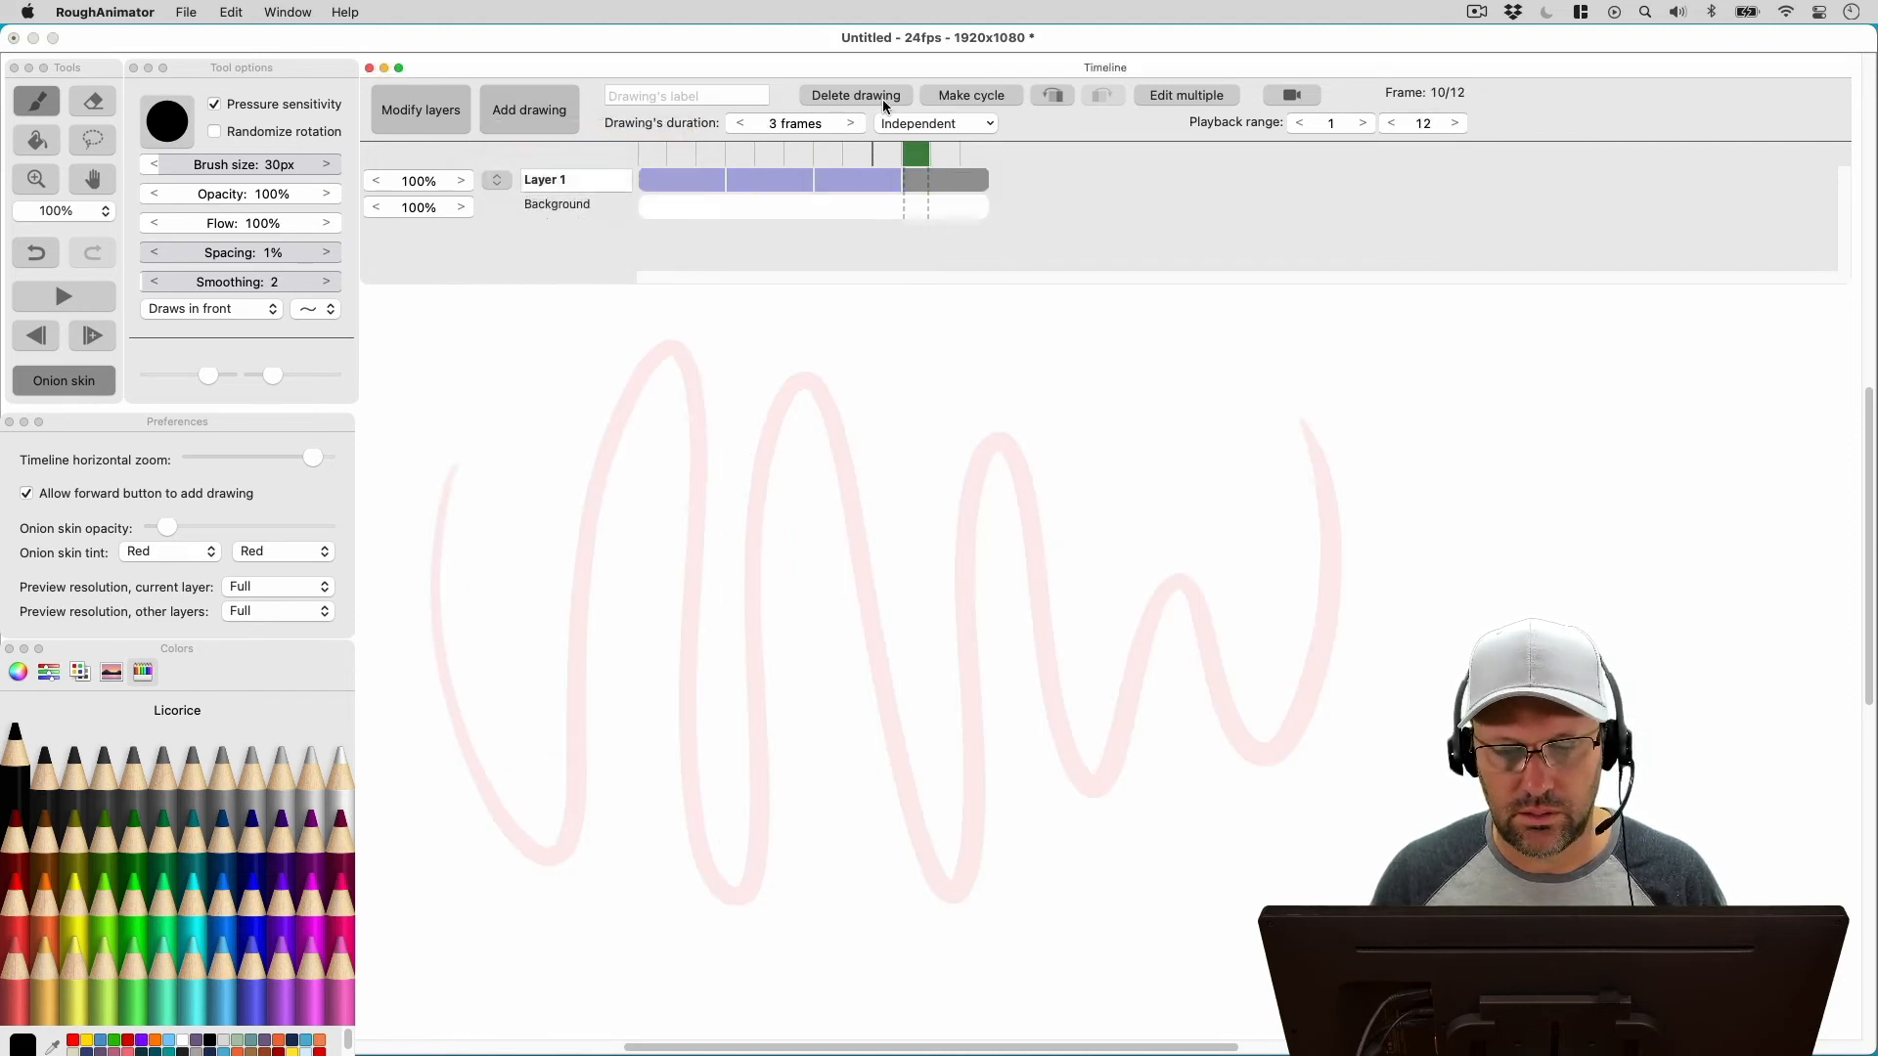
left_click(970, 93)
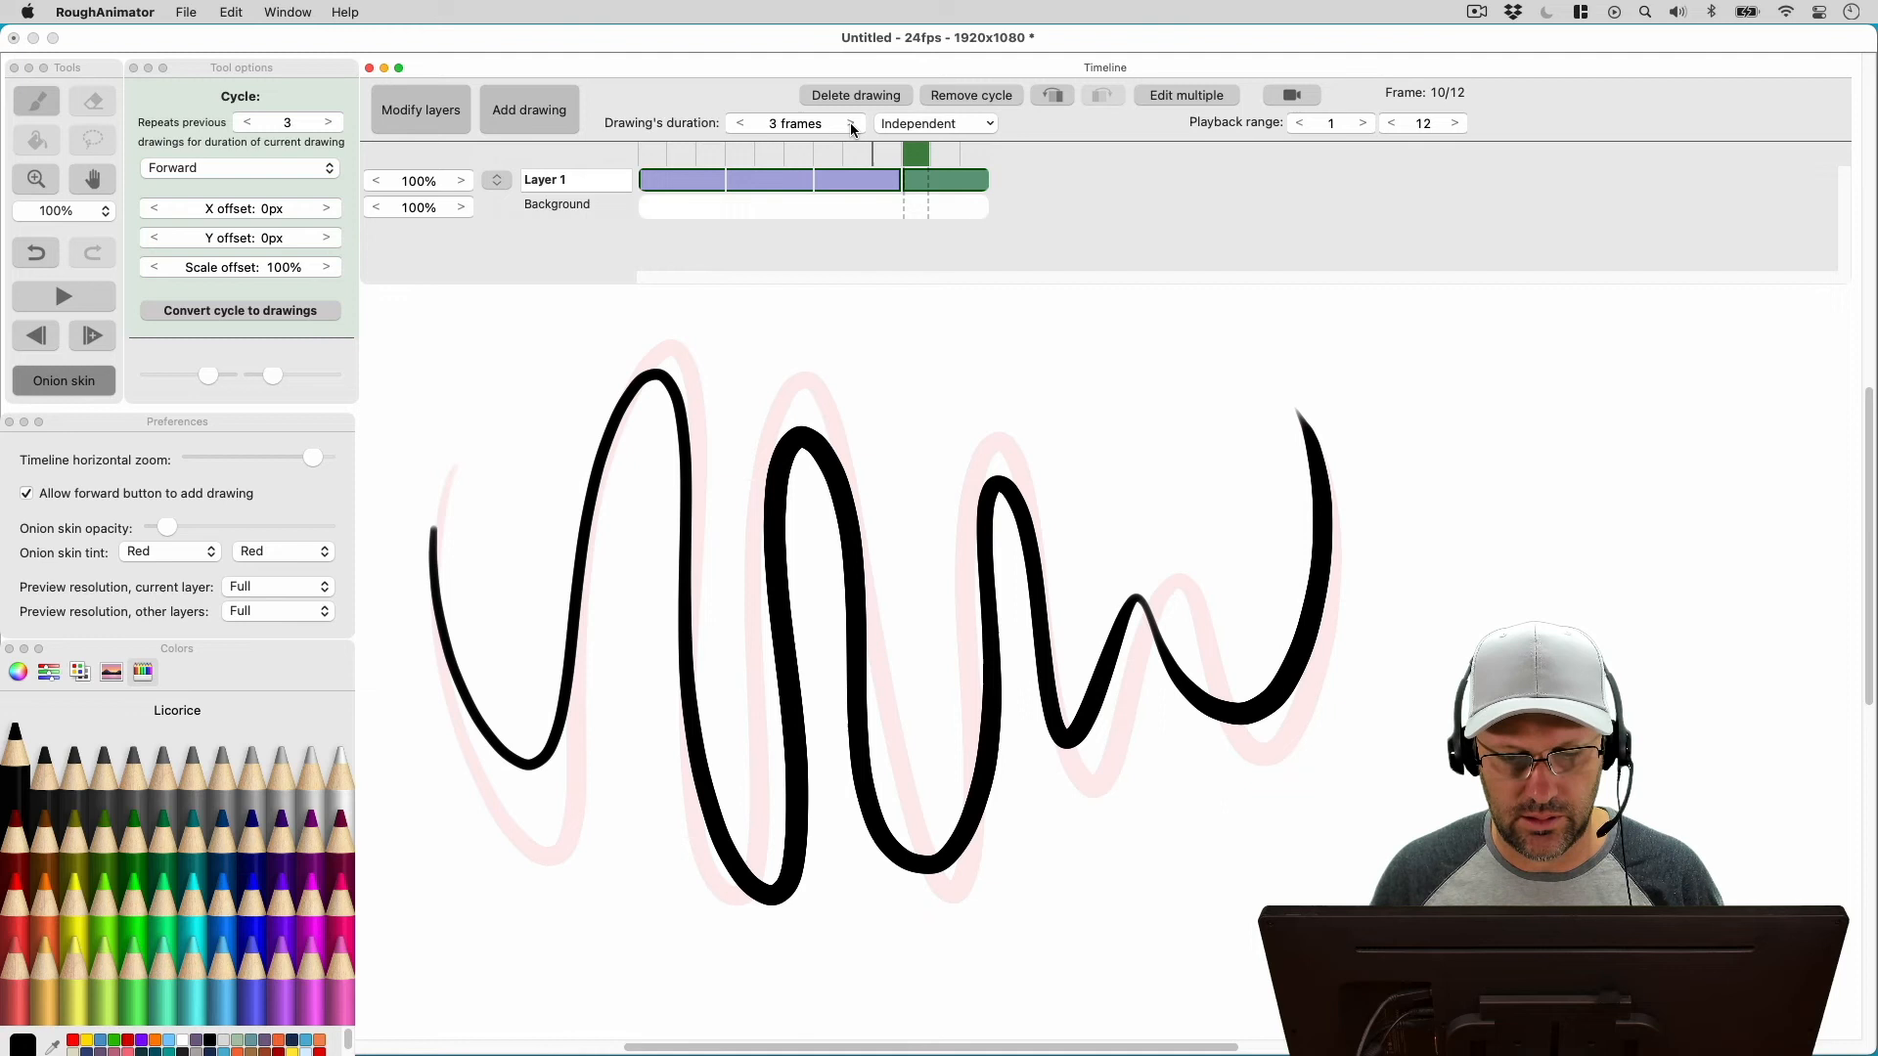
left_click(851, 121)
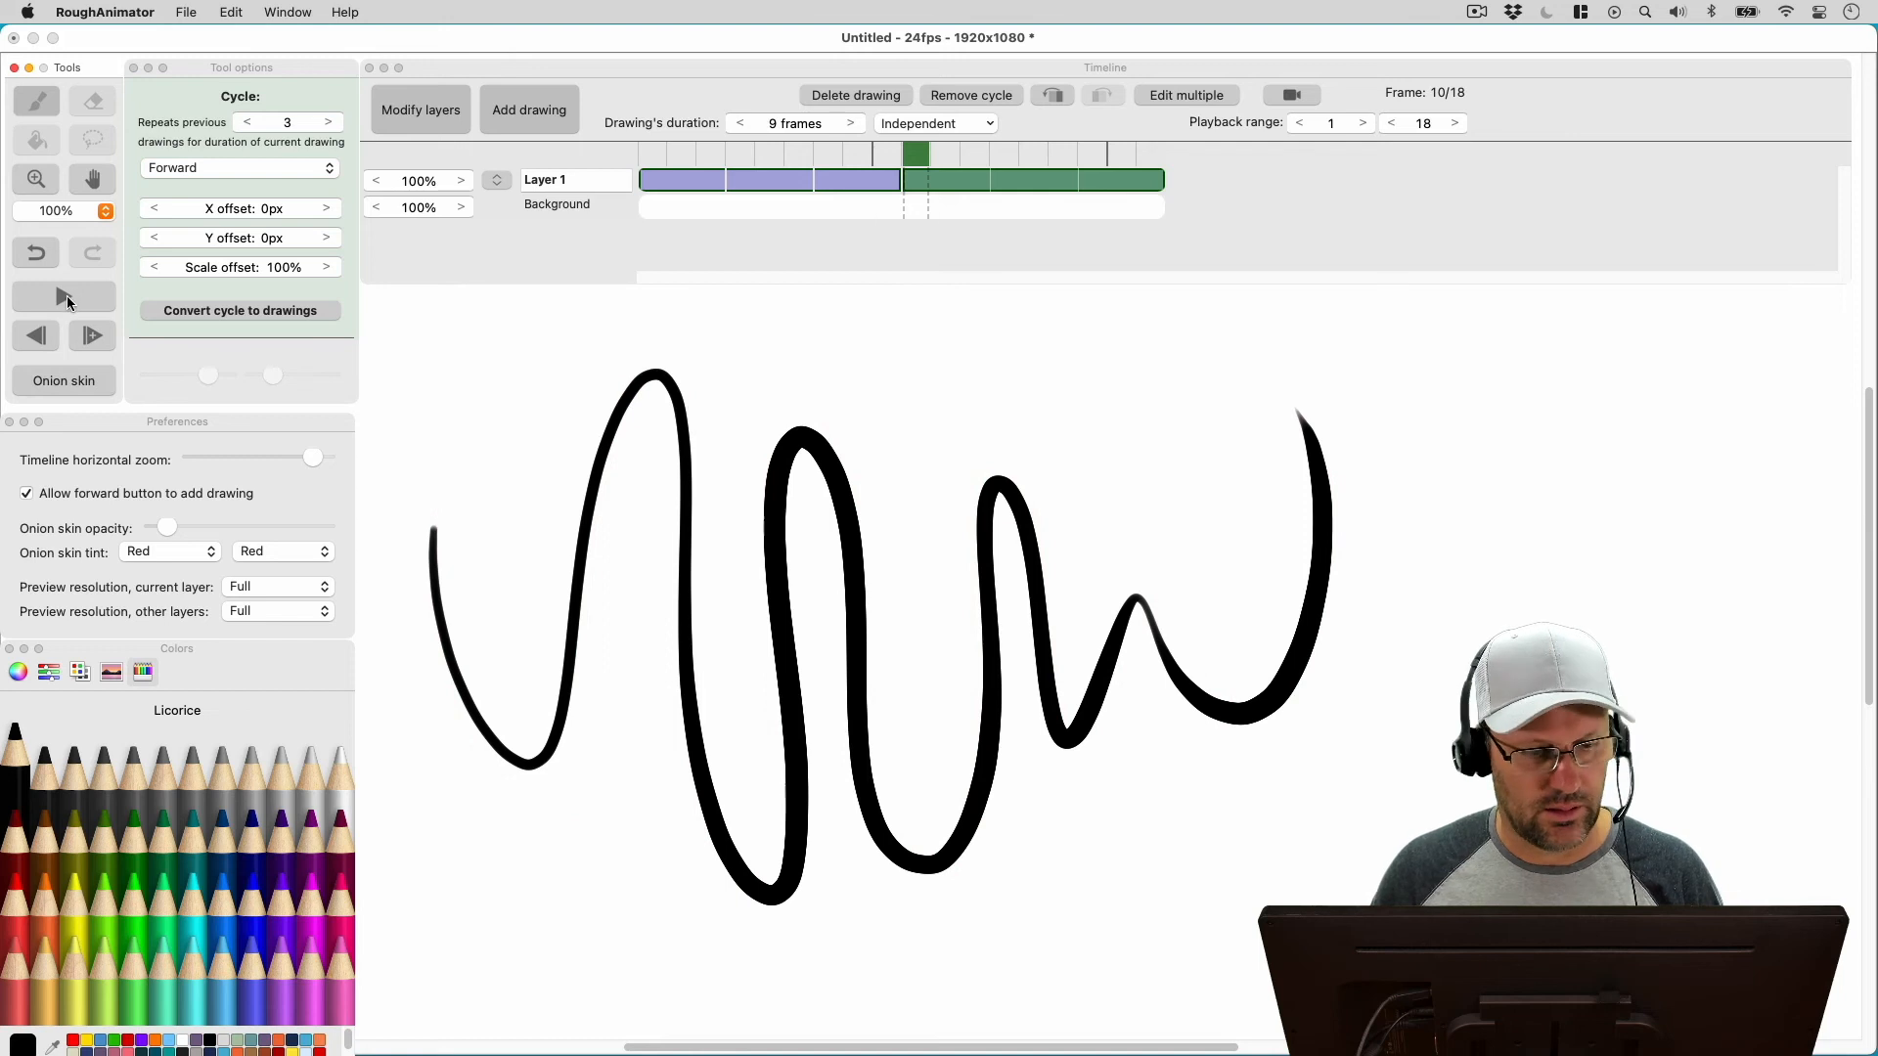
Step: Play back the 18-frame scribble animation, stop it, and show the About window for version 2.11
left_click(63, 295)
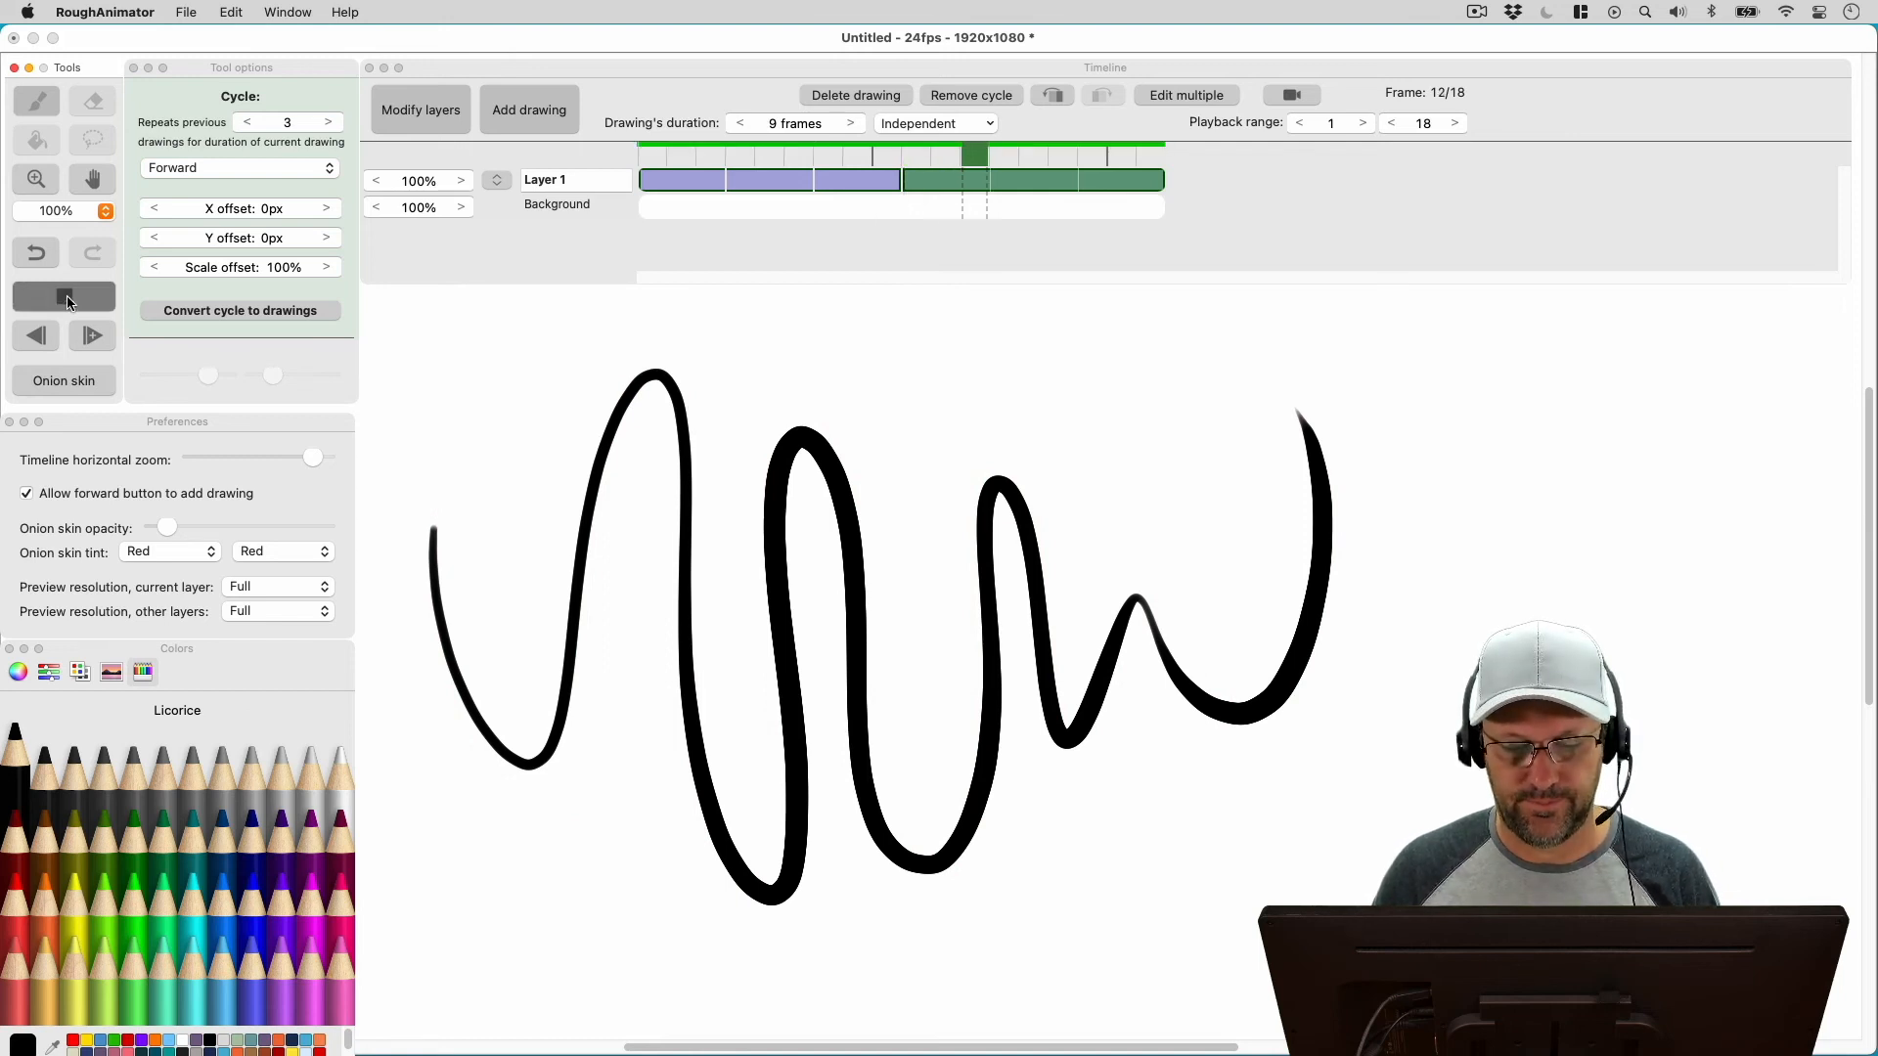
left_click(35, 335)
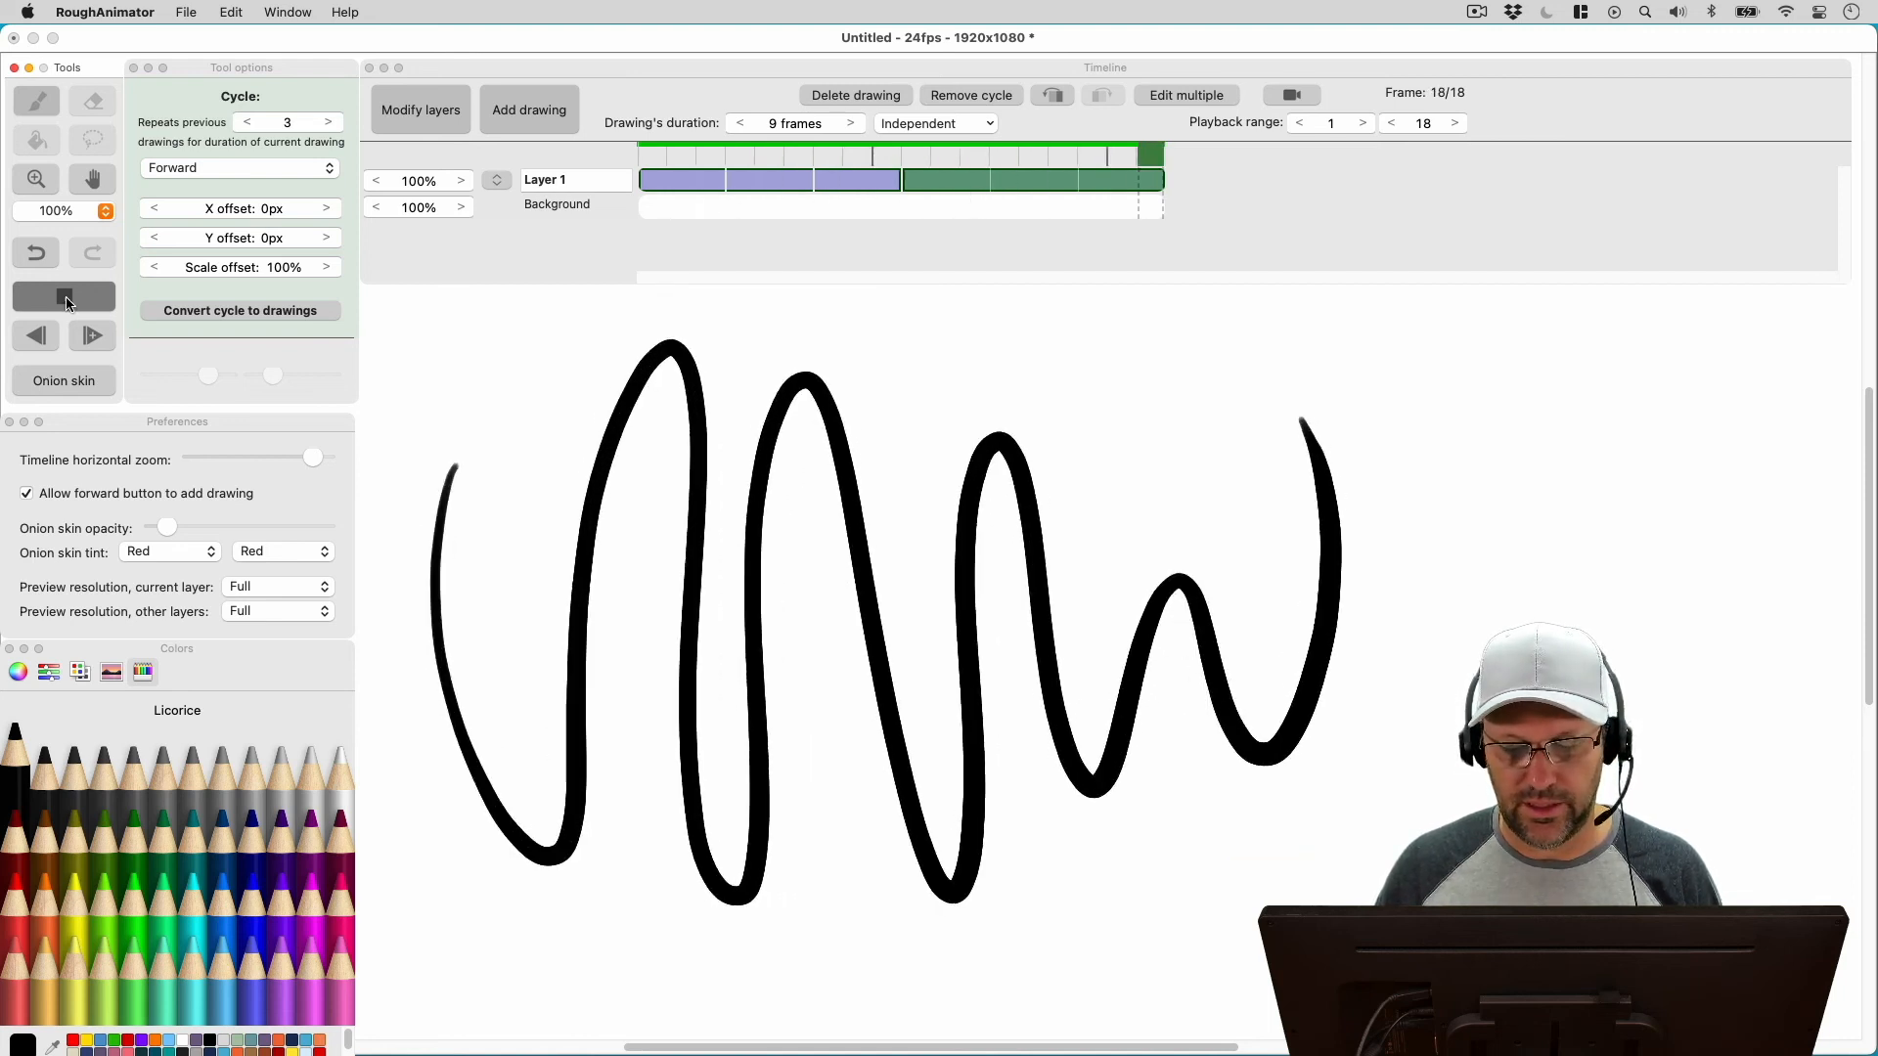
left_click(63, 296)
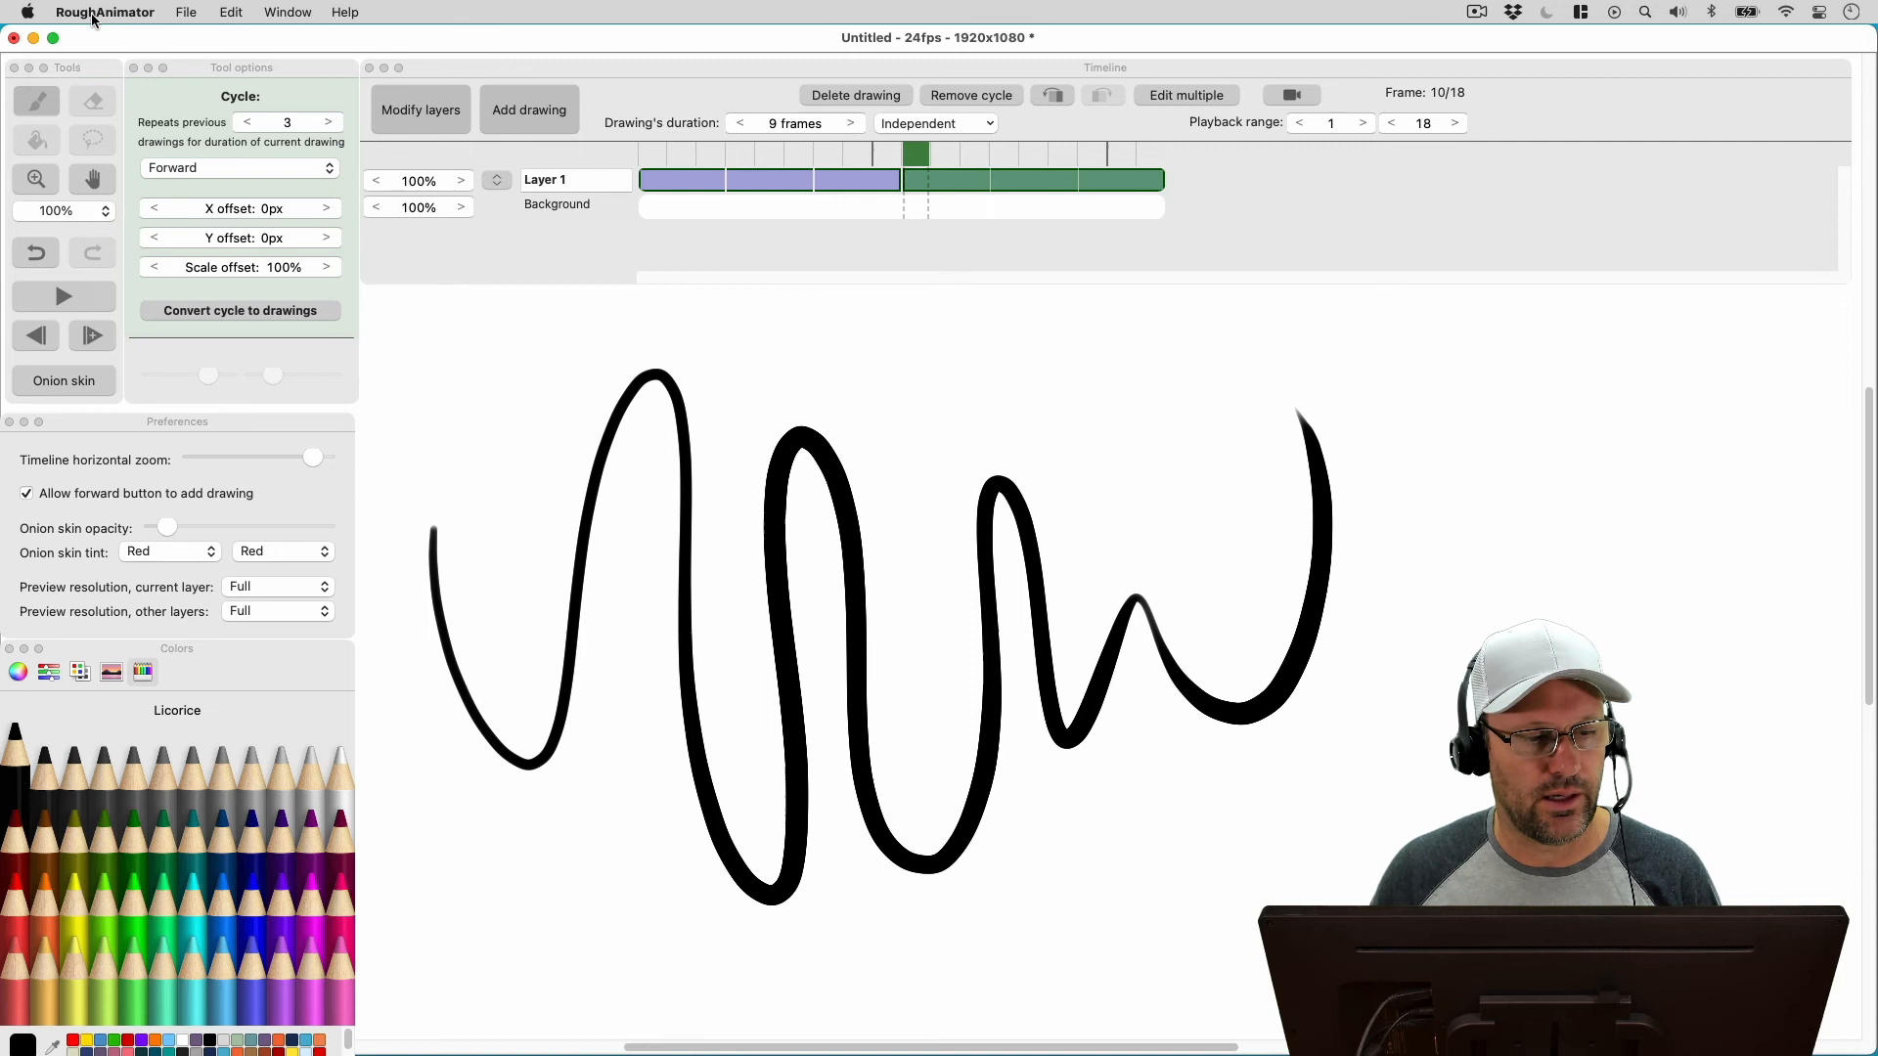
left_click(104, 12)
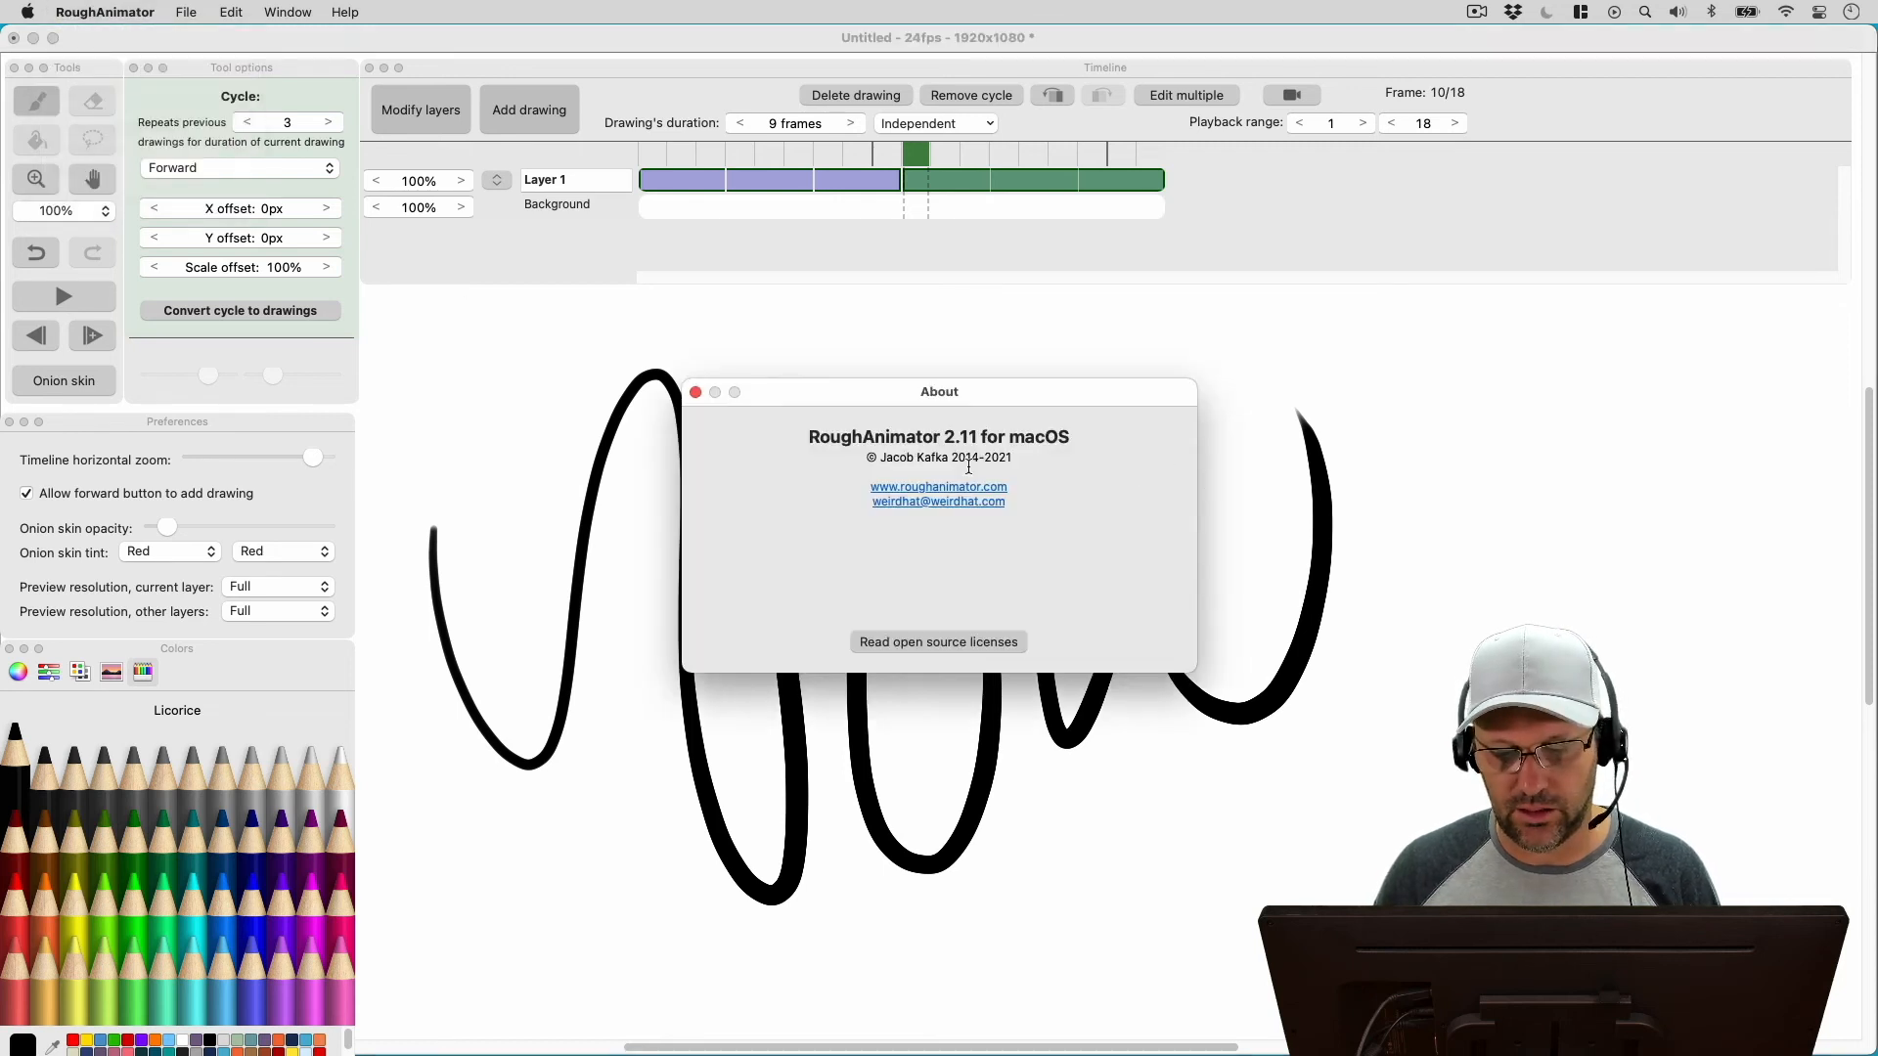
mouse_move(1123, 434)
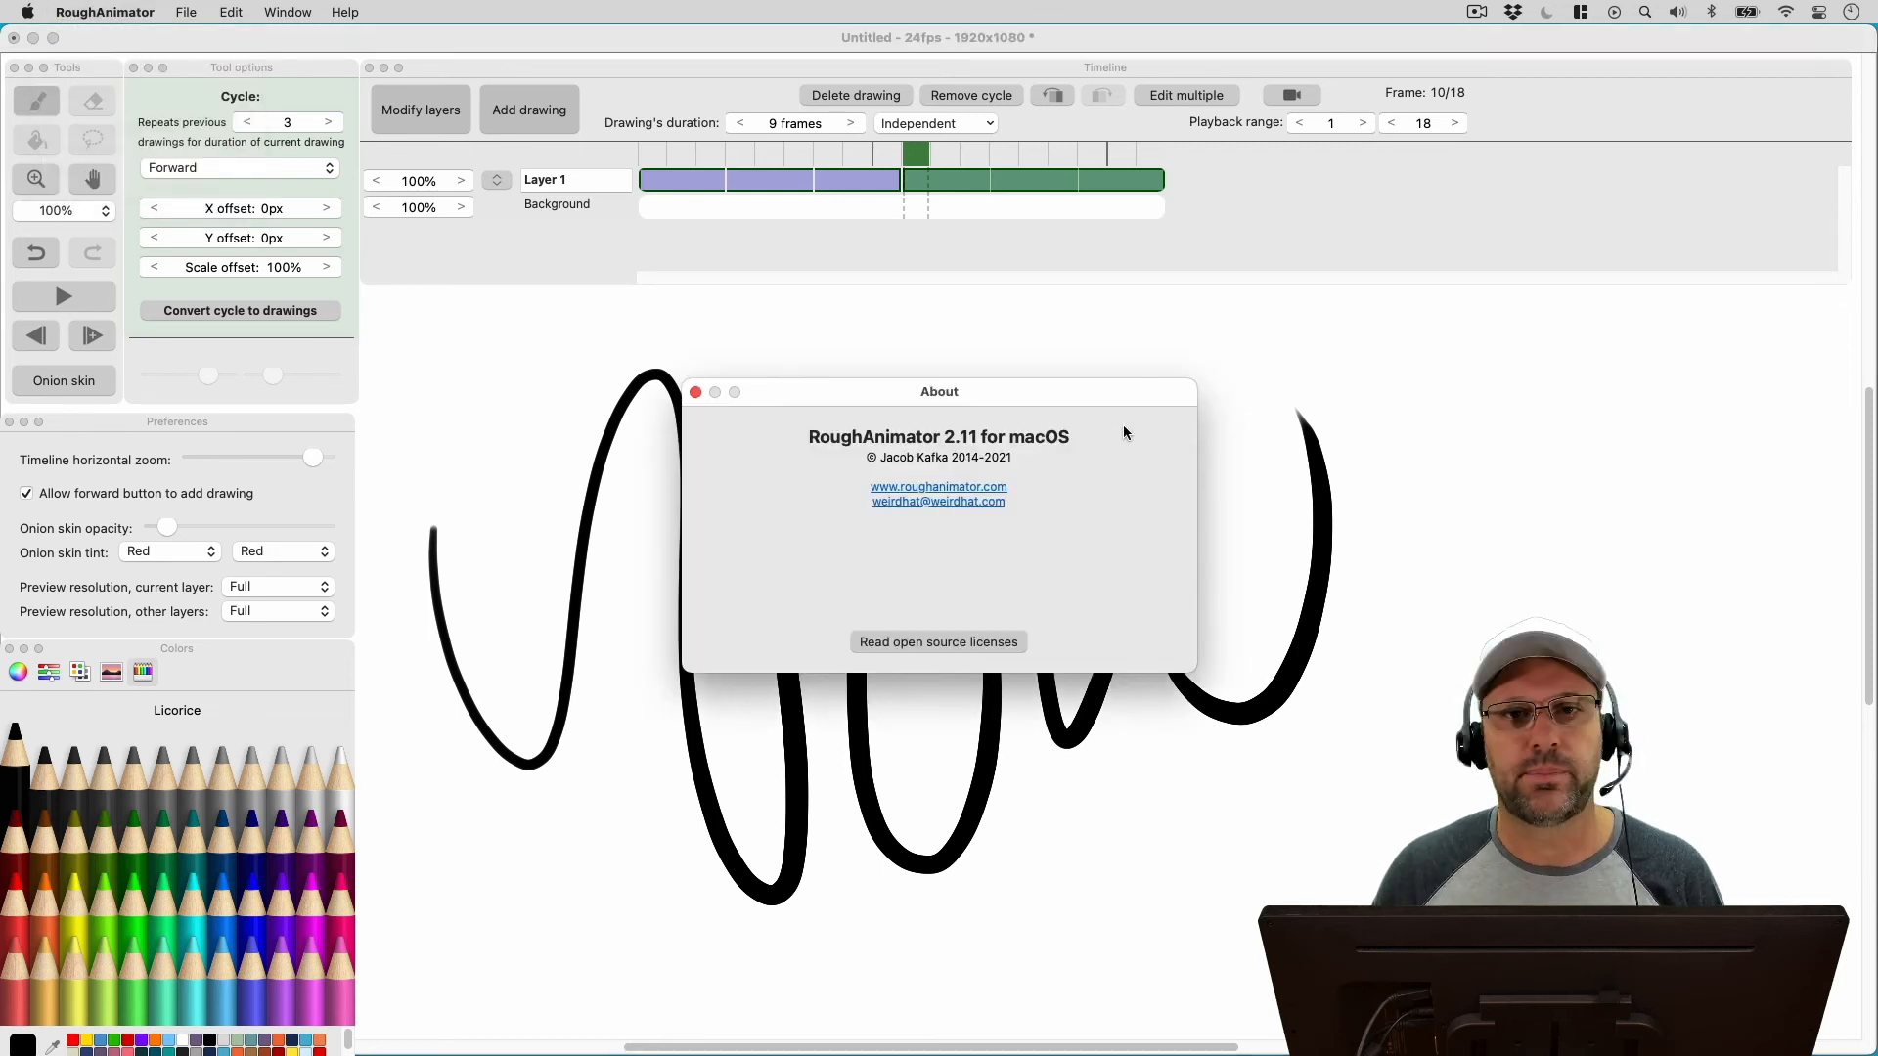